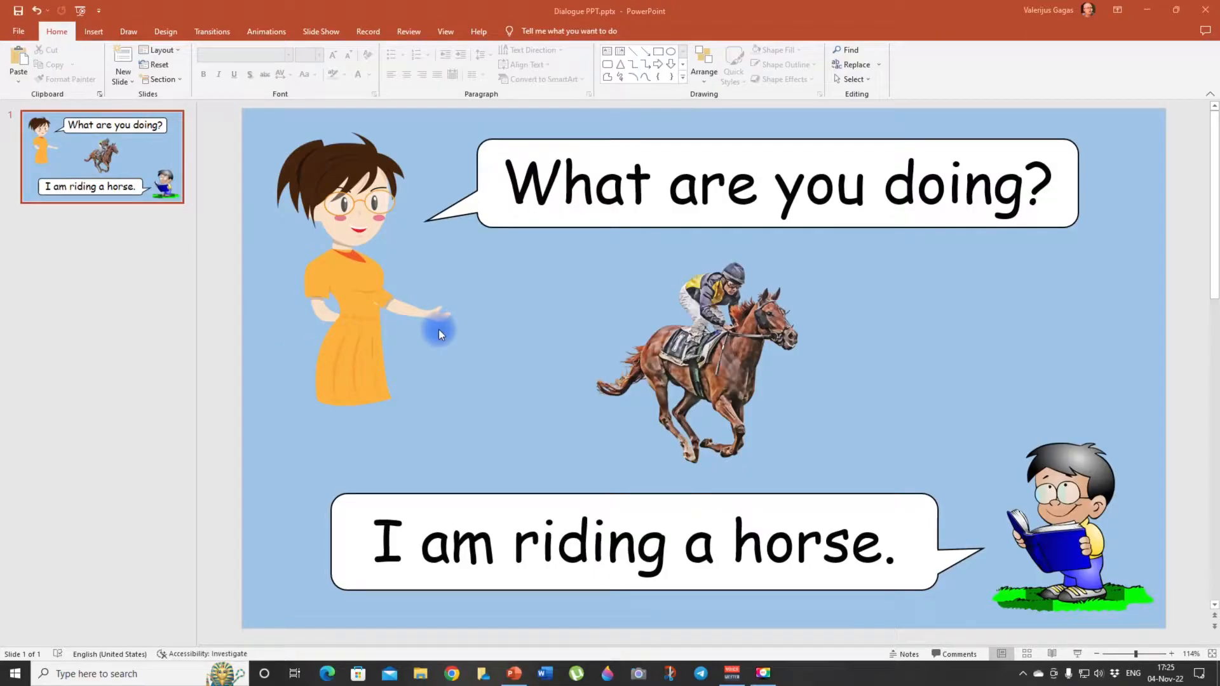
pyautogui.moveTo(562, 240)
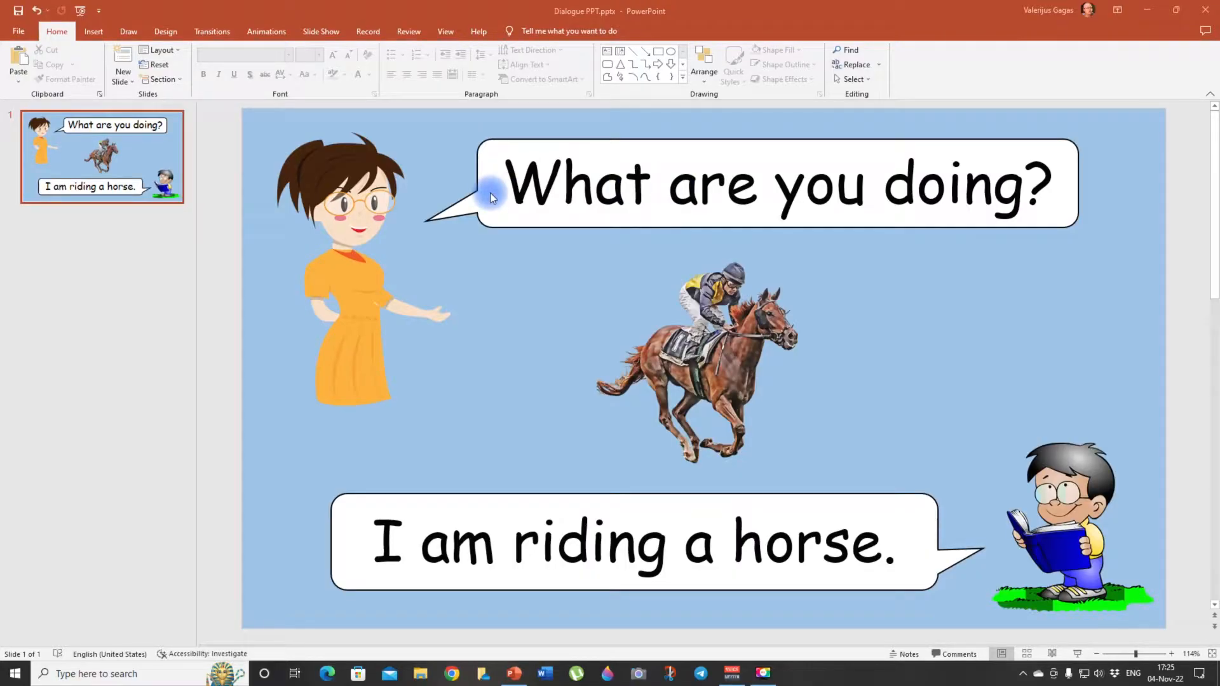
pyautogui.moveTo(486, 535)
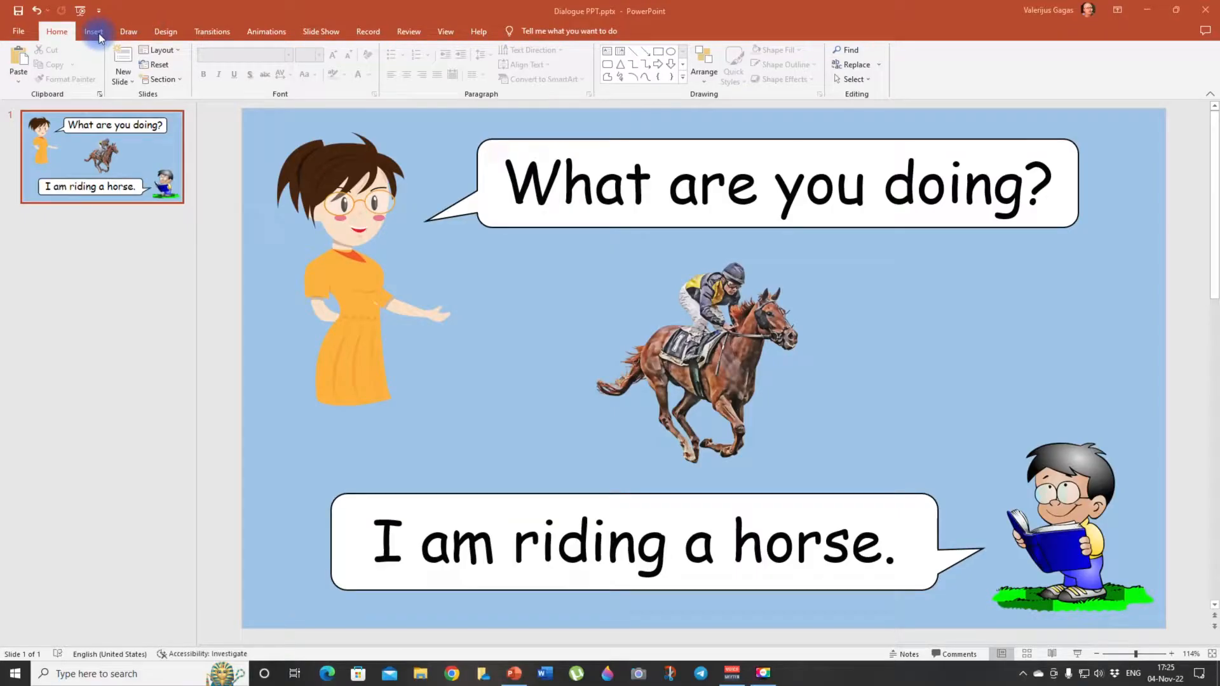
# Step: Record the spoken question as an audio clip named Q and insert it onto the slide
pyautogui.click(94, 31)
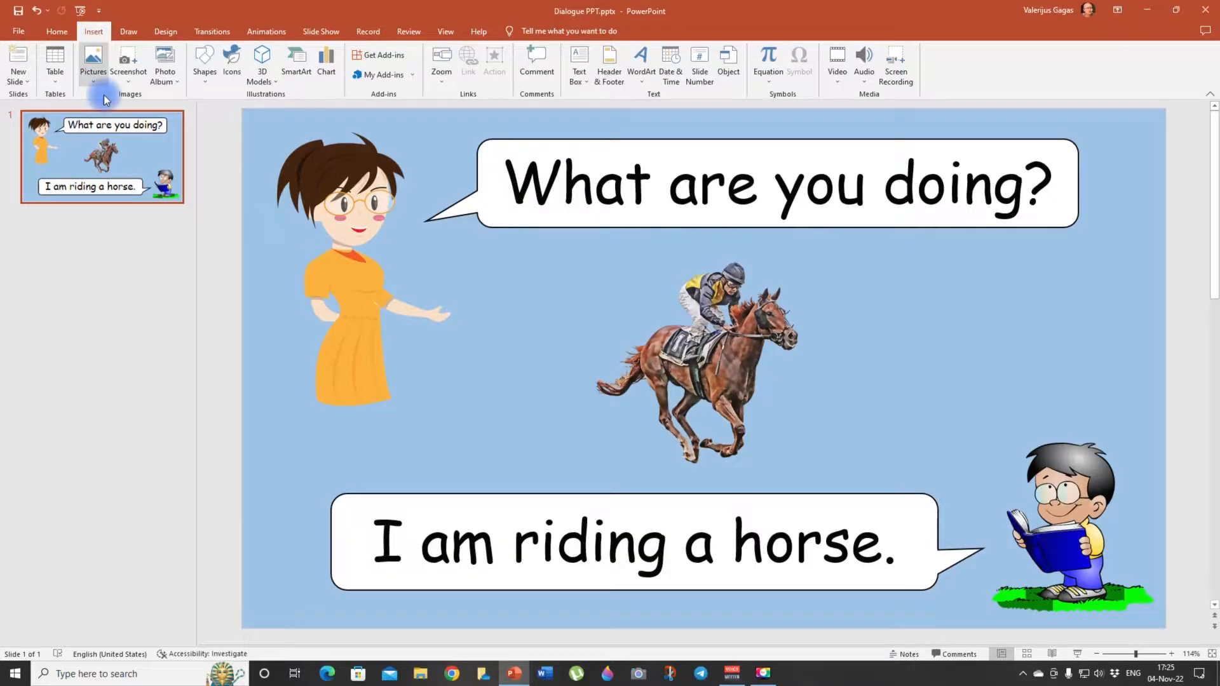
pyautogui.click(863, 62)
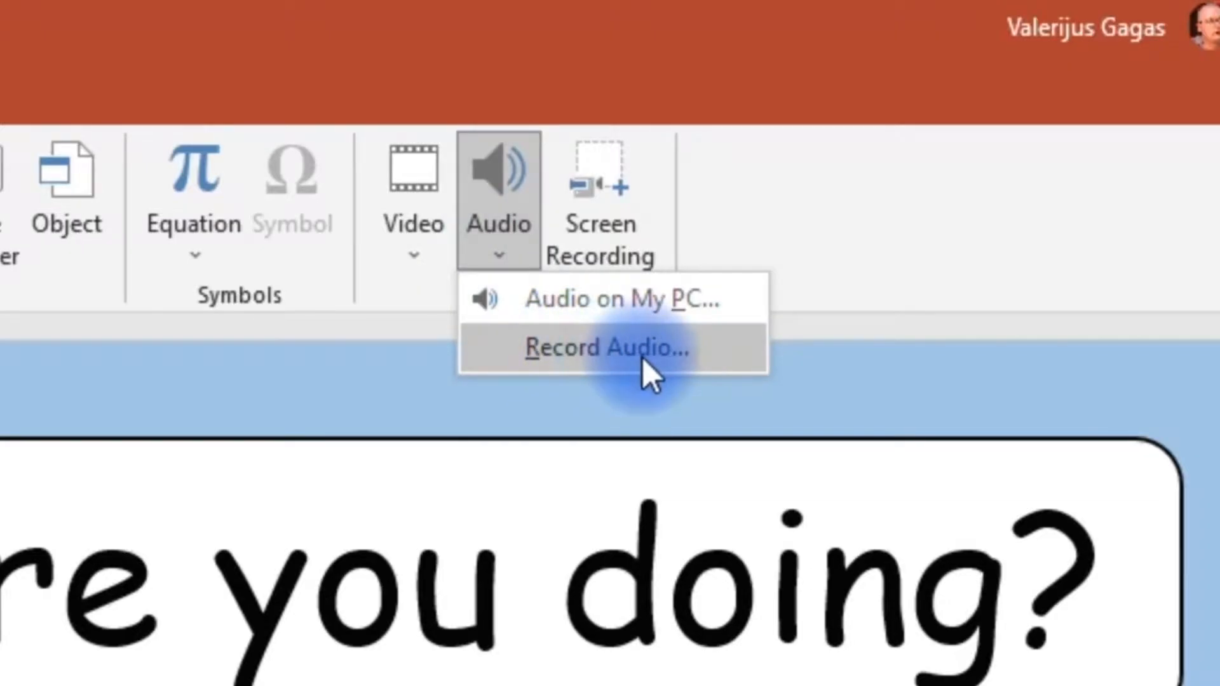
pyautogui.click(607, 347)
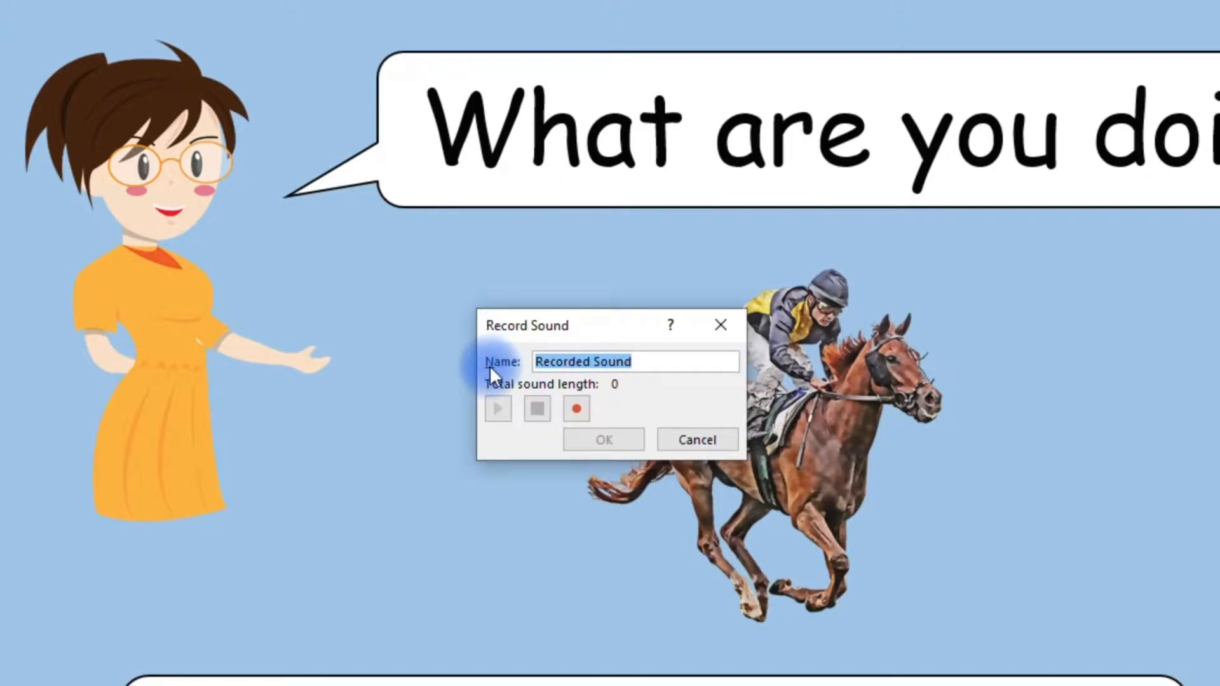
pyautogui.moveTo(631, 382)
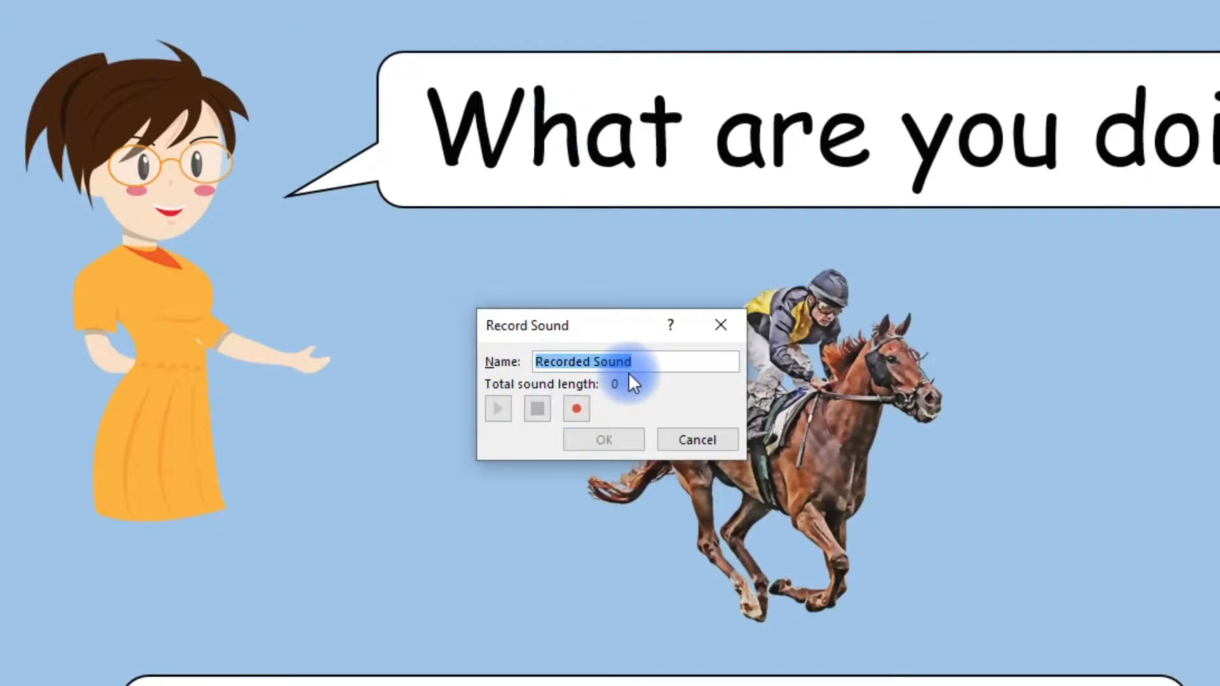
pyautogui.write('Q')
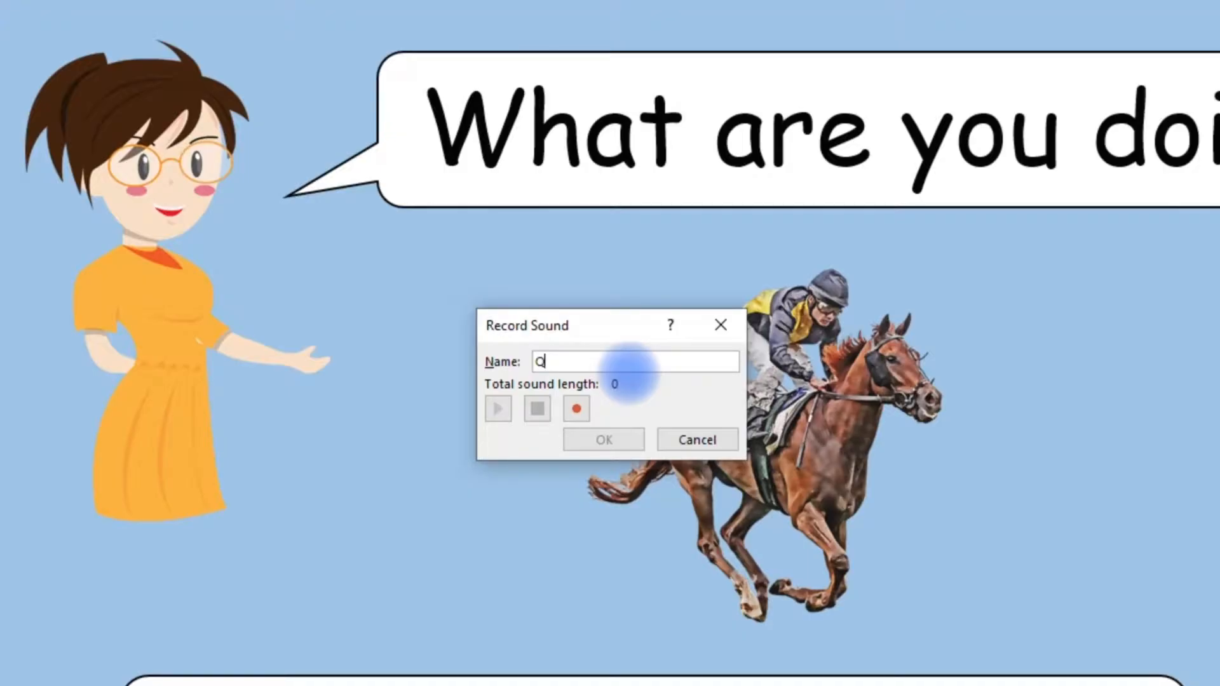
pyautogui.click(576, 408)
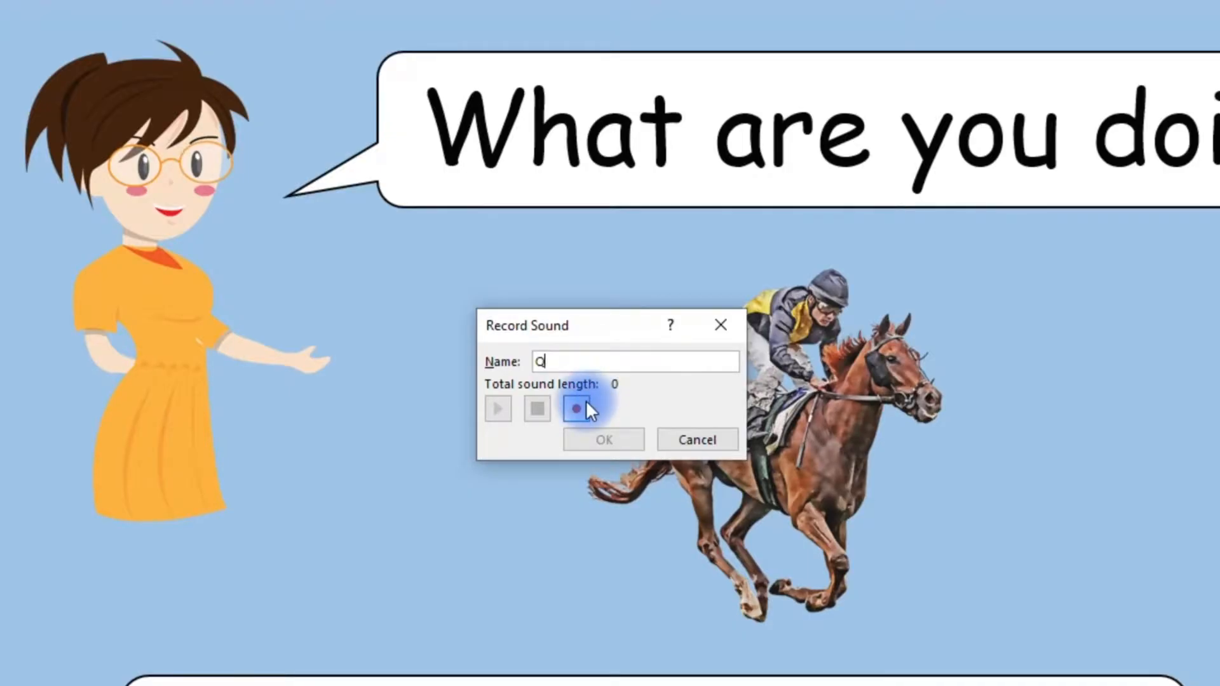
pyautogui.click(576, 408)
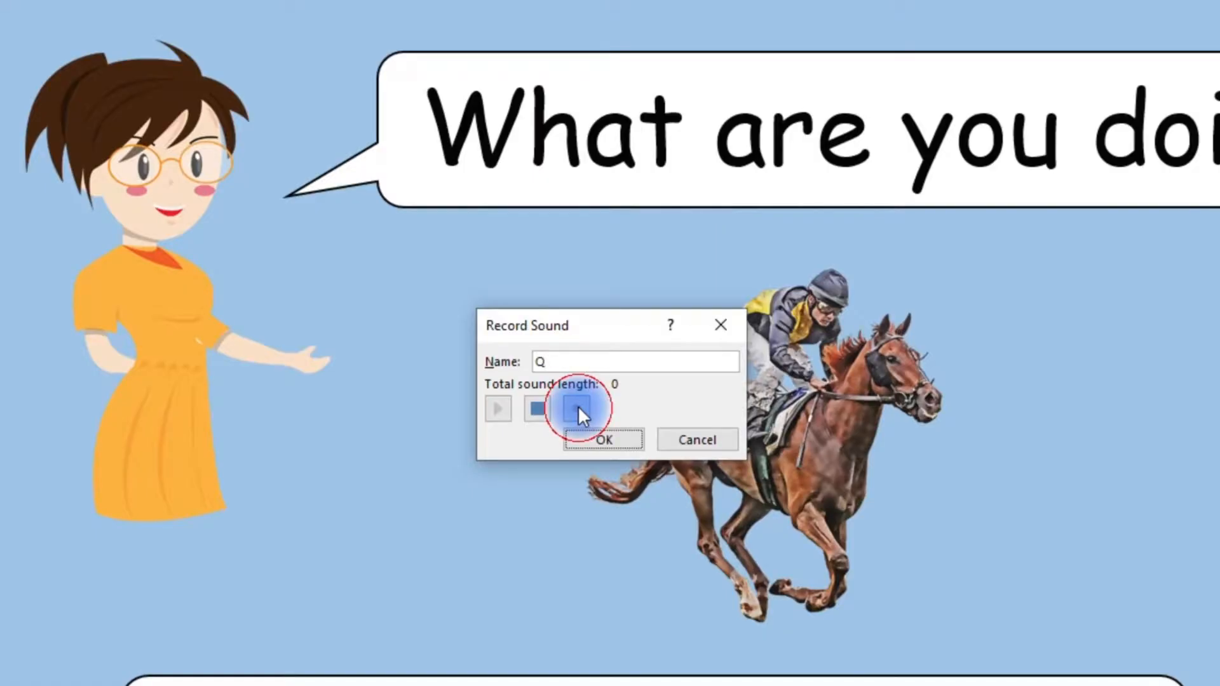
pyautogui.click(577, 409)
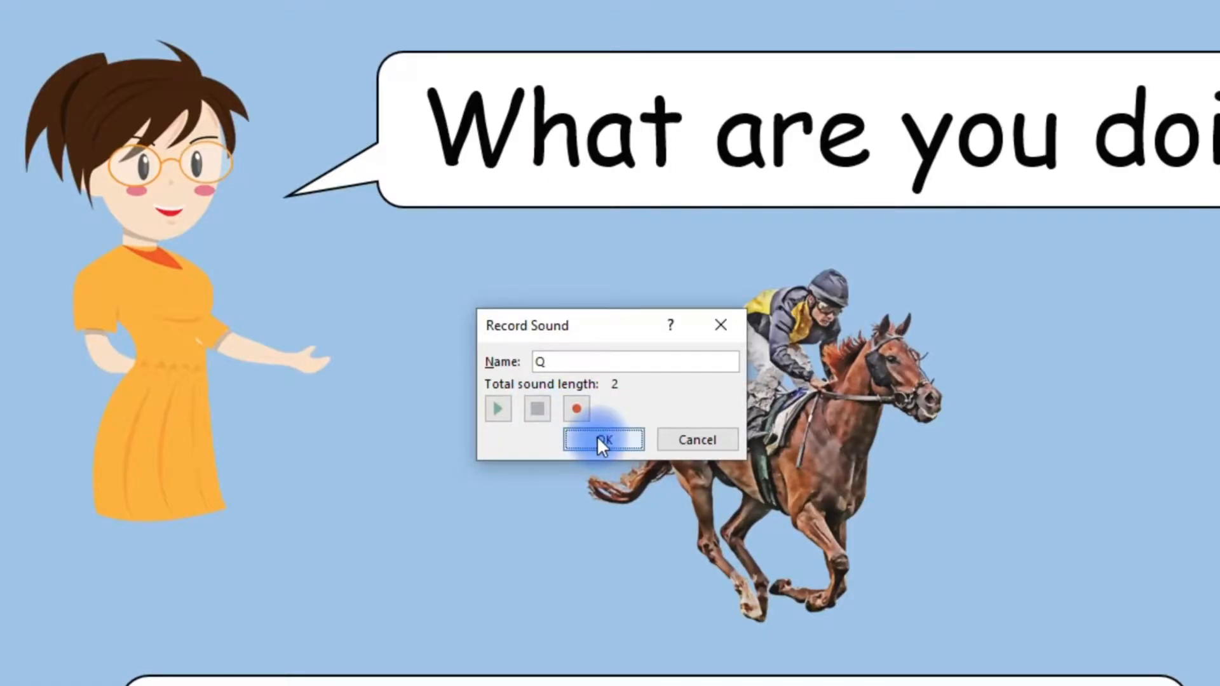
pyautogui.click(603, 440)
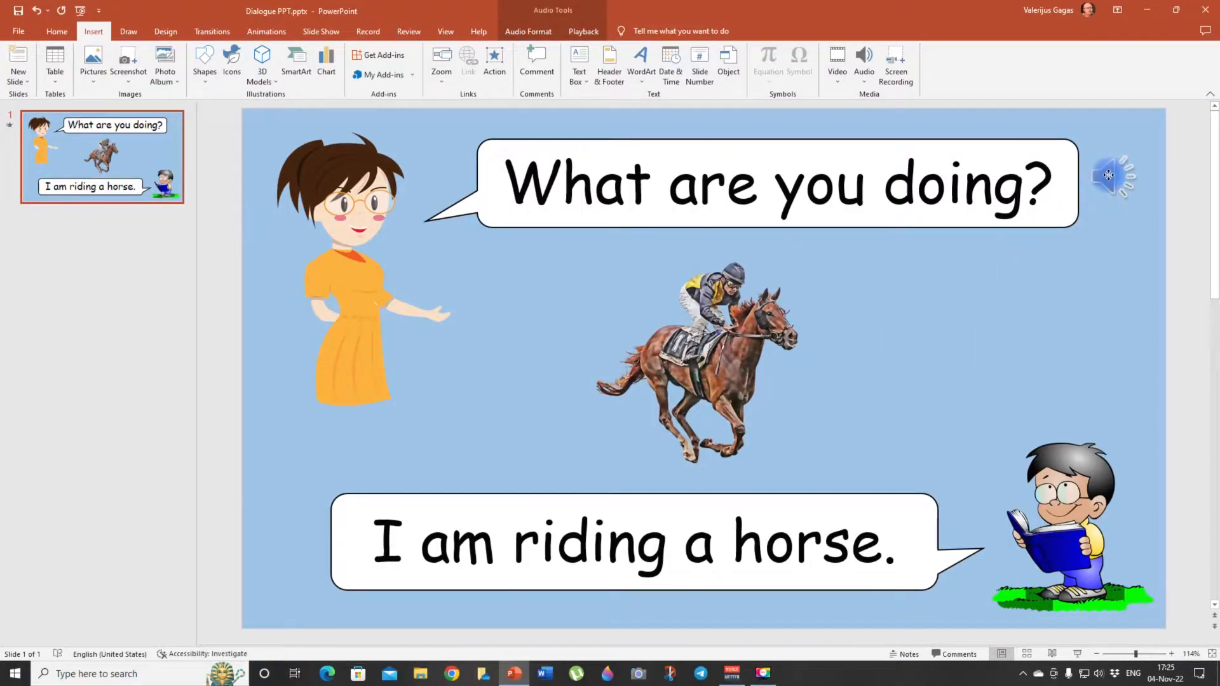
# Step: Set the Q audio icon to Hide During Show in its playback settings
pyautogui.click(1108, 175)
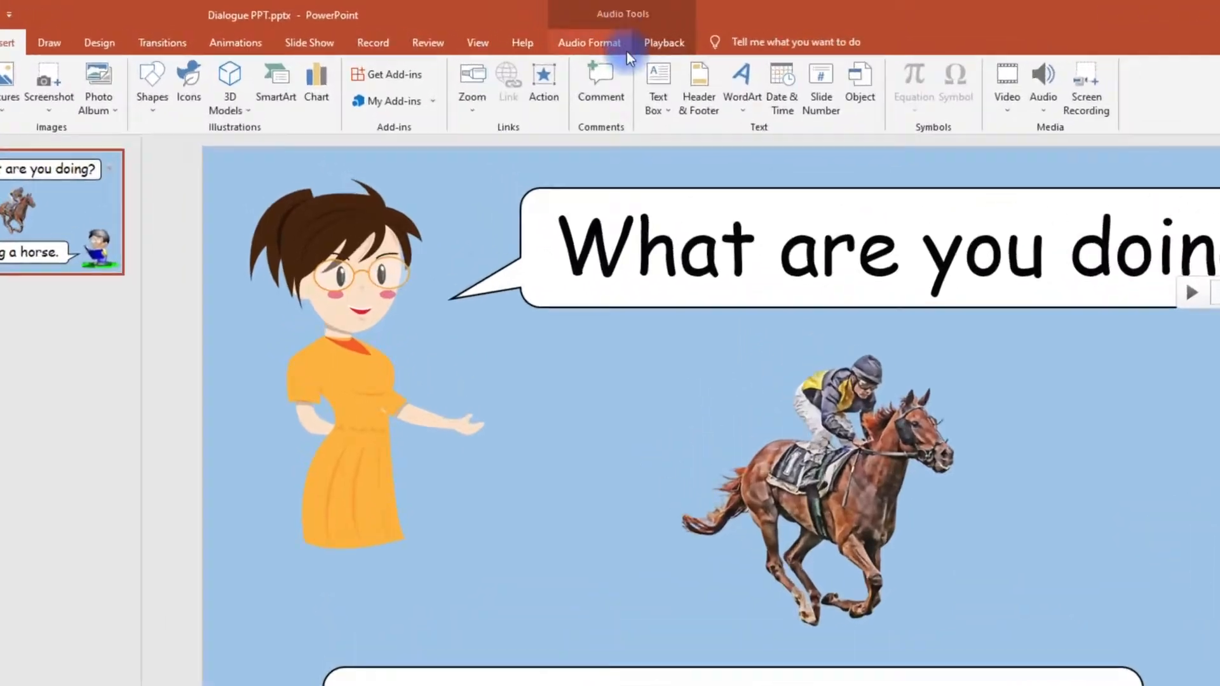
pyautogui.click(662, 43)
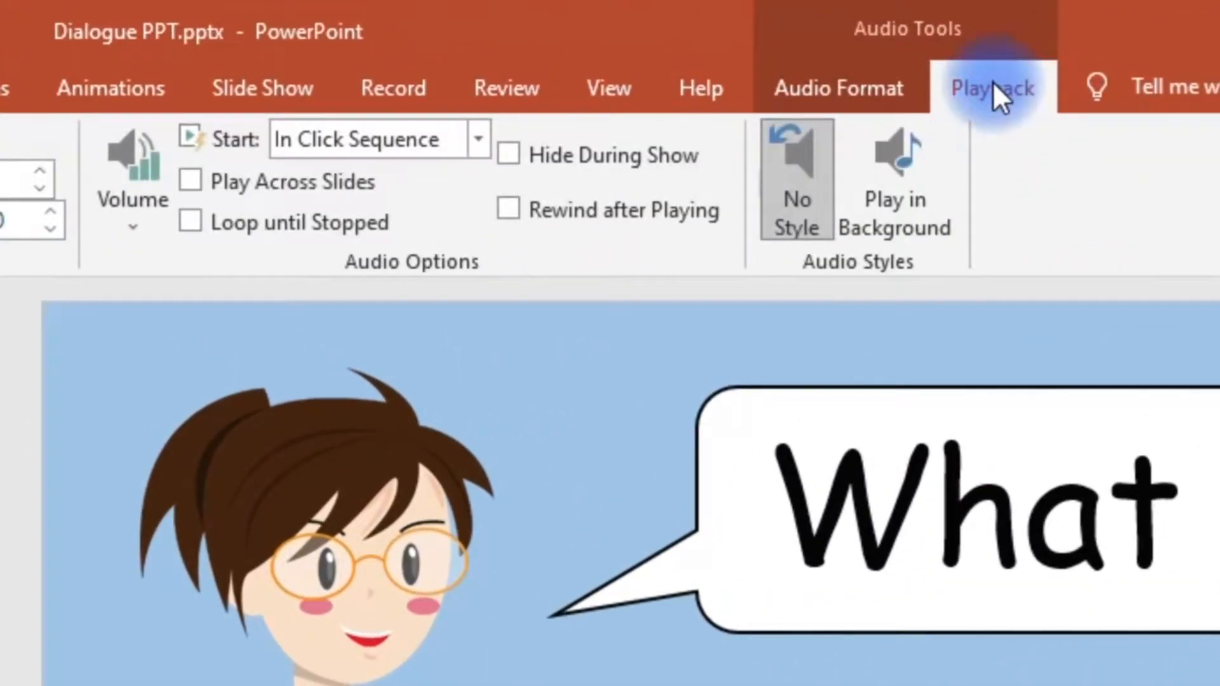
pyautogui.moveTo(556, 164)
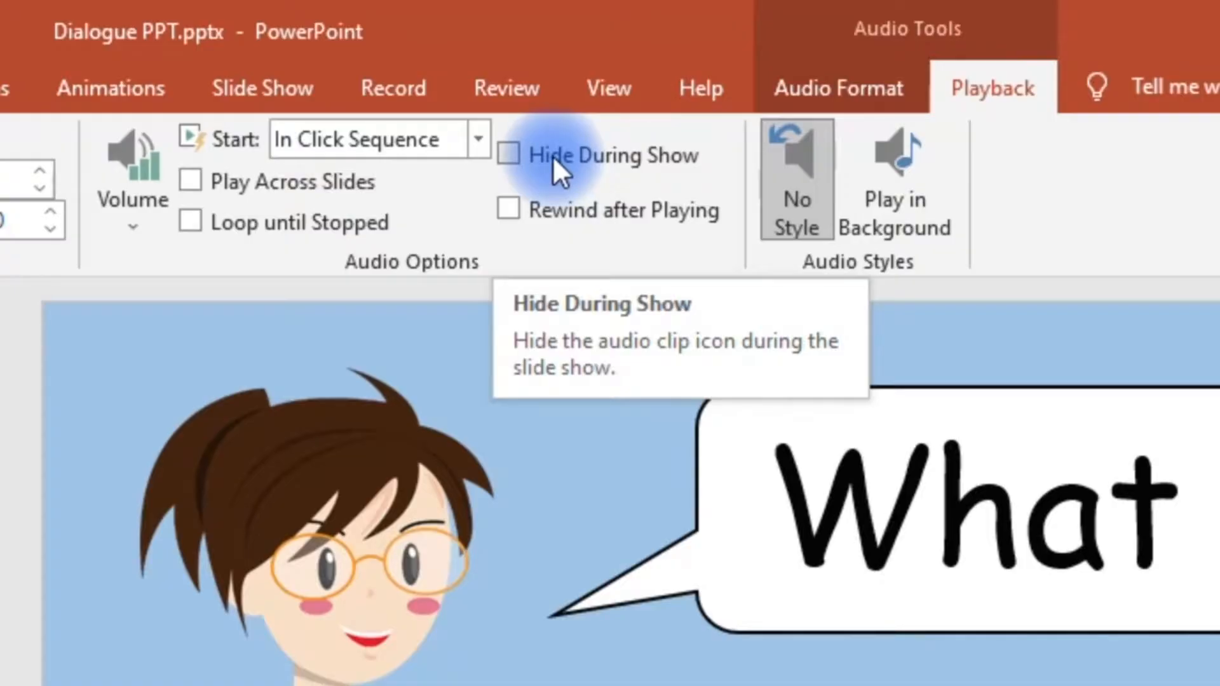
pyautogui.click(509, 155)
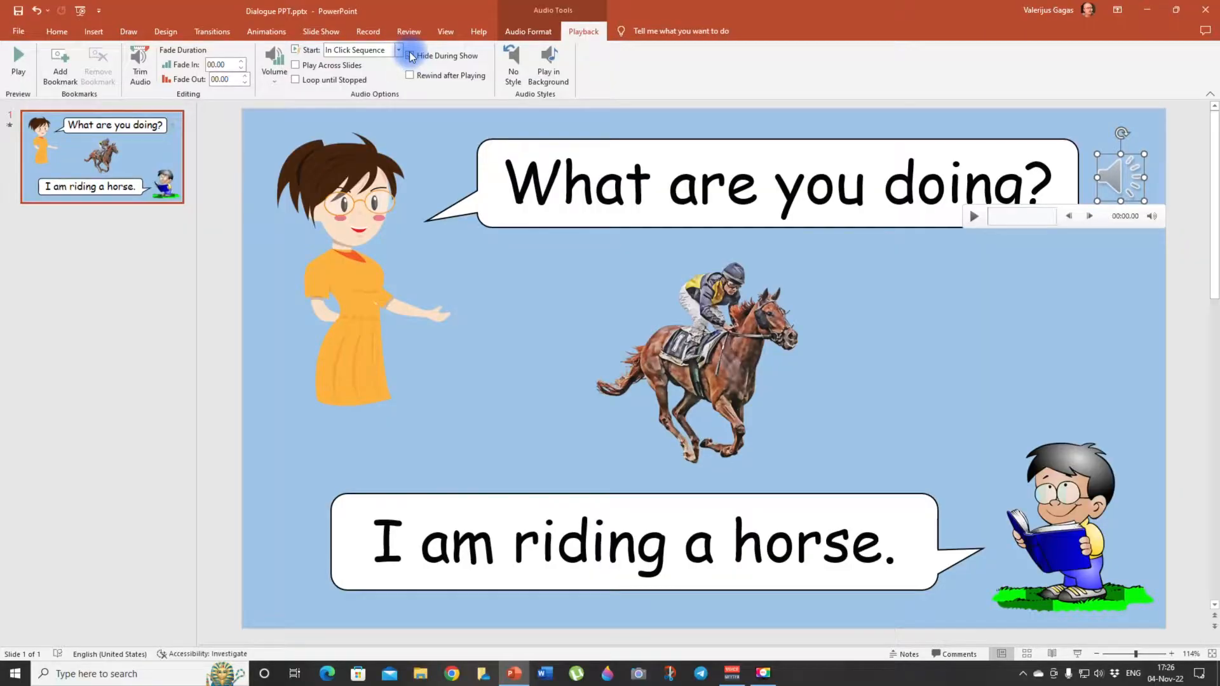
pyautogui.click(266, 31)
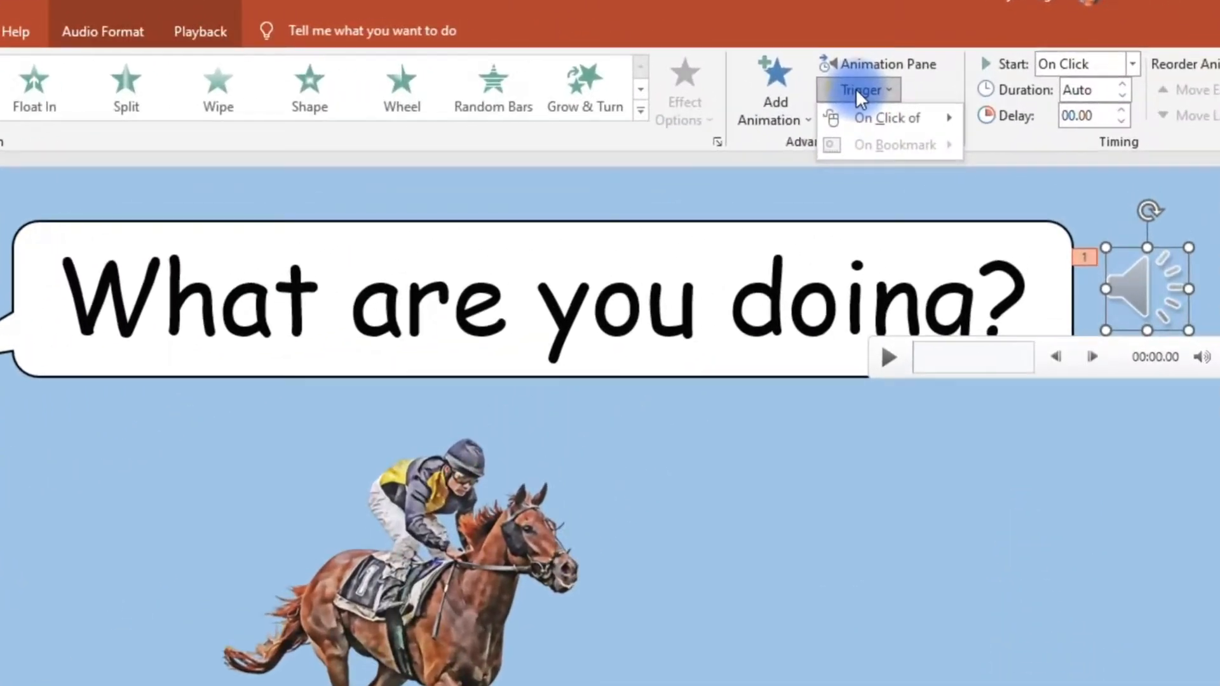
pyautogui.click(886, 118)
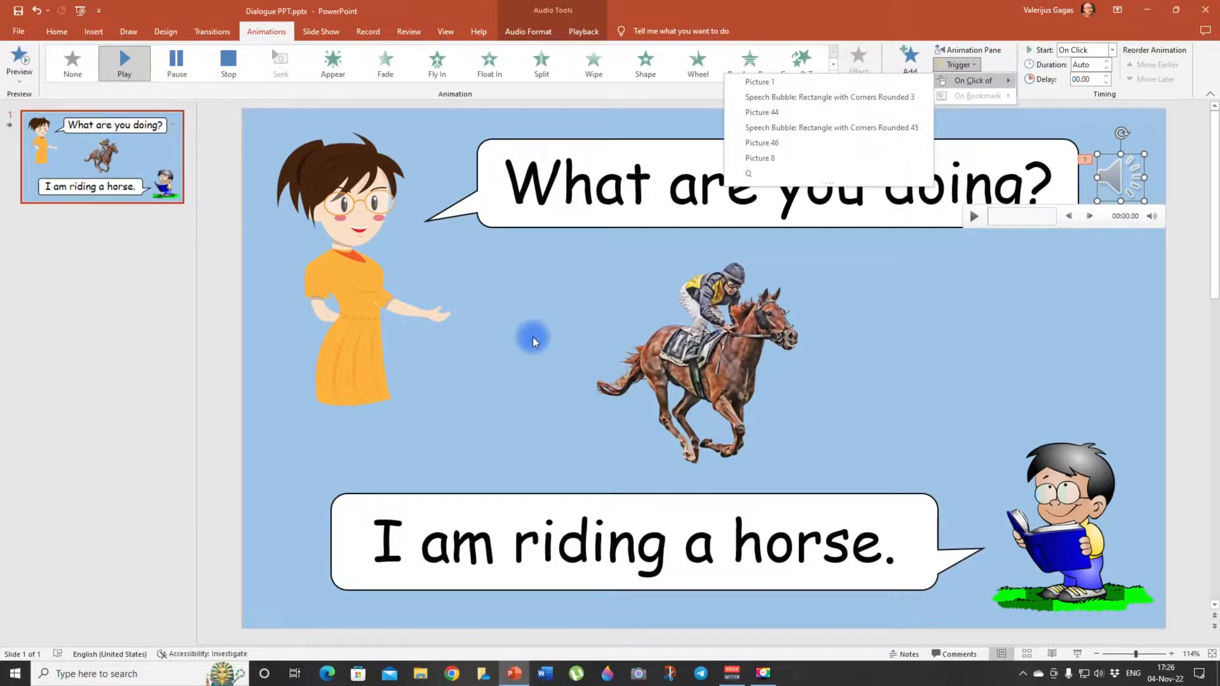
pyautogui.click(56, 32)
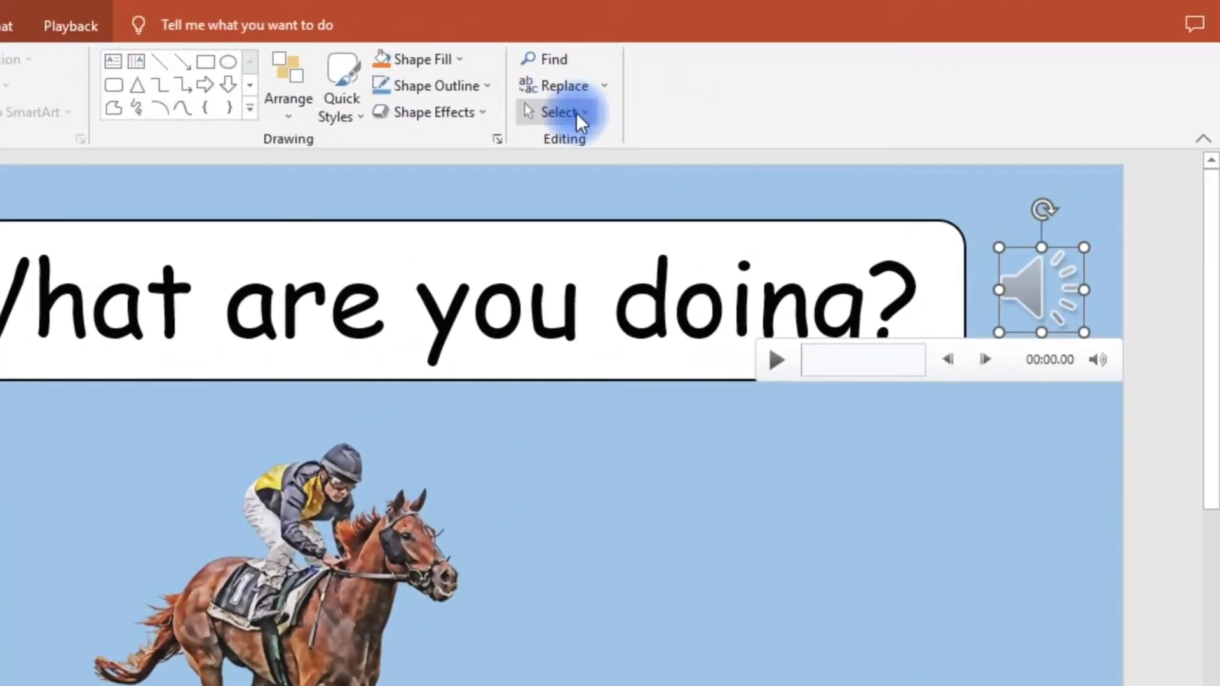
# Step: In the Selection Pane, rename the speech bubbles to 'Question' and 'Answer'
pyautogui.click(558, 111)
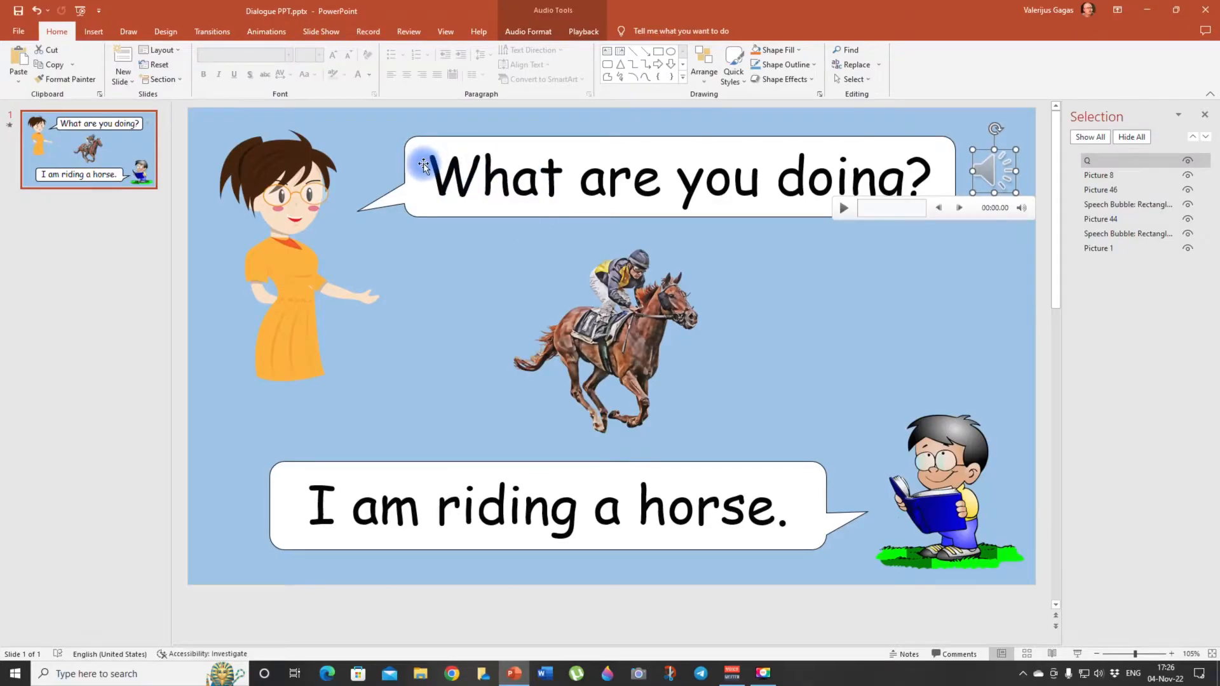
pyautogui.click(1127, 233)
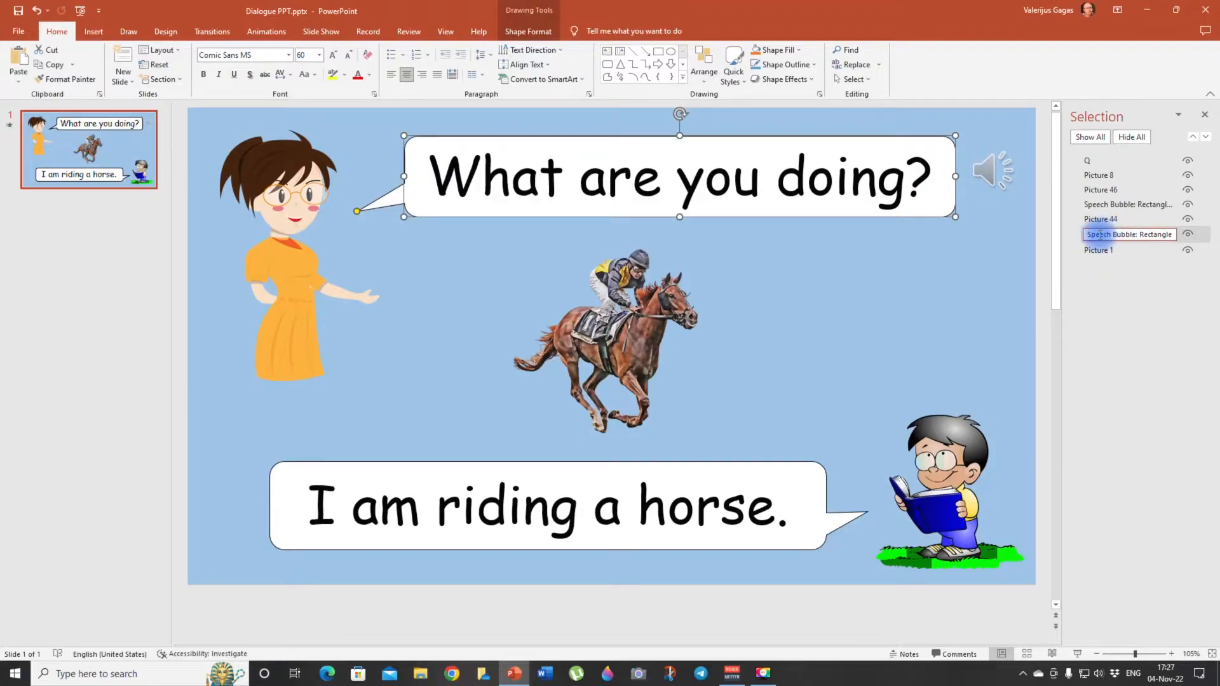
pyautogui.doubleClick(1128, 234)
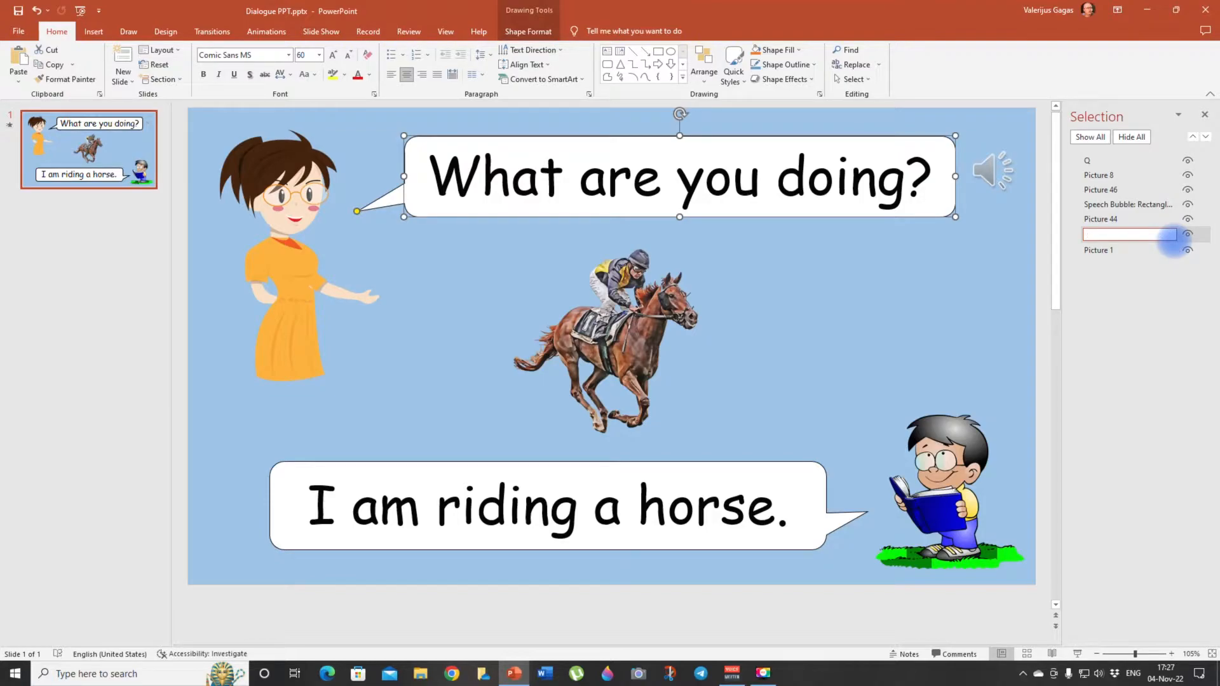
pyautogui.write('Question')
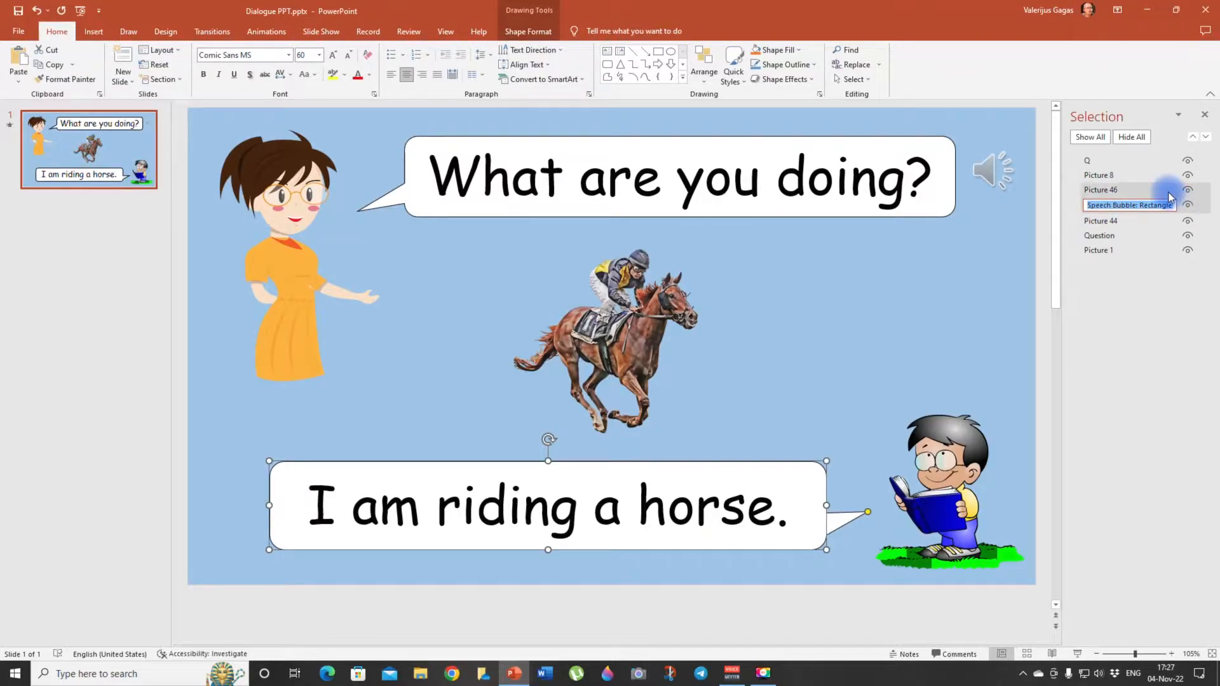
pyautogui.doubleClick(1129, 204)
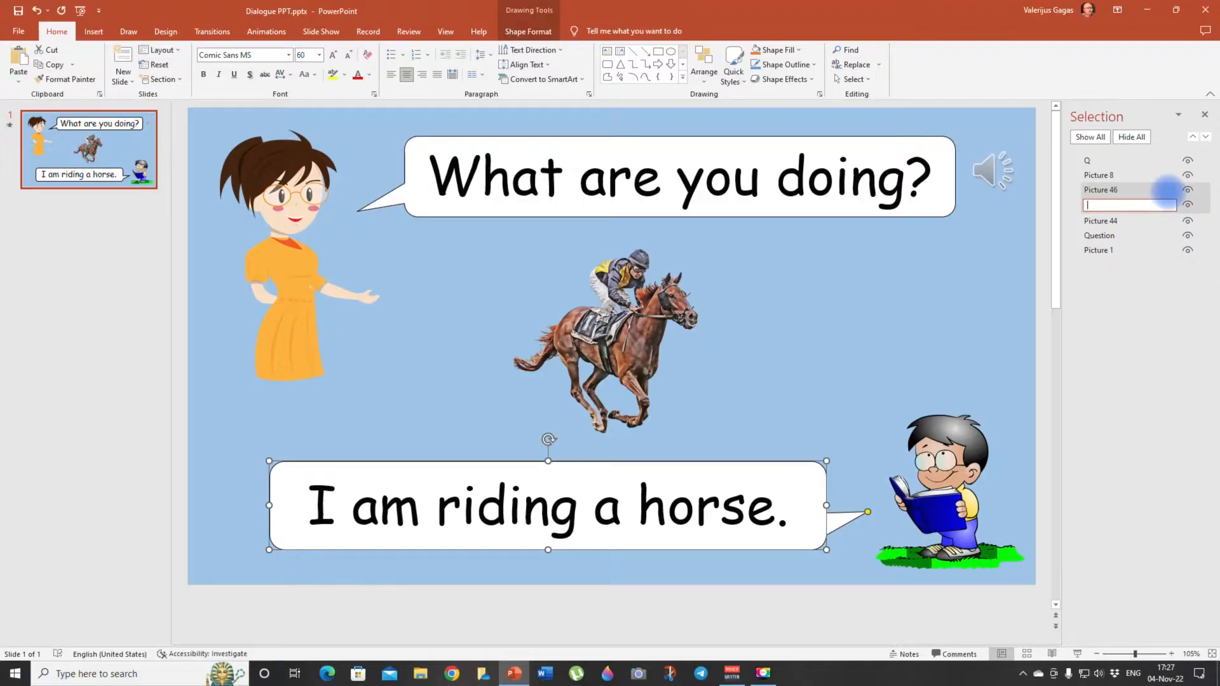
pyautogui.write('Ans')
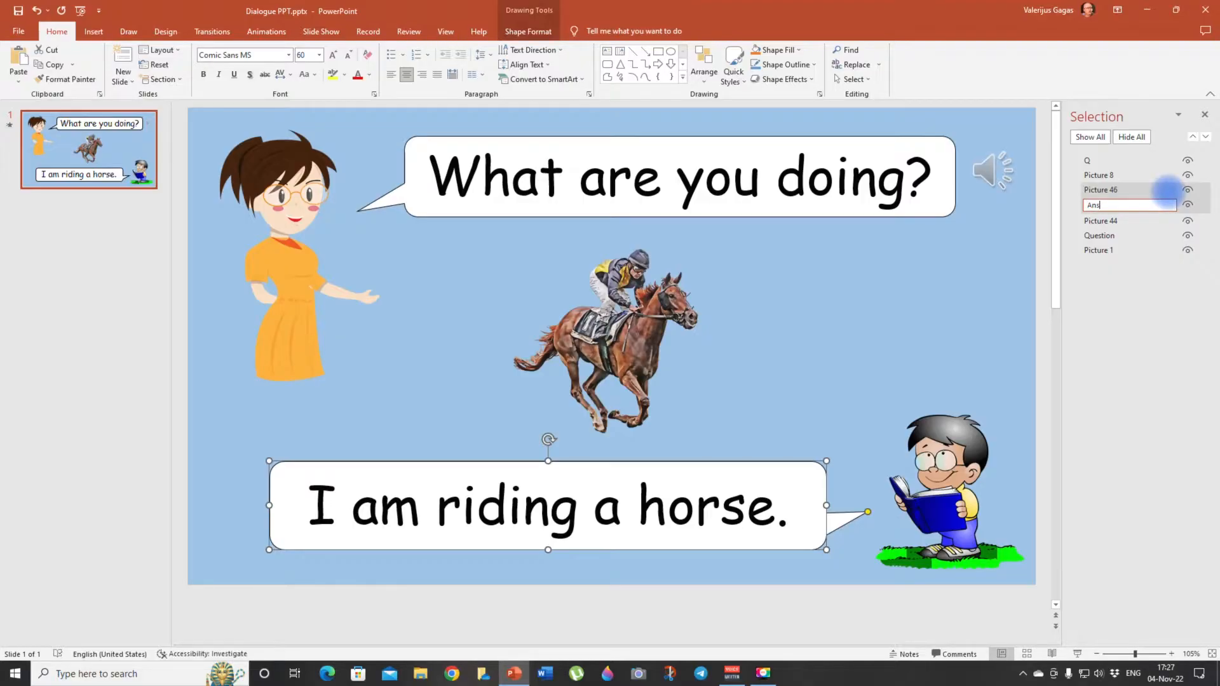
pyautogui.write('wer')
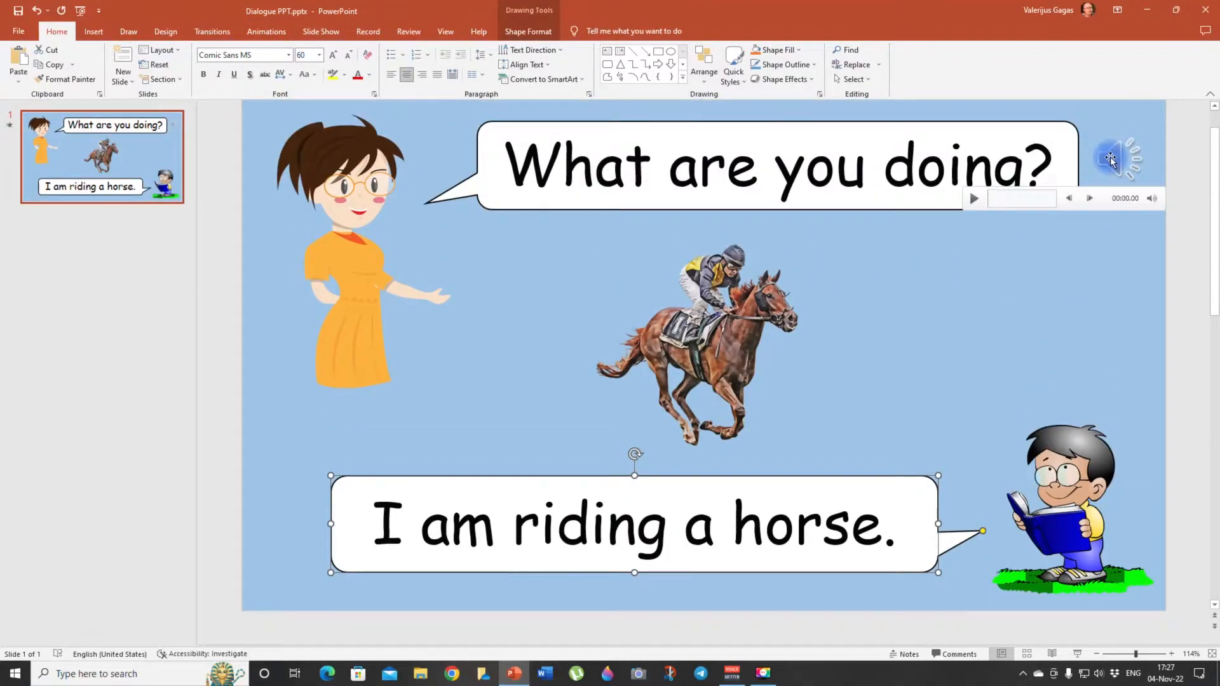
# Step: Select the Q sound clip icon on the slide
pyautogui.click(1118, 159)
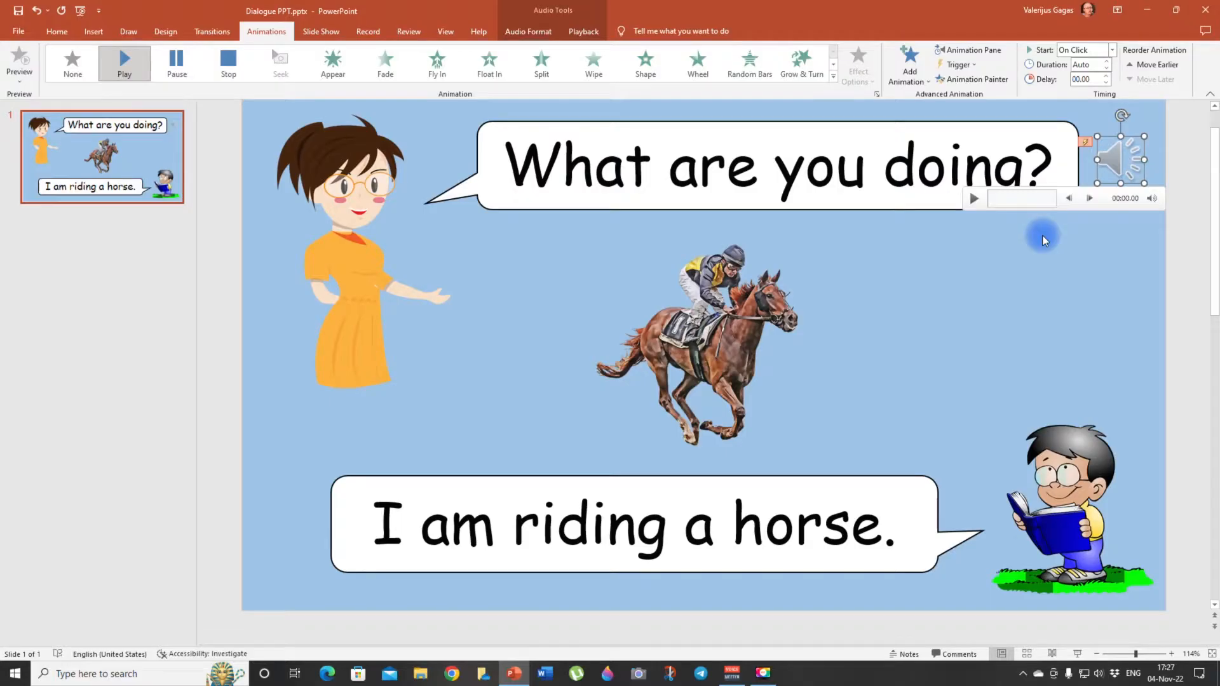
pyautogui.moveTo(991, 383)
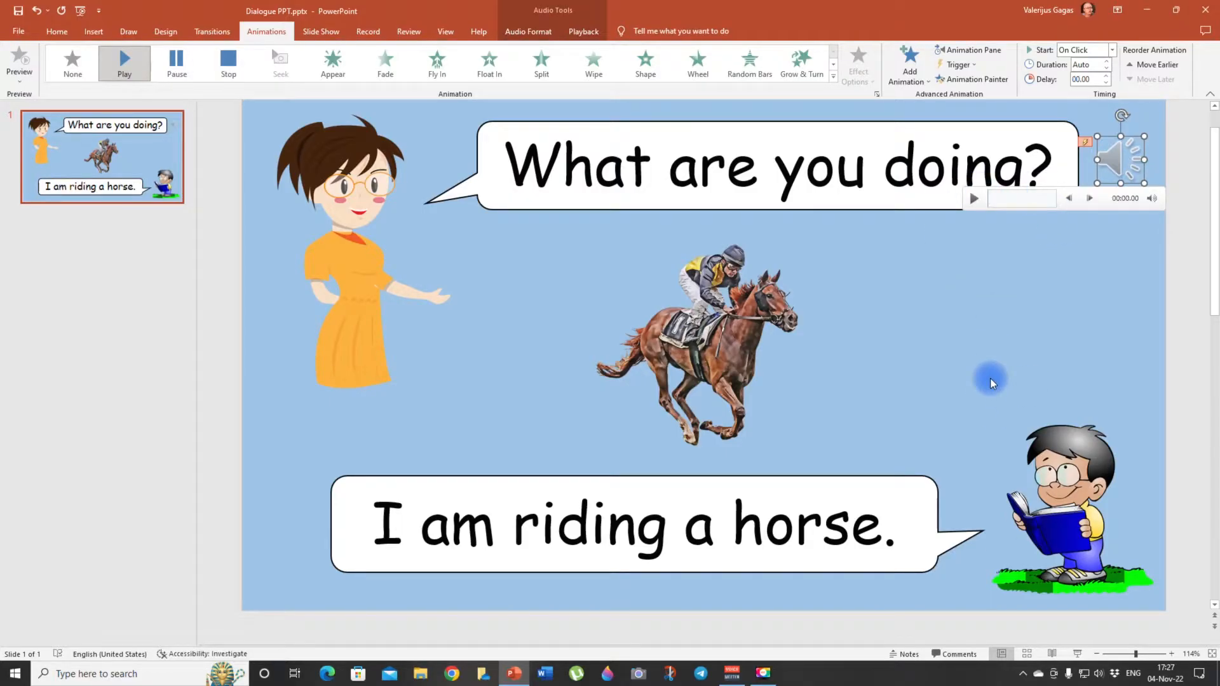
pyautogui.moveTo(916, 534)
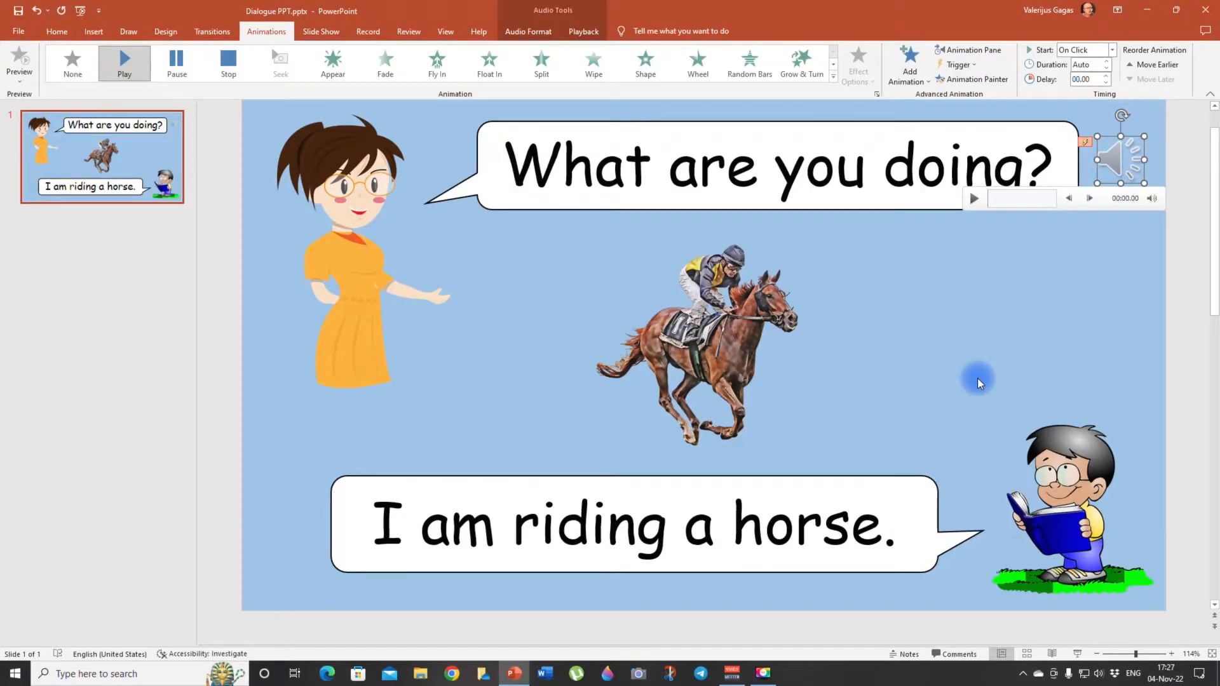
pyautogui.moveTo(870, 278)
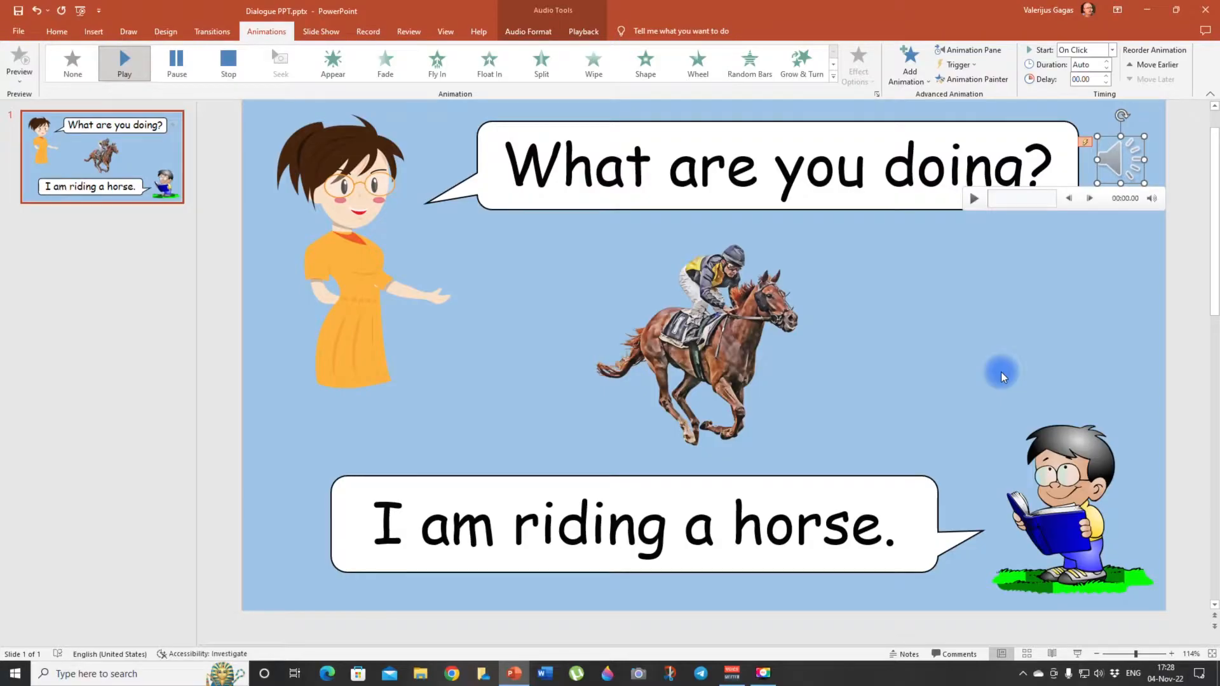
pyautogui.moveTo(825, 411)
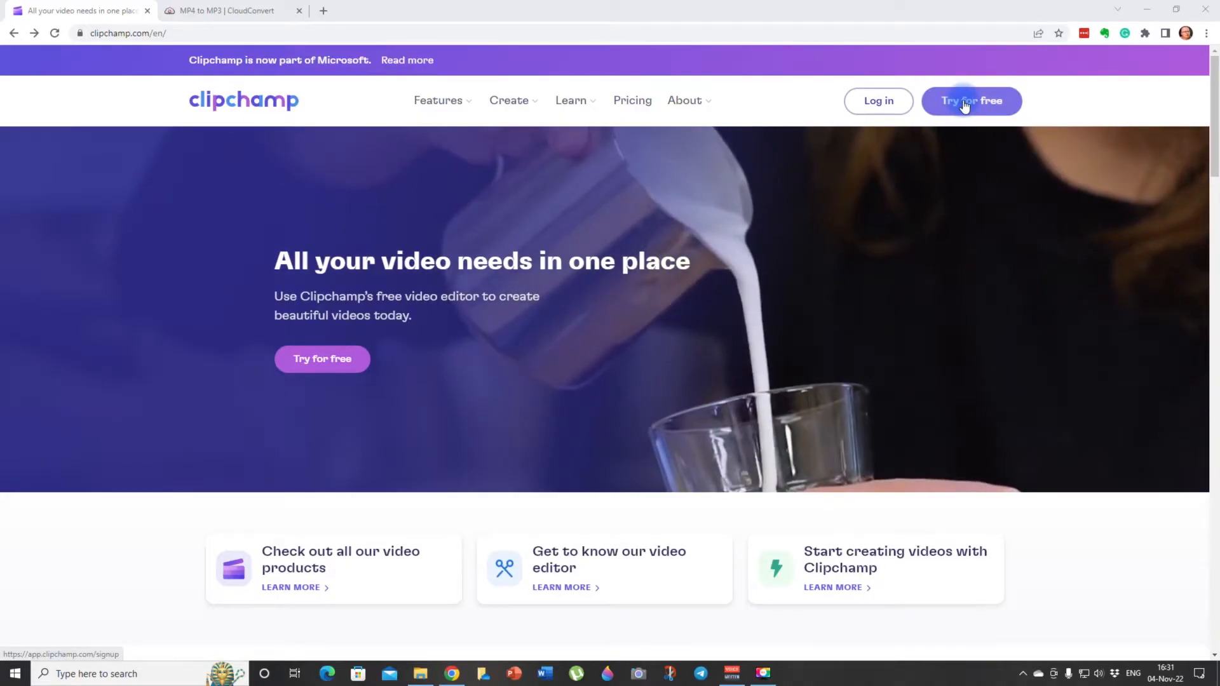
# Step: Launch the free Clipchamp web app from clipchamp.com
pyautogui.click(971, 100)
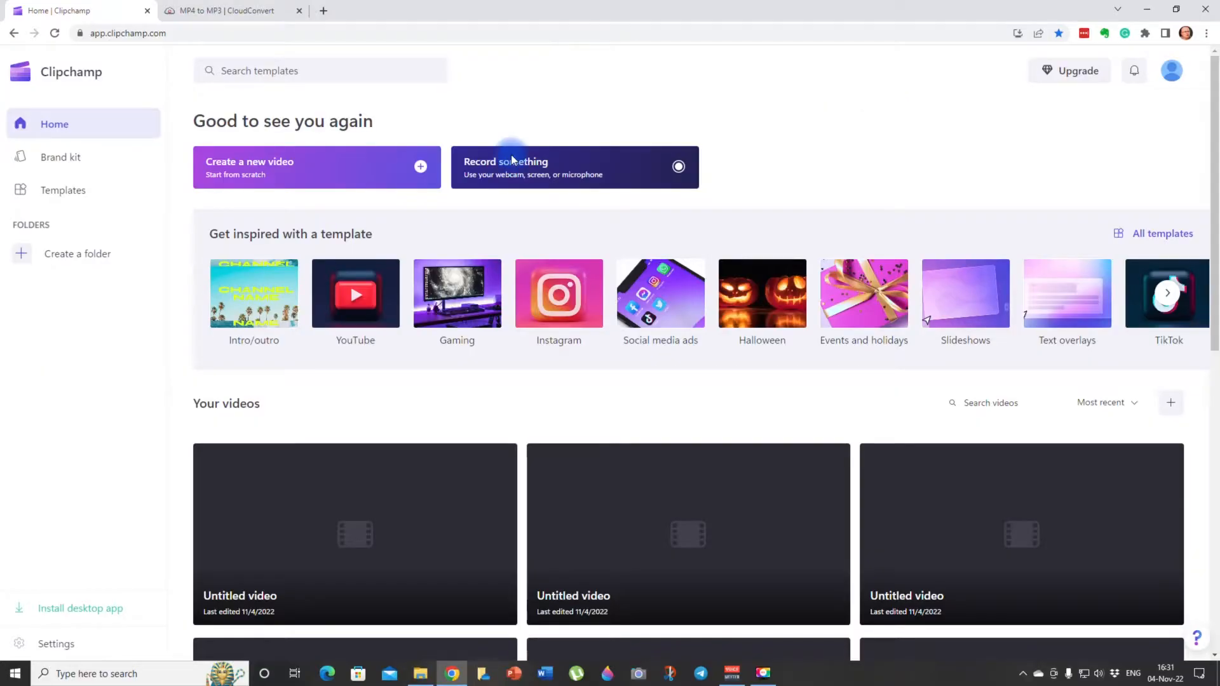
pyautogui.moveTo(66, 93)
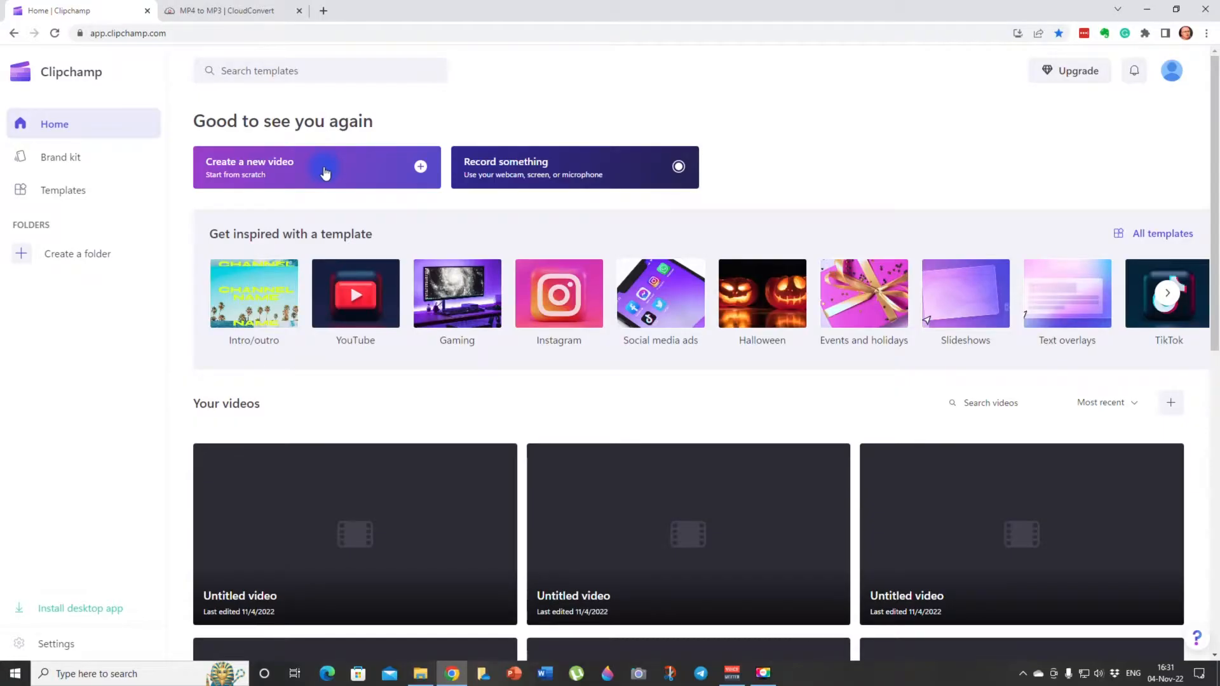
# Step: Create a new blank video and show the Record & create options
pyautogui.click(315, 166)
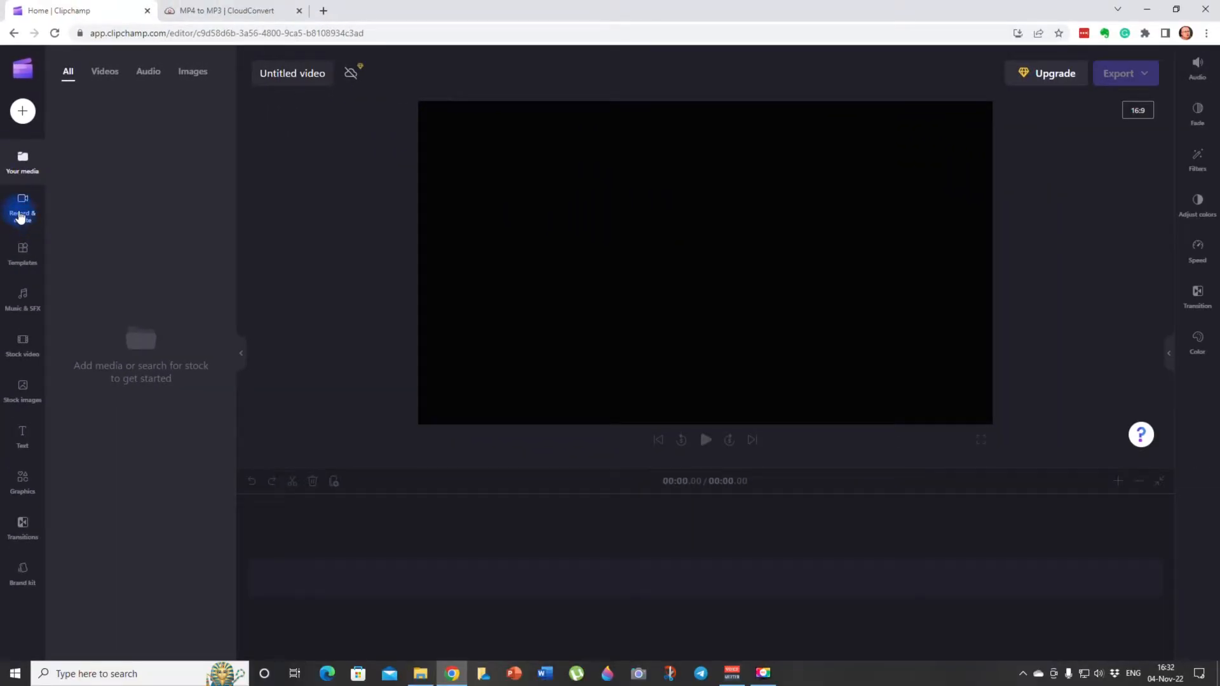
pyautogui.click(22, 209)
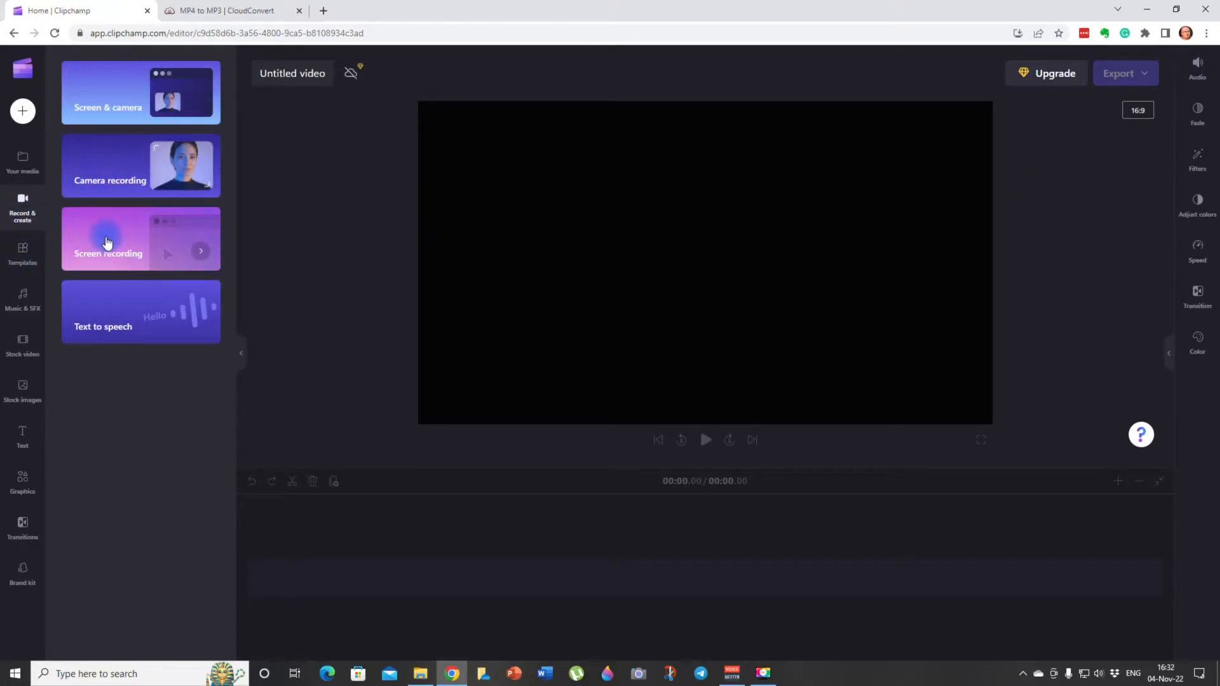
pyautogui.moveTo(191, 321)
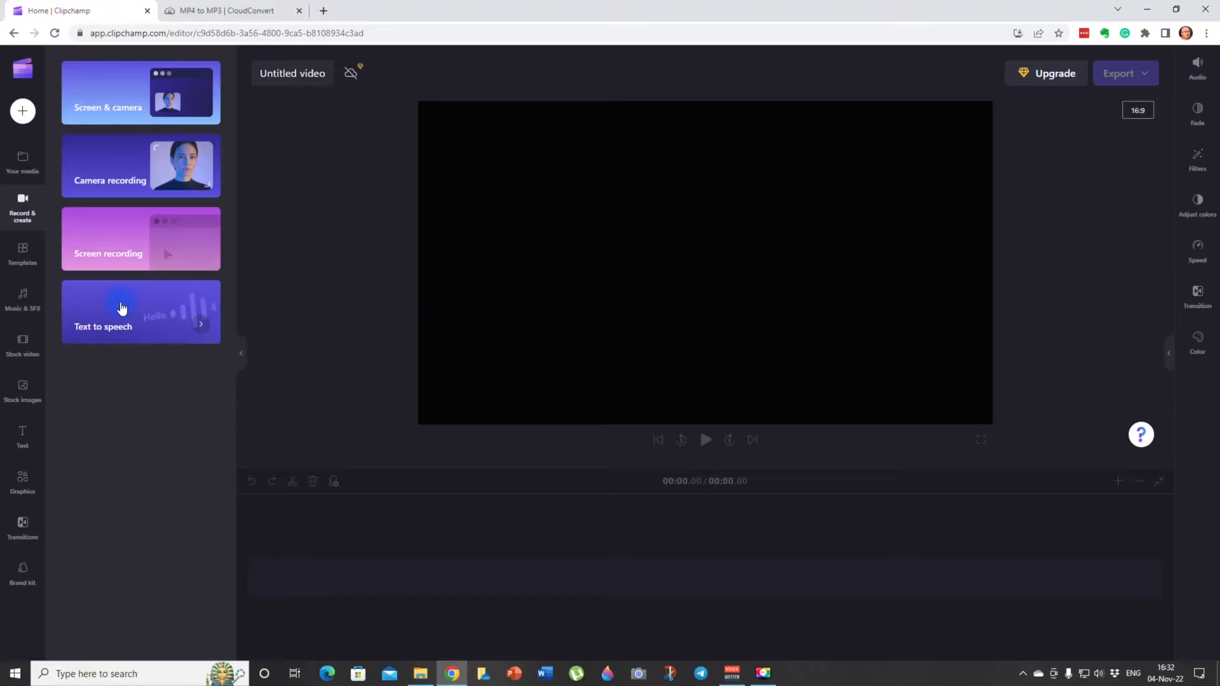
pyautogui.moveTo(127, 310)
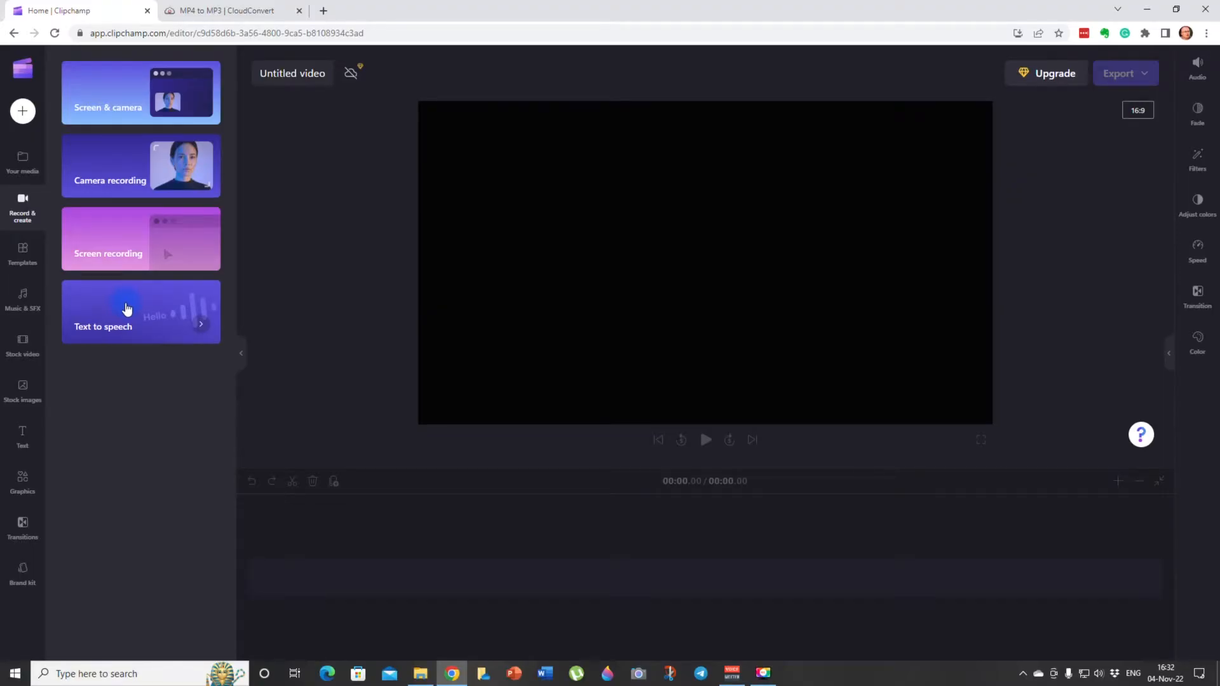
# Step: Open Text to speech and browse the language list, keeping English (United States)
pyautogui.click(128, 310)
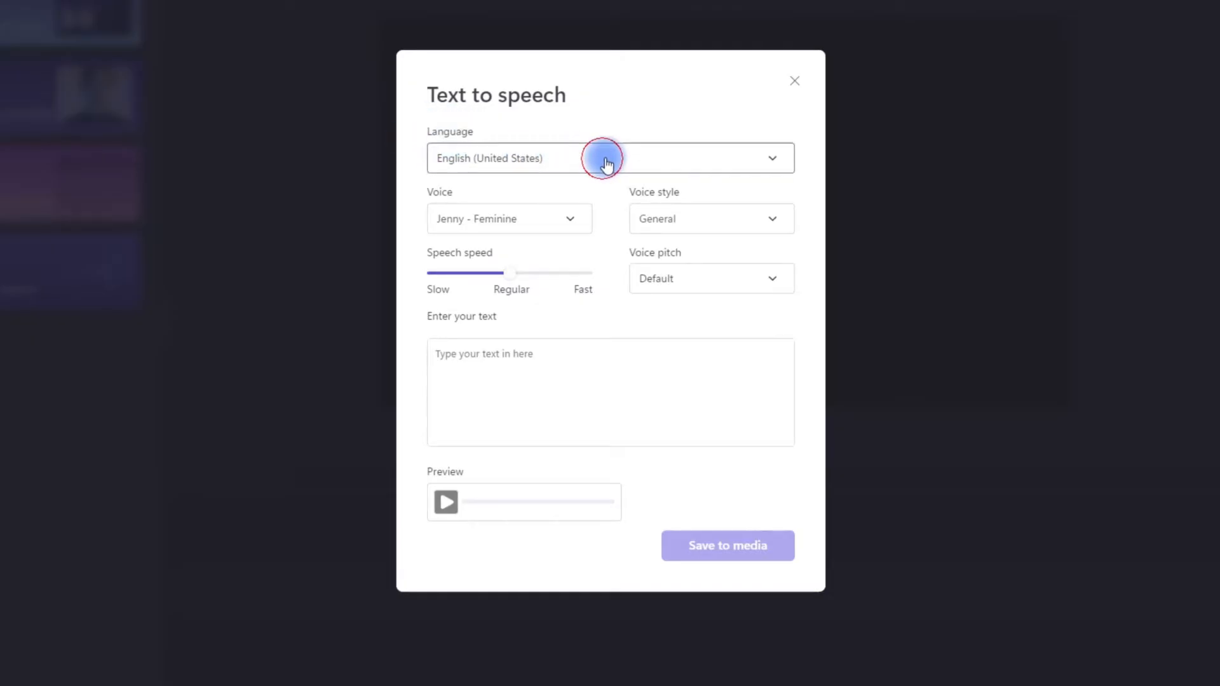
pyautogui.click(609, 158)
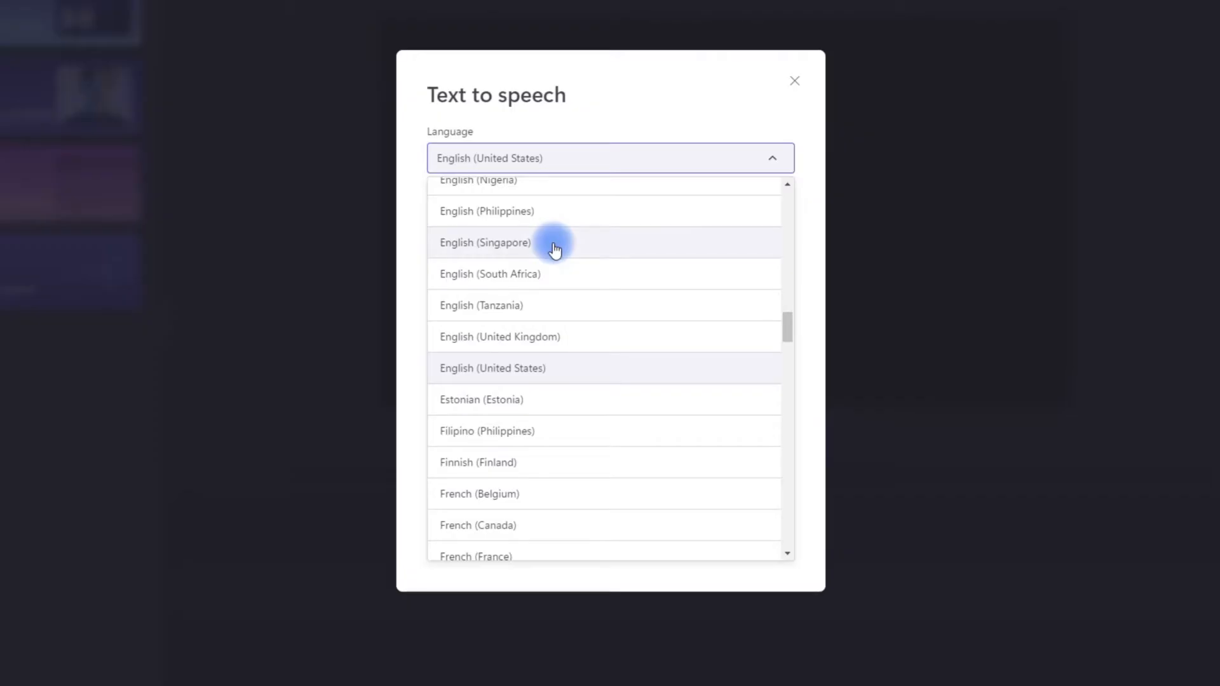
pyautogui.moveTo(547, 274)
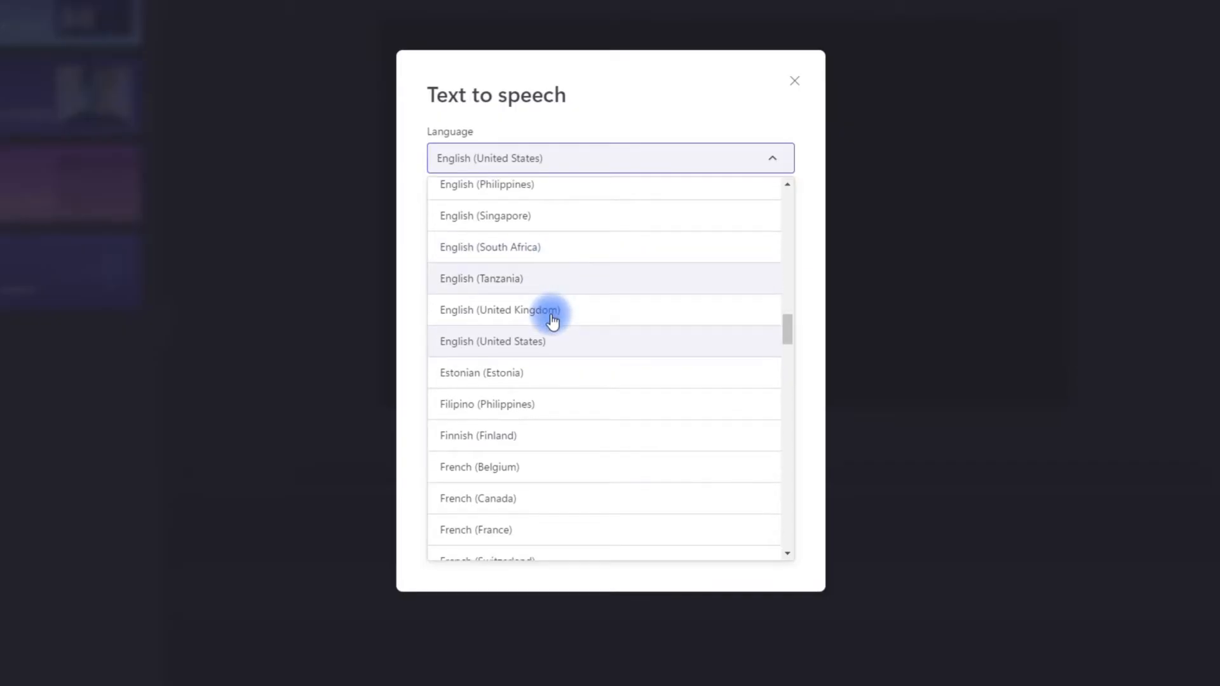
pyautogui.scroll(-3)
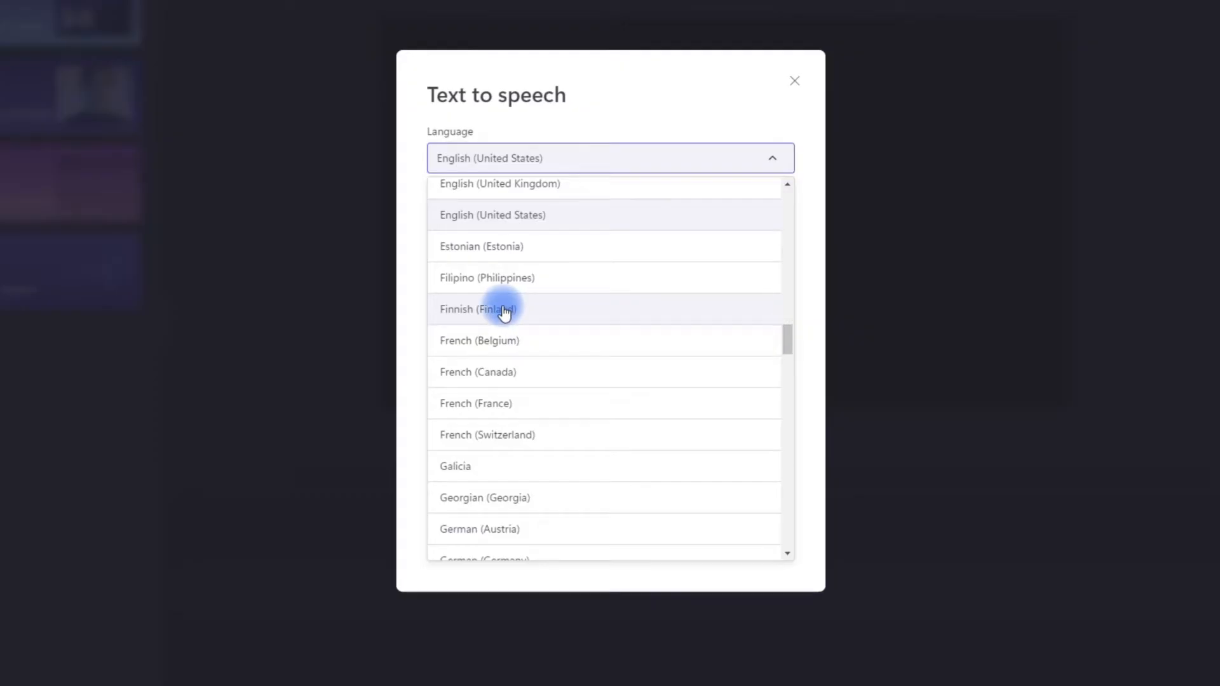
pyautogui.moveTo(526, 344)
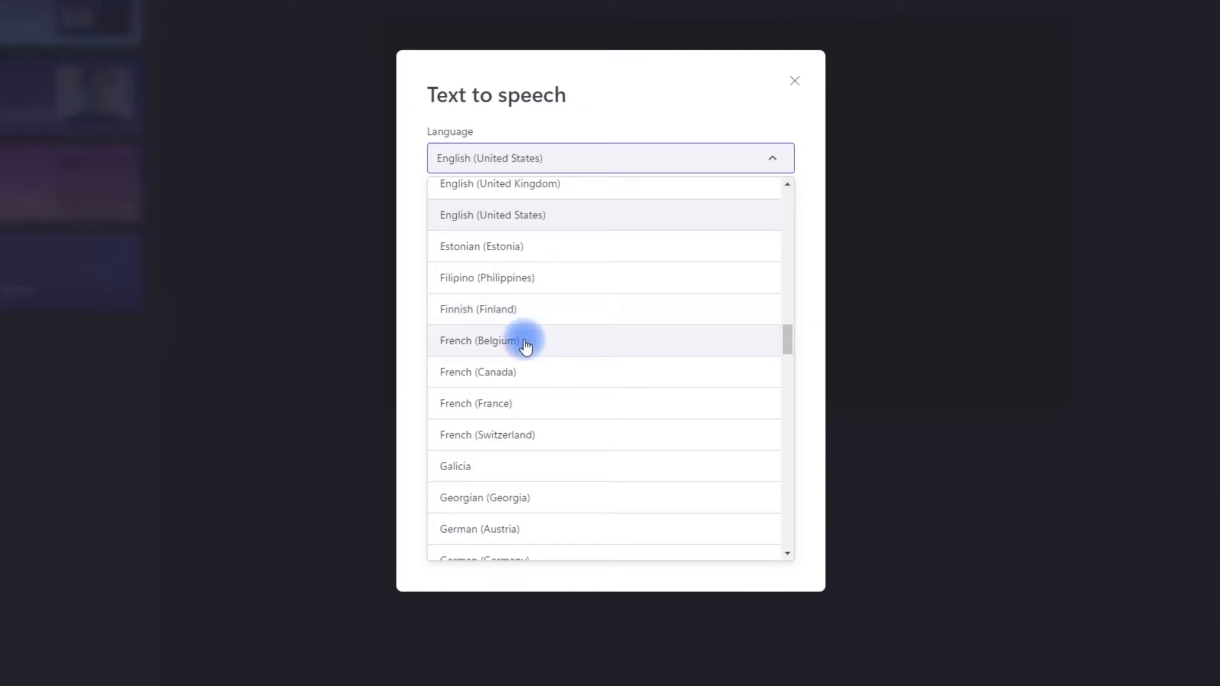
pyautogui.moveTo(507, 409)
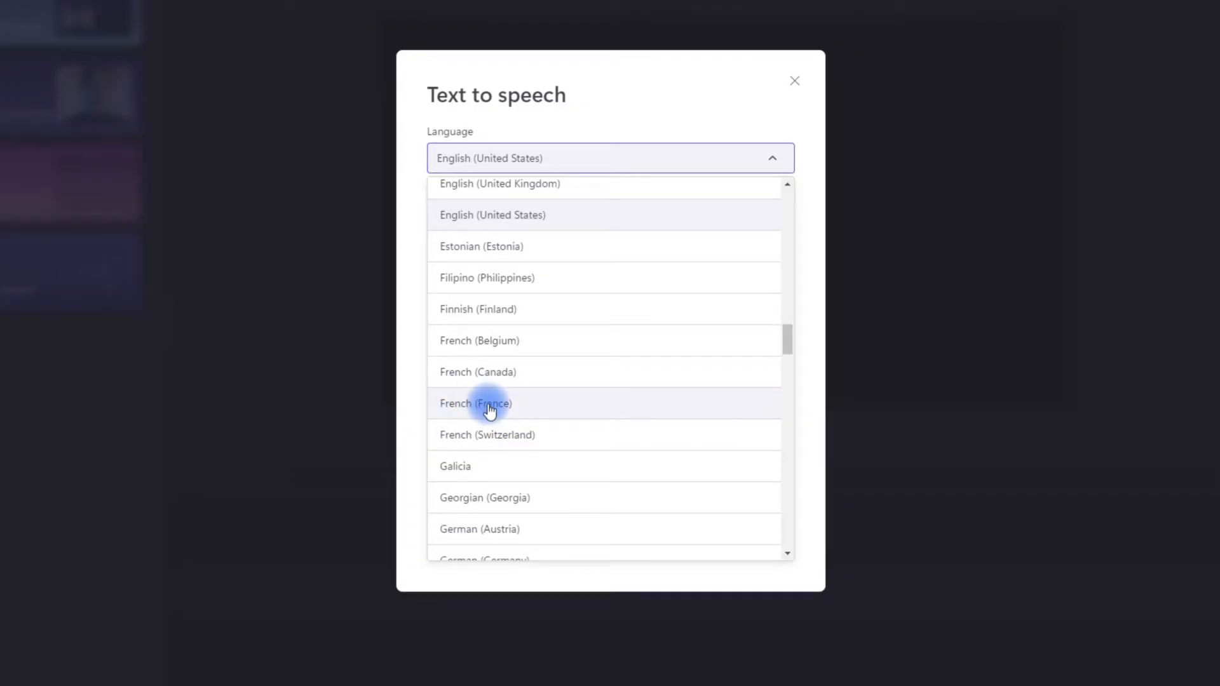
pyautogui.scroll(-3)
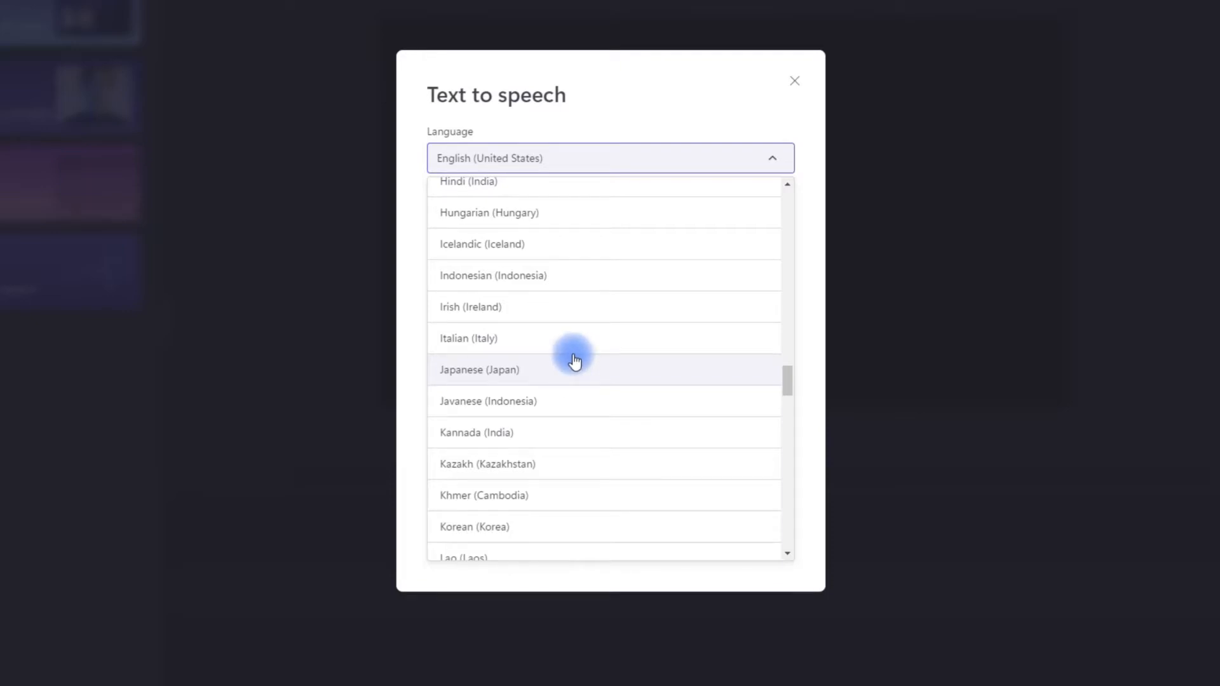
pyautogui.moveTo(546, 180)
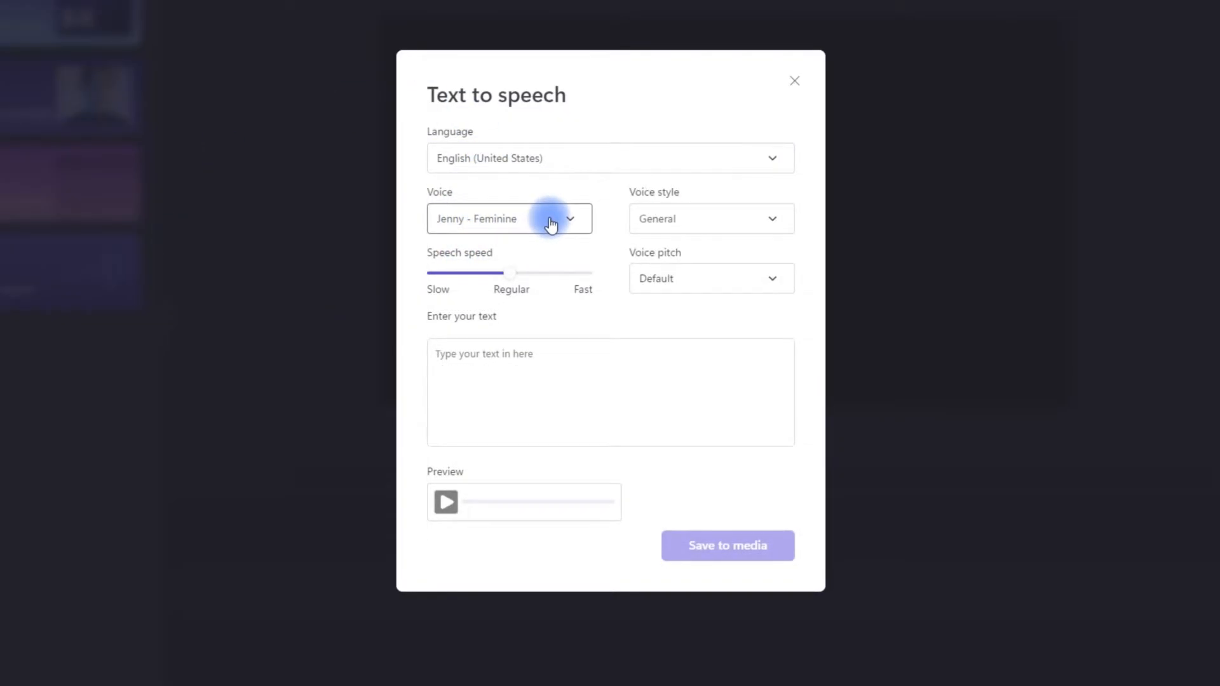
pyautogui.click(509, 218)
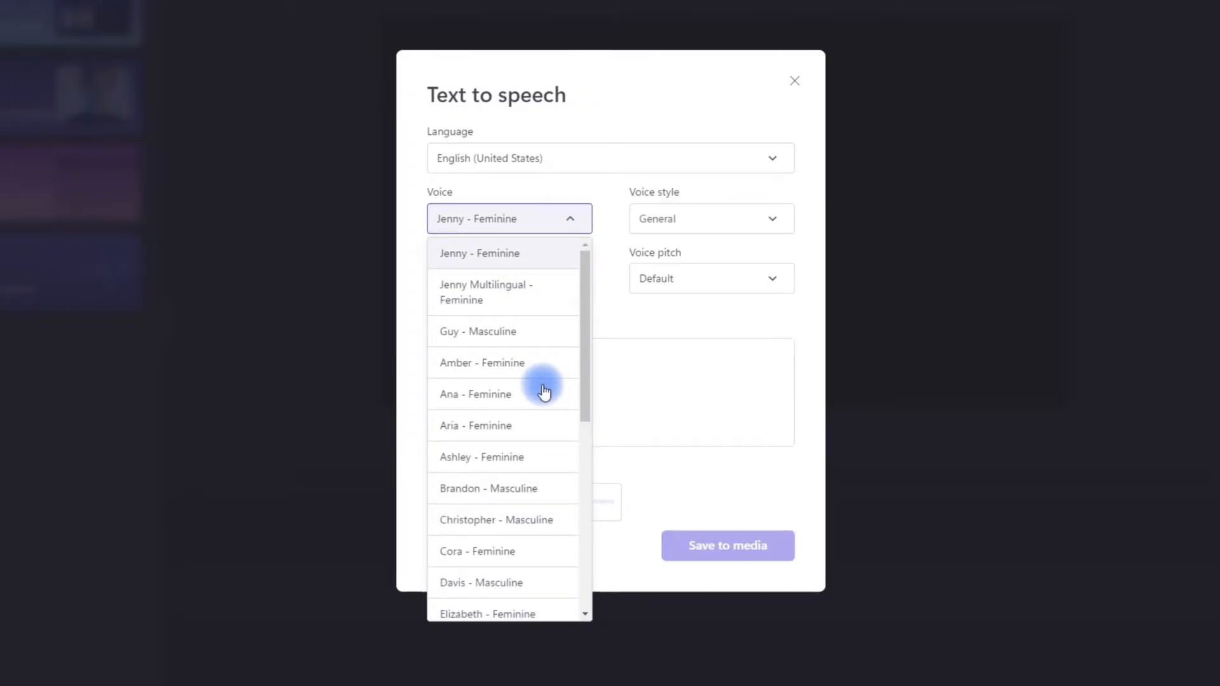
pyautogui.moveTo(530, 404)
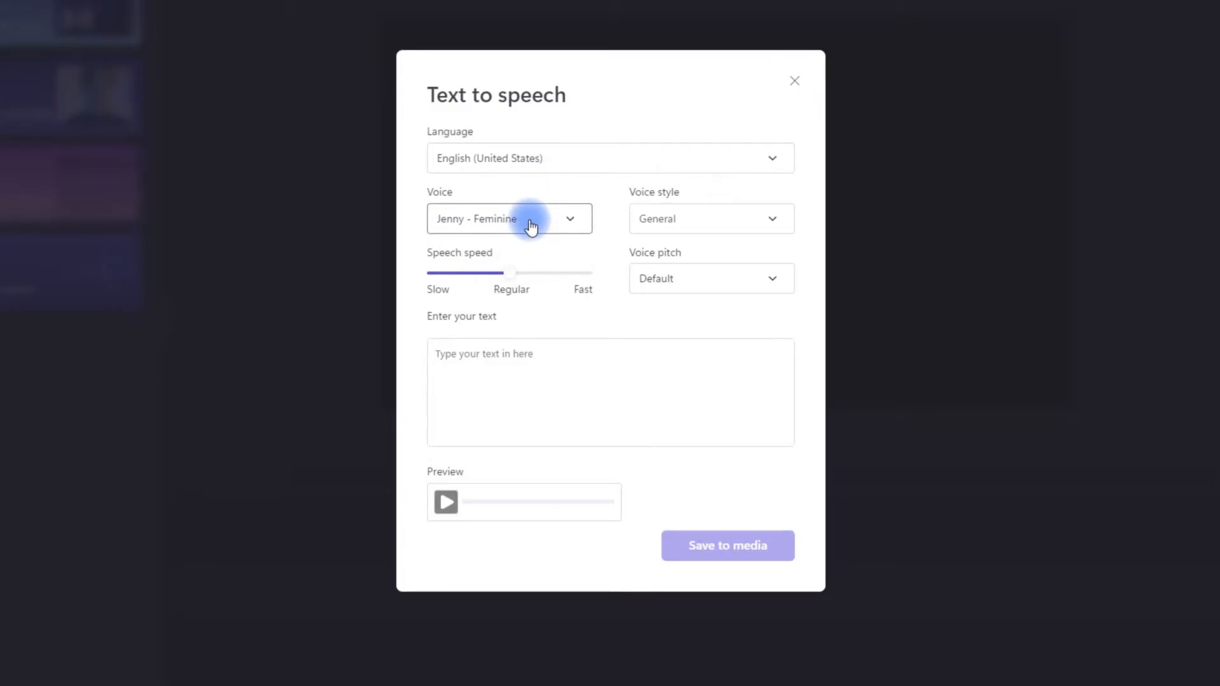
pyautogui.moveTo(725, 222)
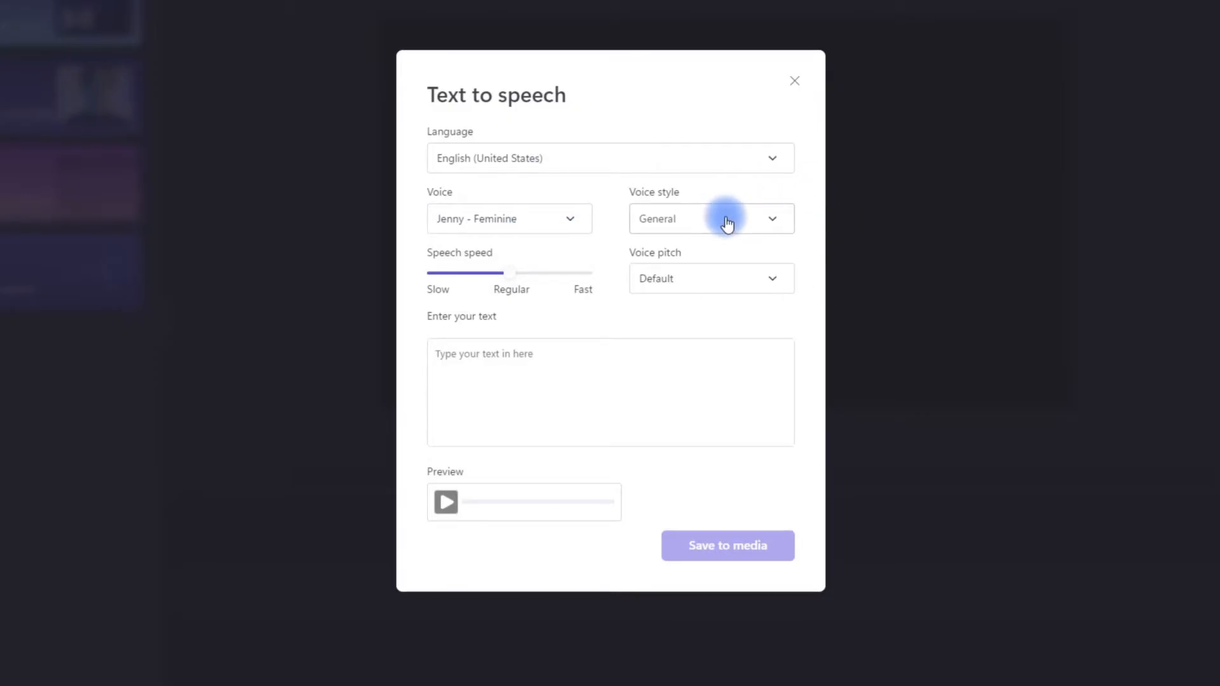
pyautogui.click(709, 219)
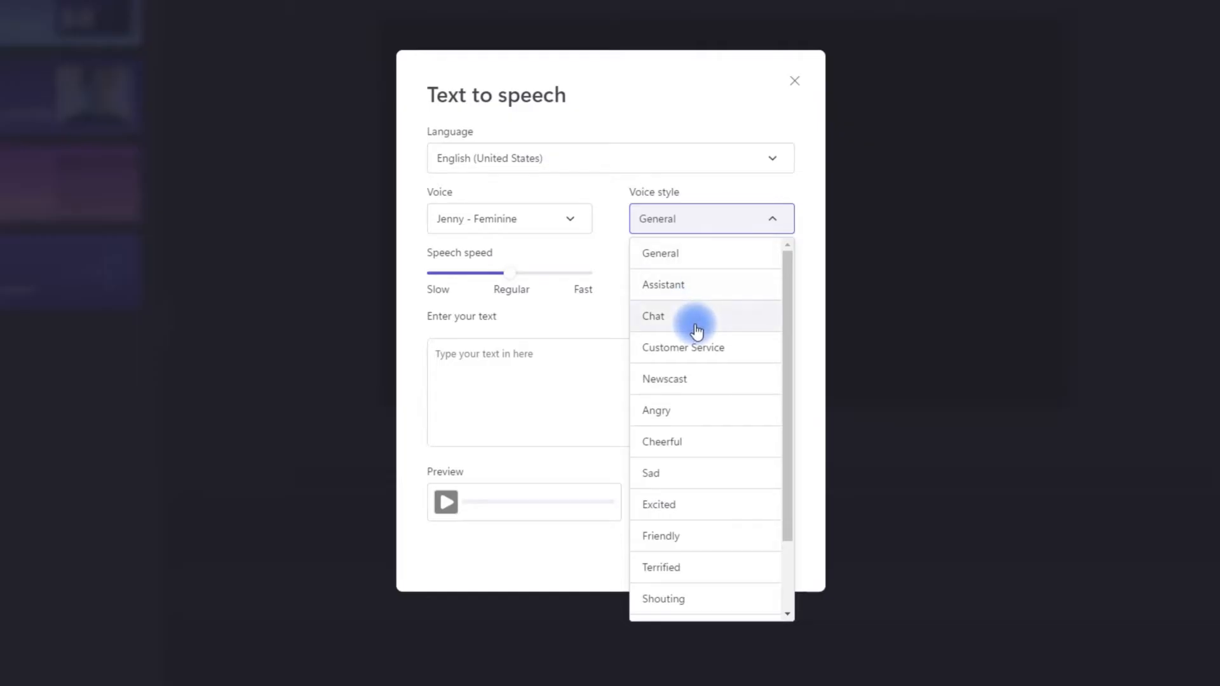
pyautogui.moveTo(672, 410)
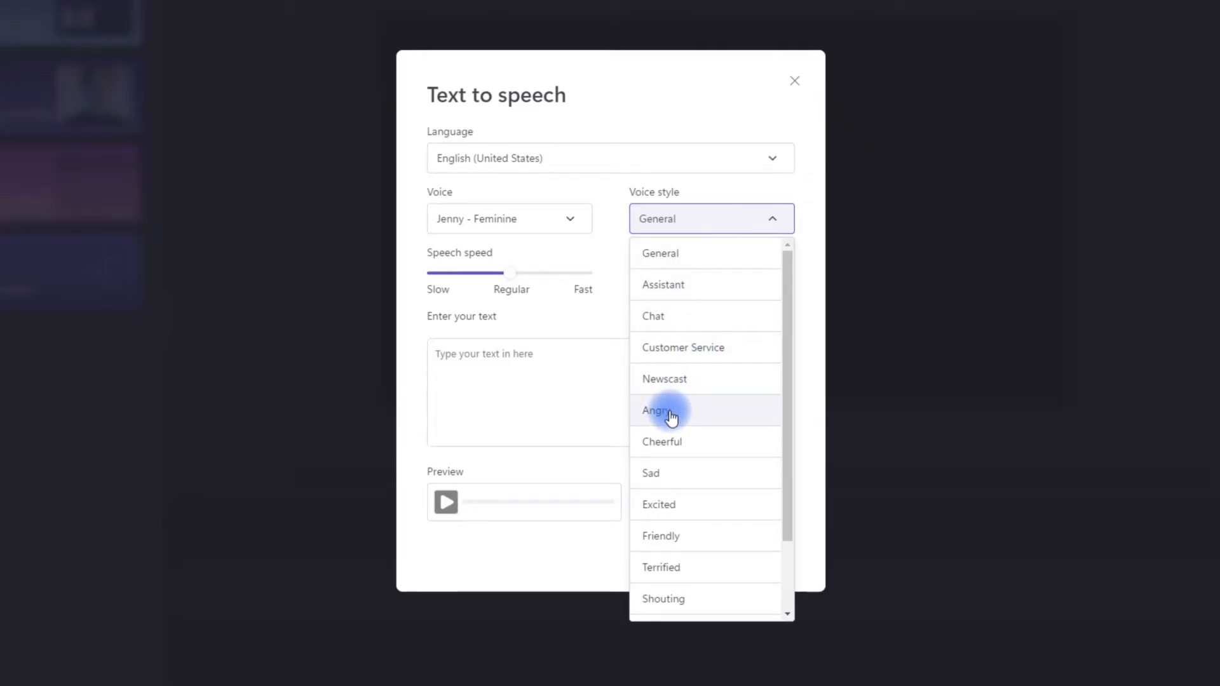
pyautogui.moveTo(664, 472)
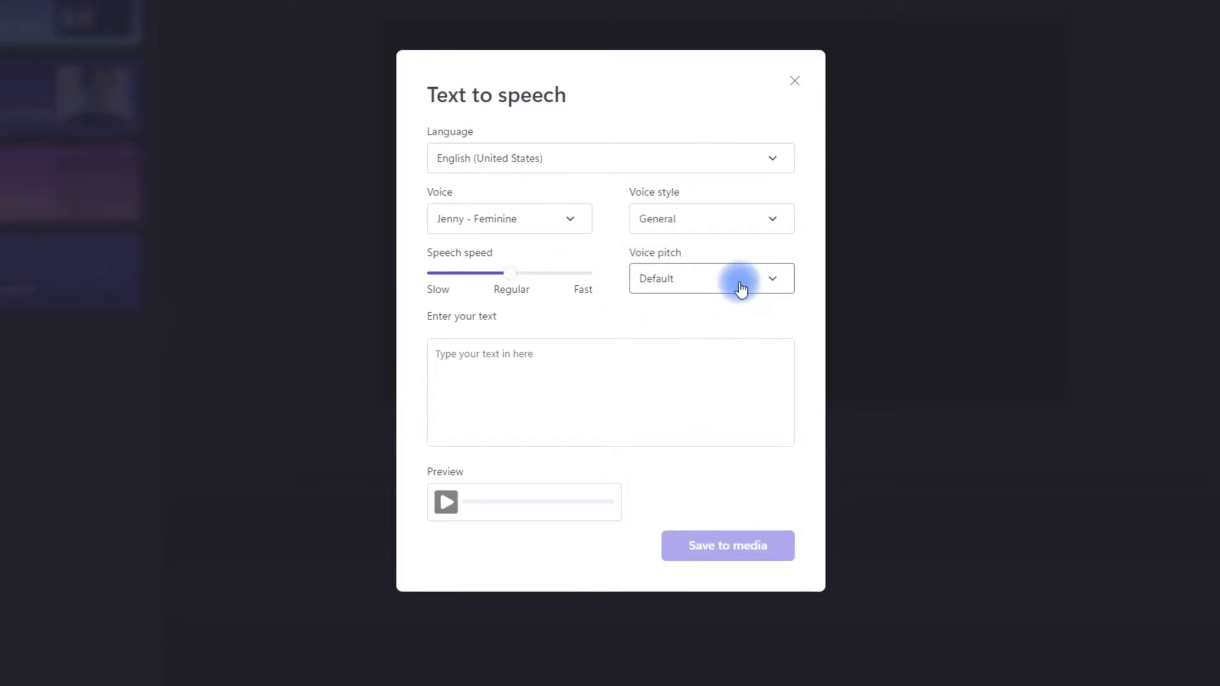
pyautogui.click(709, 278)
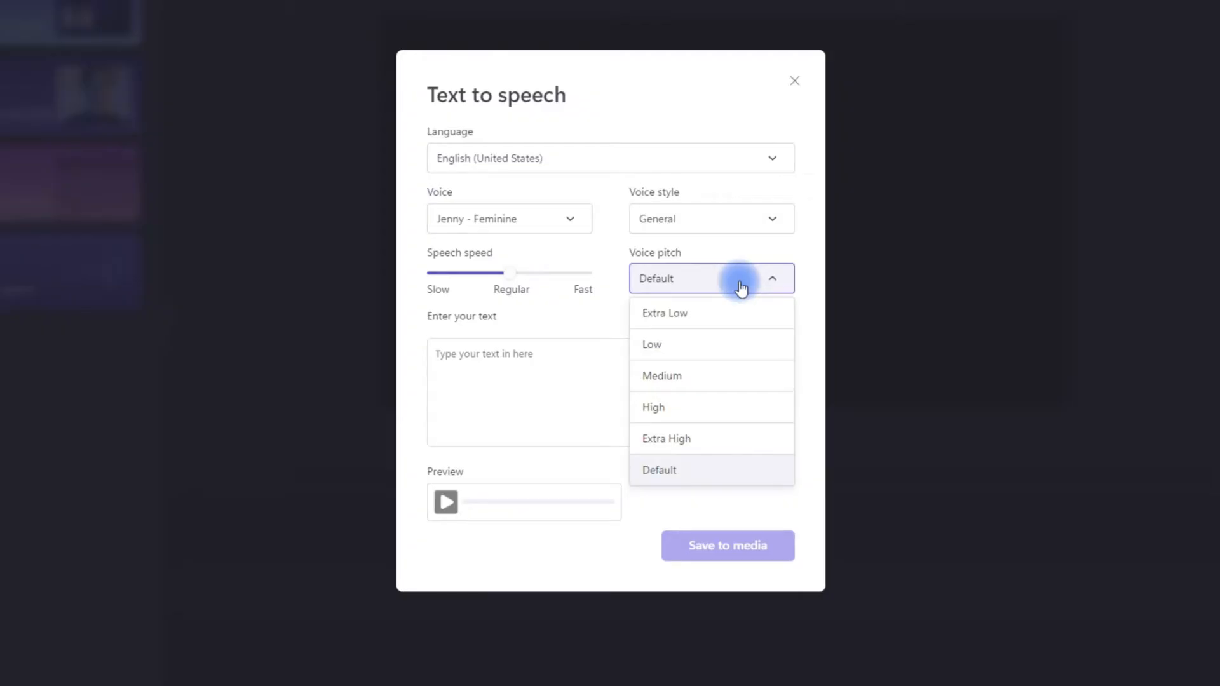
pyautogui.moveTo(735, 254)
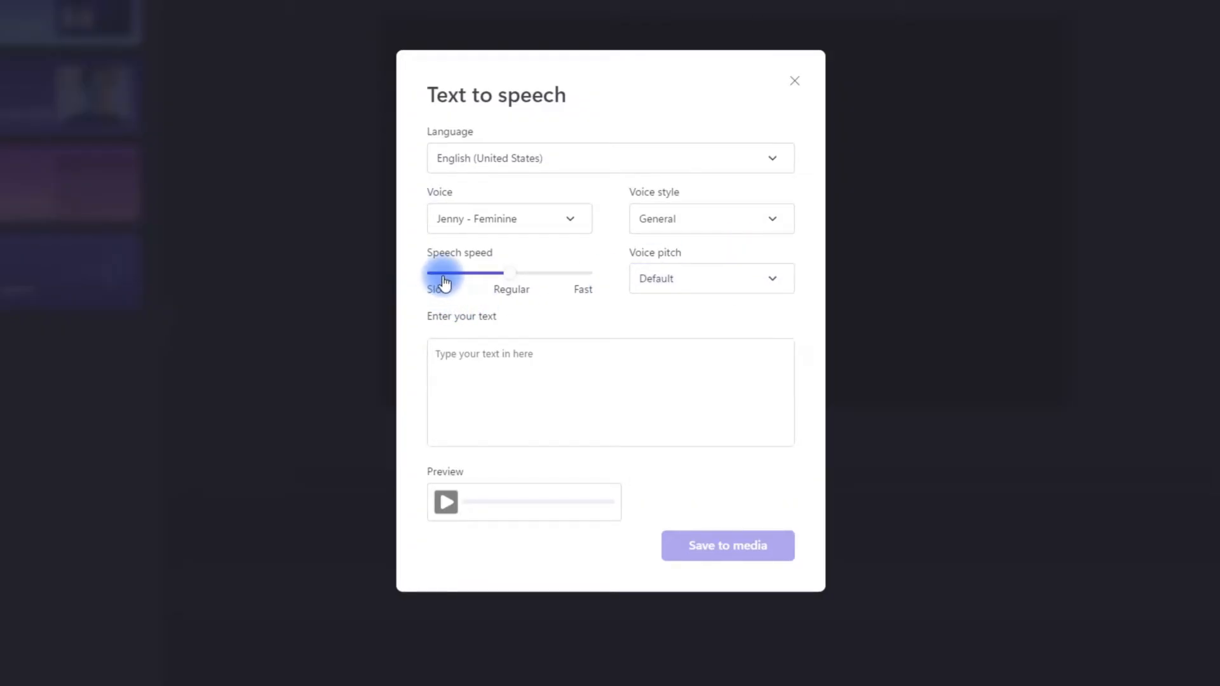
pyautogui.moveTo(443, 273); pyautogui.dragTo(542, 273)
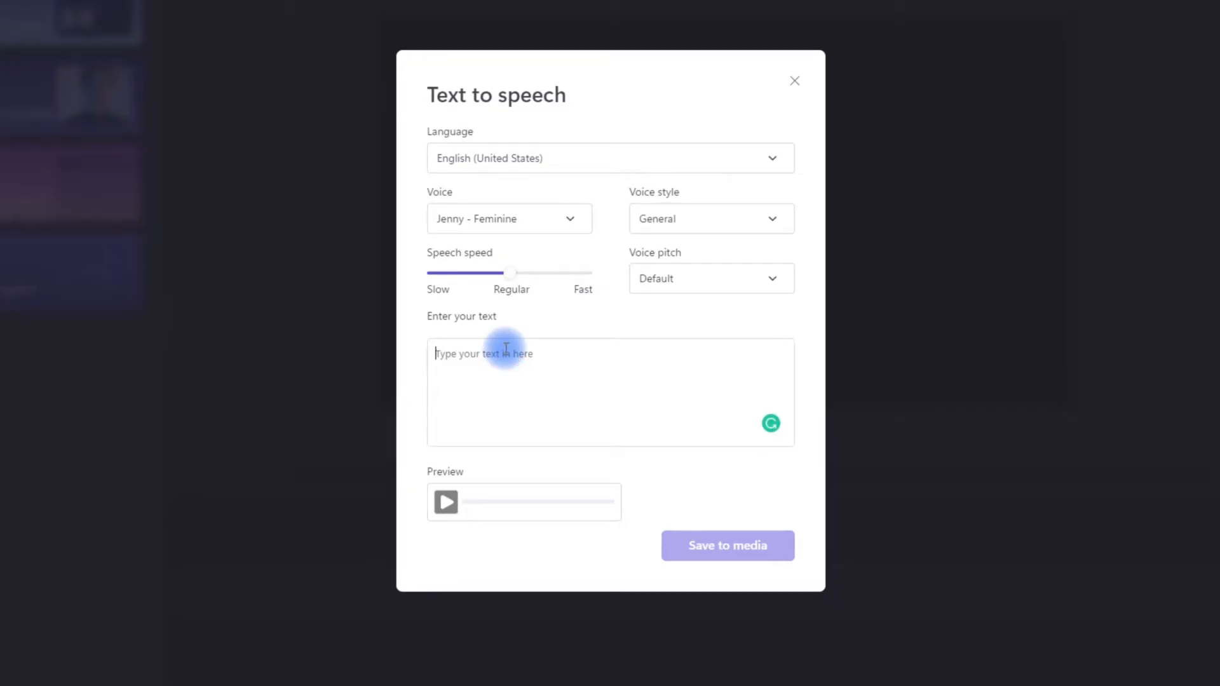
# Step: Enter 'What are you doing?', choose the Jane - Feminine voice, and adjust speech speed
pyautogui.write('What are you doing?')
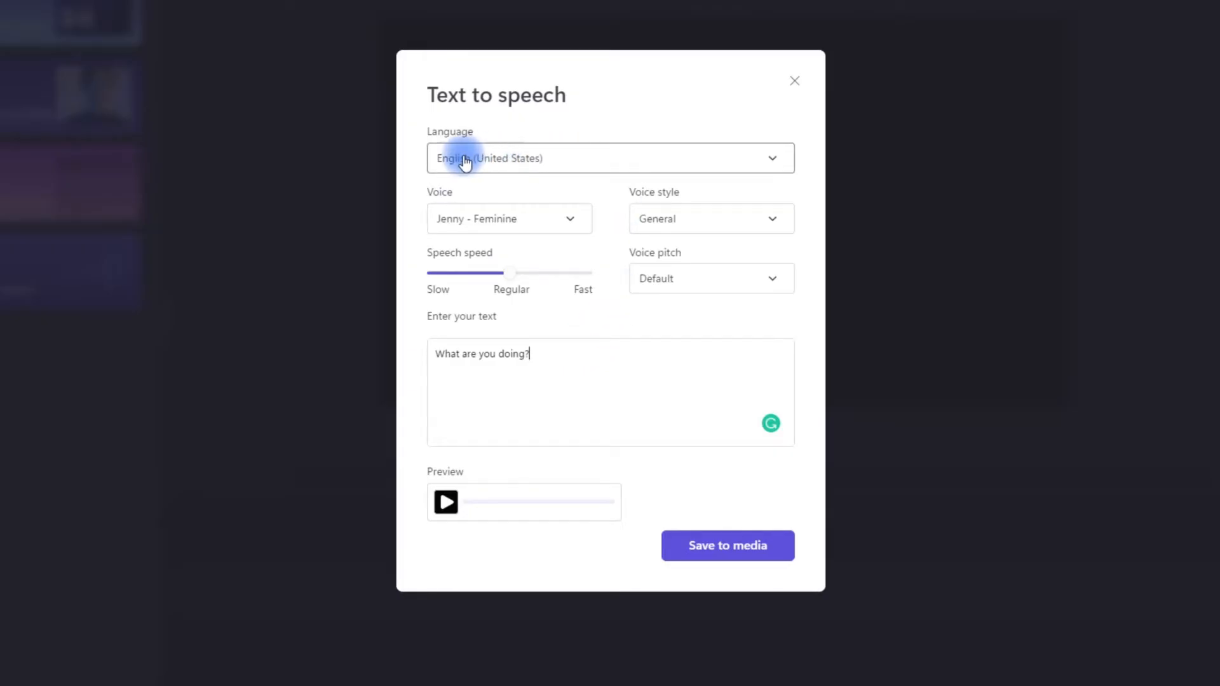
pyautogui.click(509, 219)
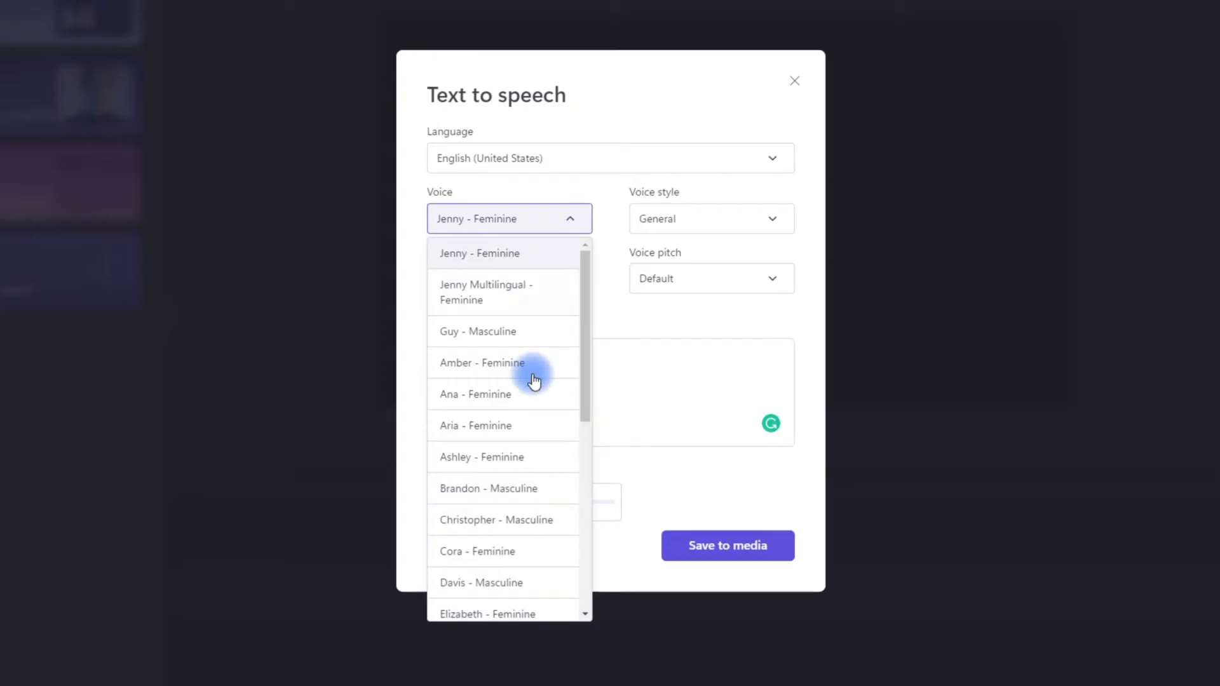
pyautogui.scroll(-3)
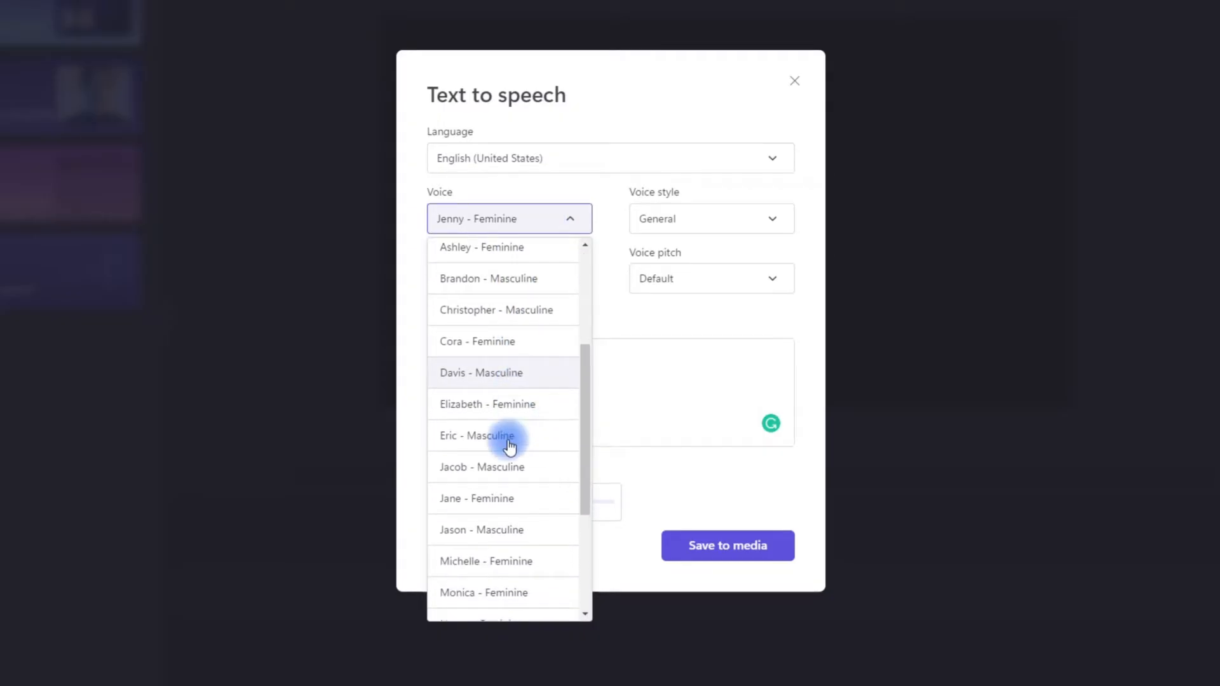
pyautogui.click(476, 498)
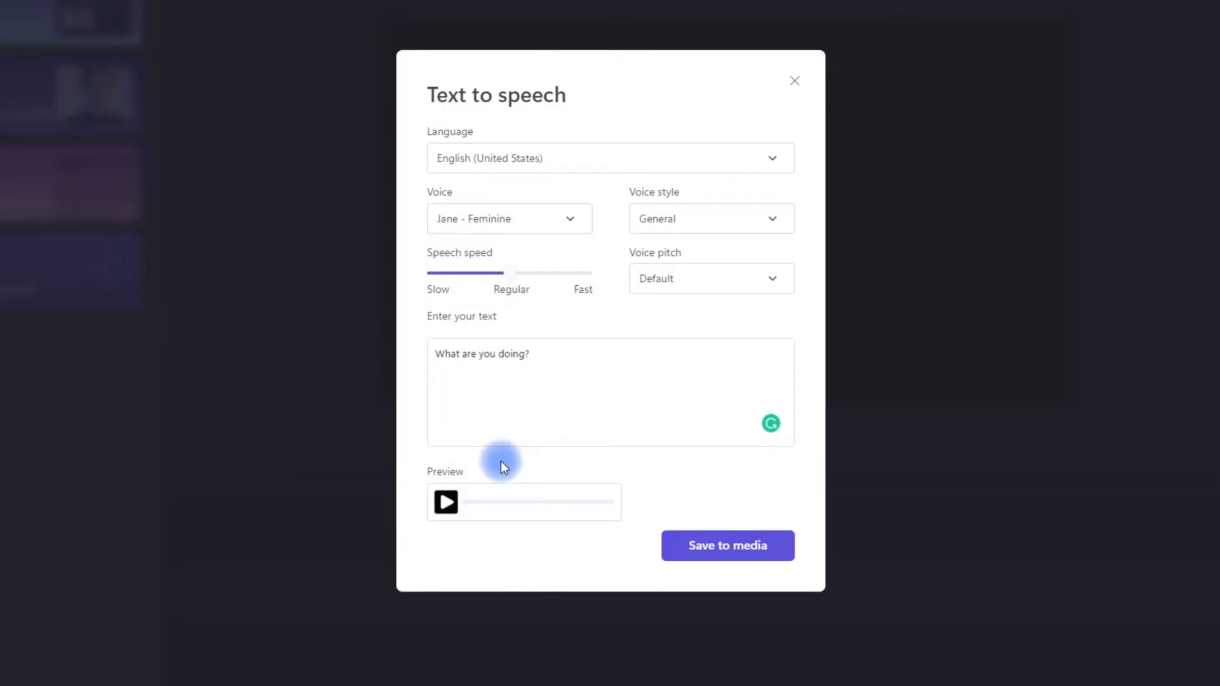
pyautogui.click(709, 218)
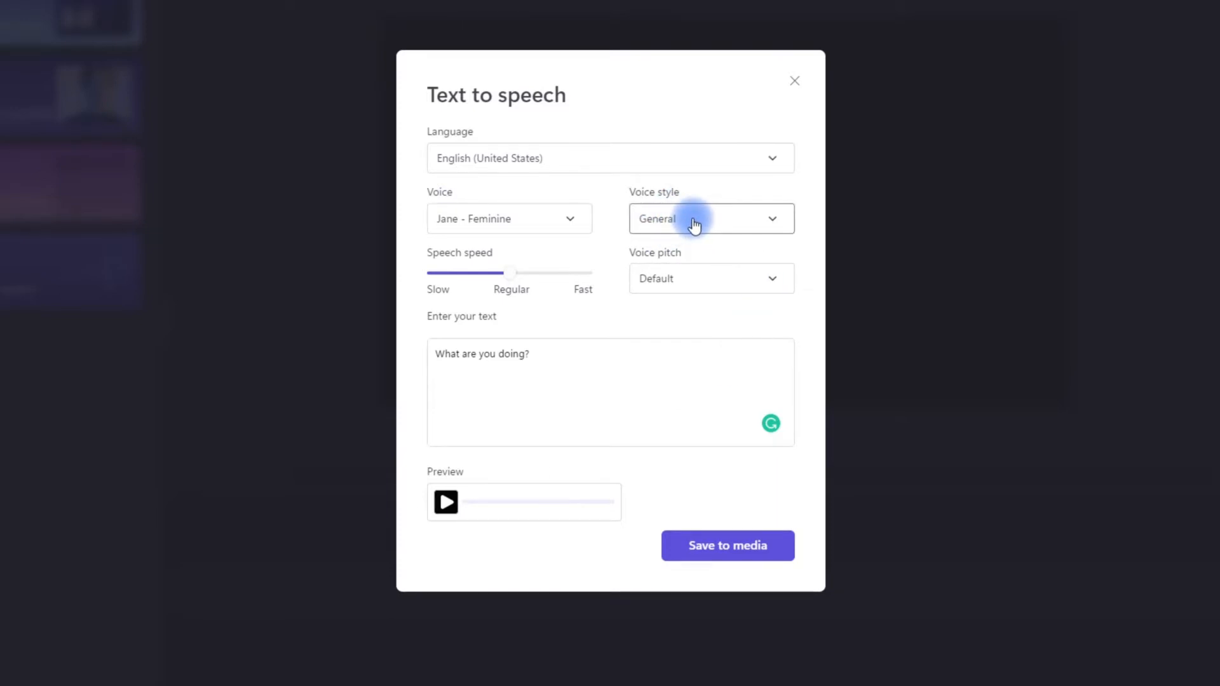
pyautogui.moveTo(707, 278)
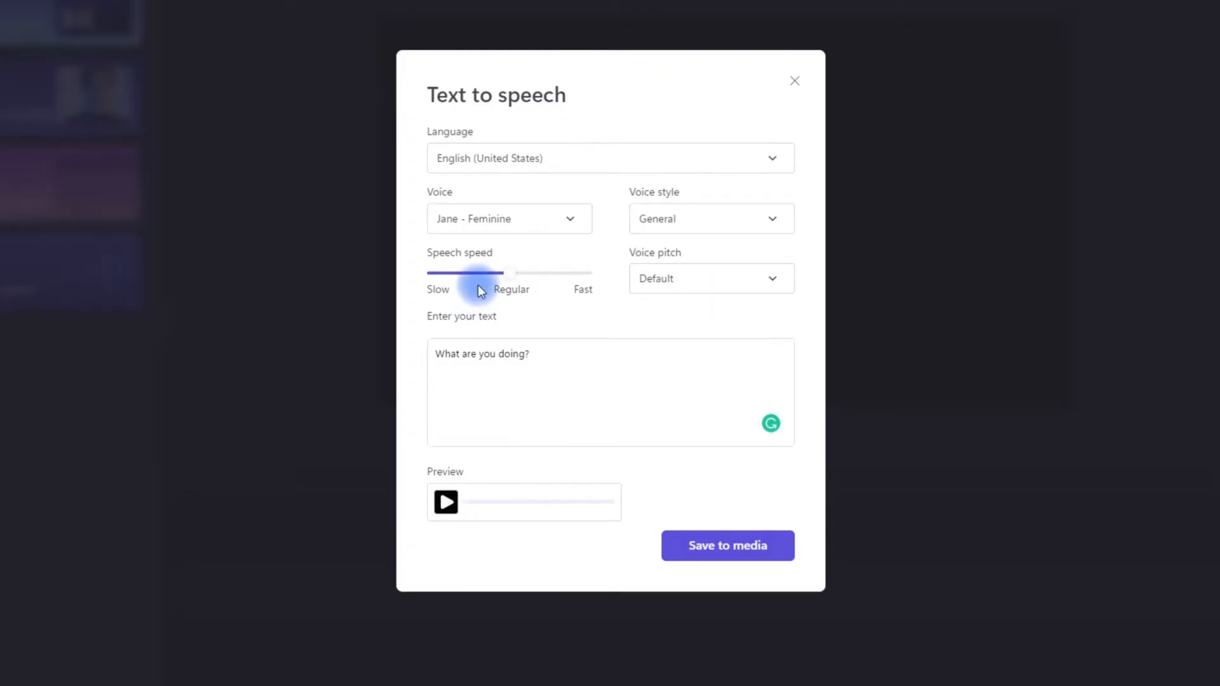
pyautogui.moveTo(478, 273); pyautogui.dragTo(506, 272)
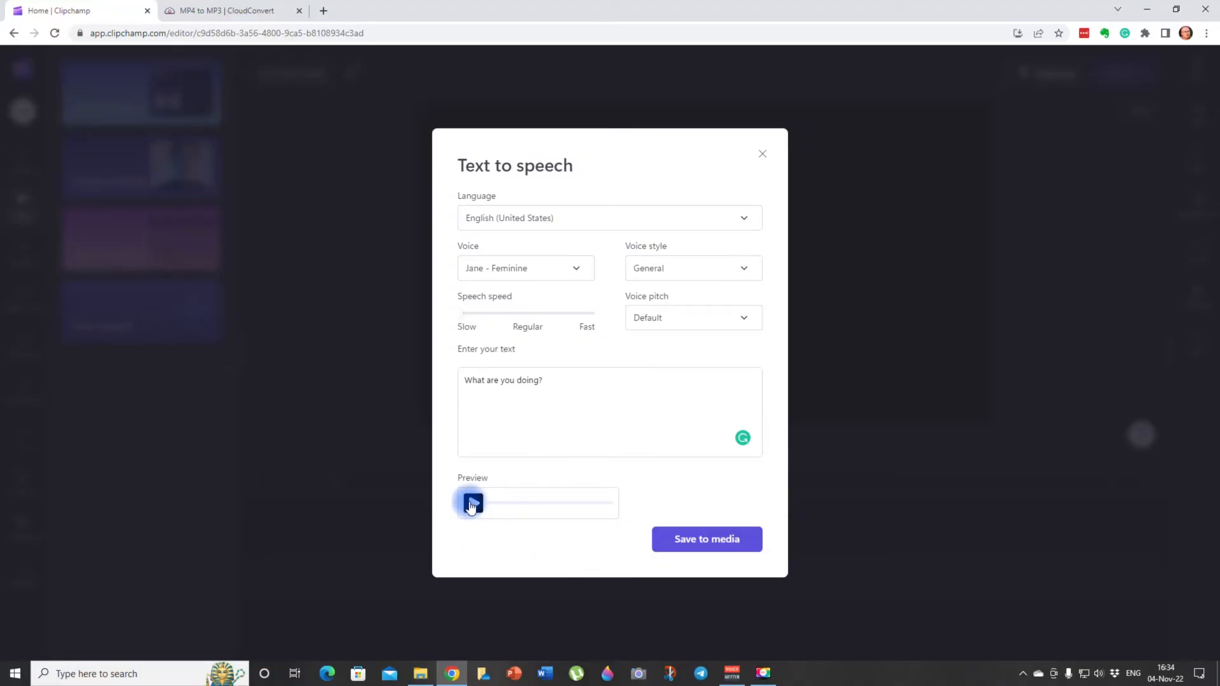
pyautogui.click(471, 502)
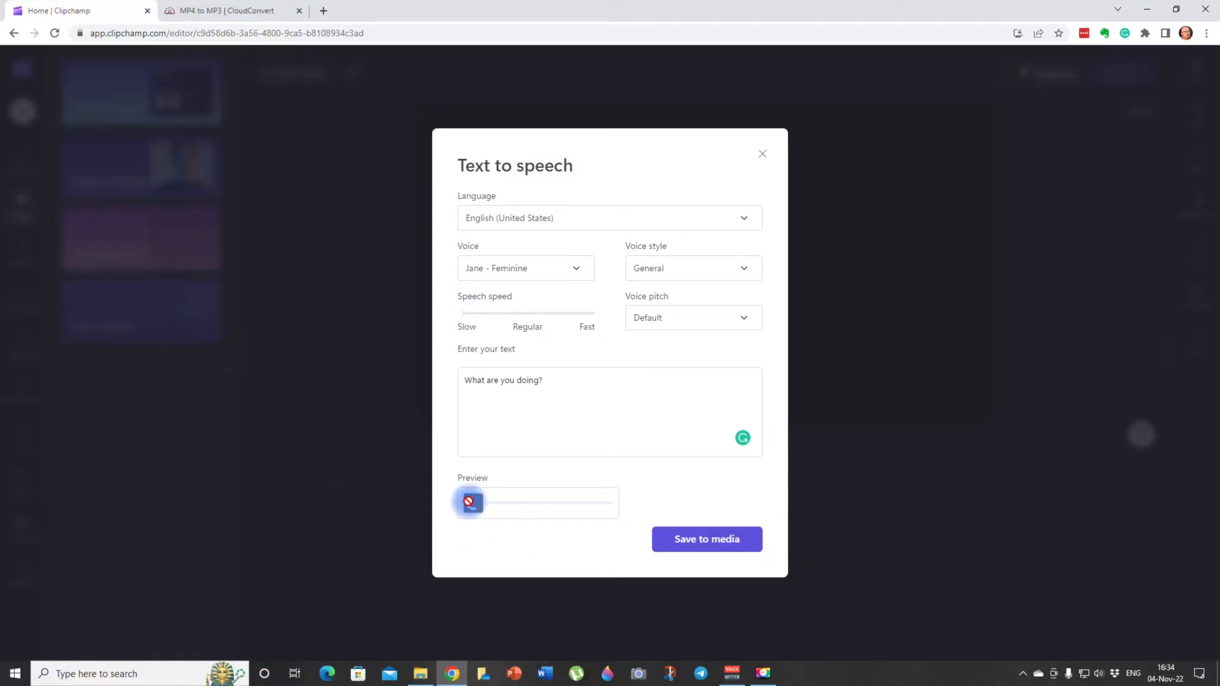
pyautogui.click(471, 502)
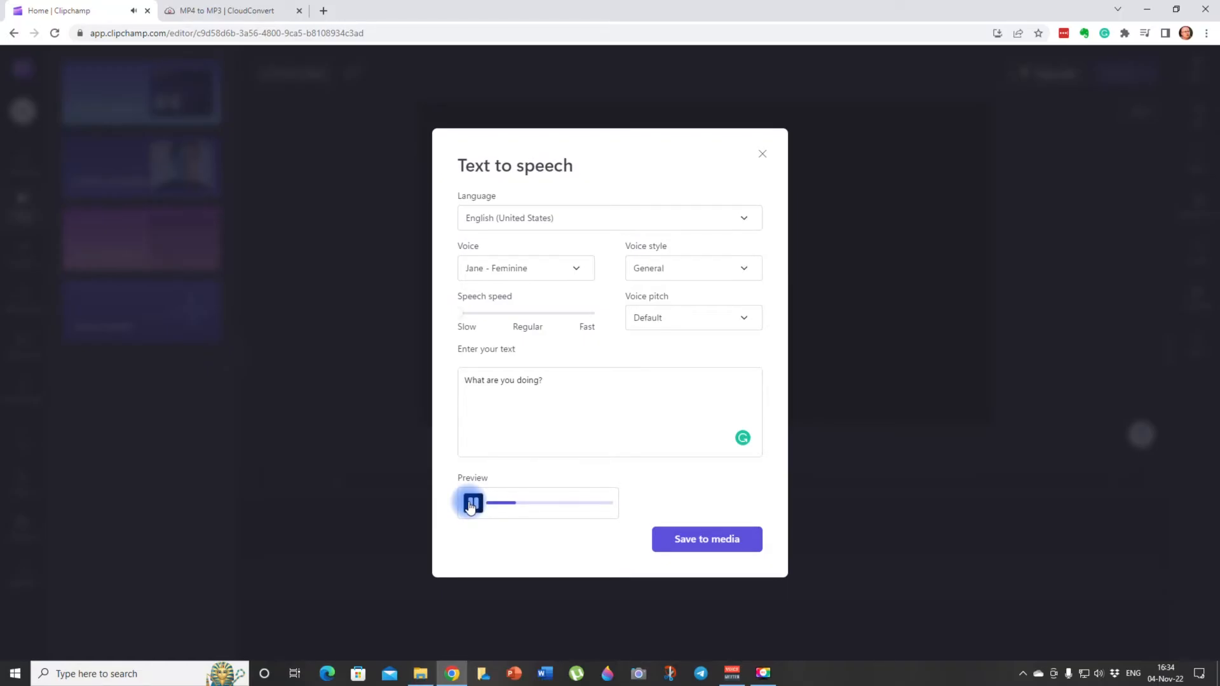
pyautogui.click(472, 502)
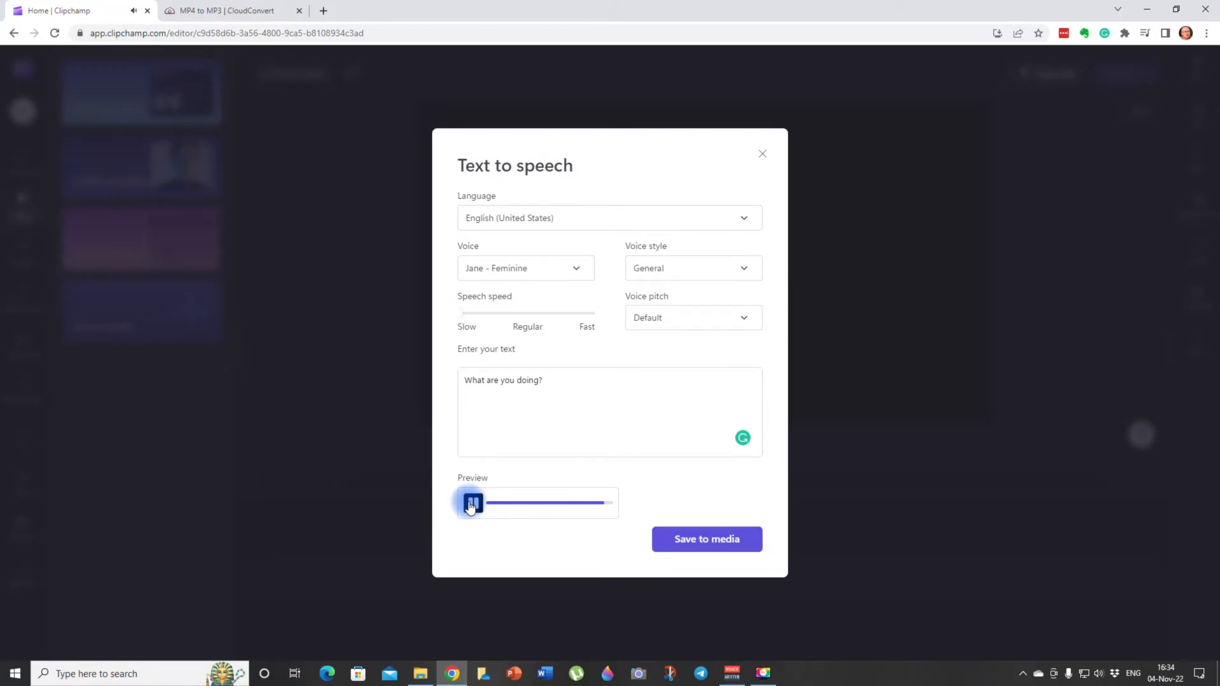
pyautogui.click(472, 502)
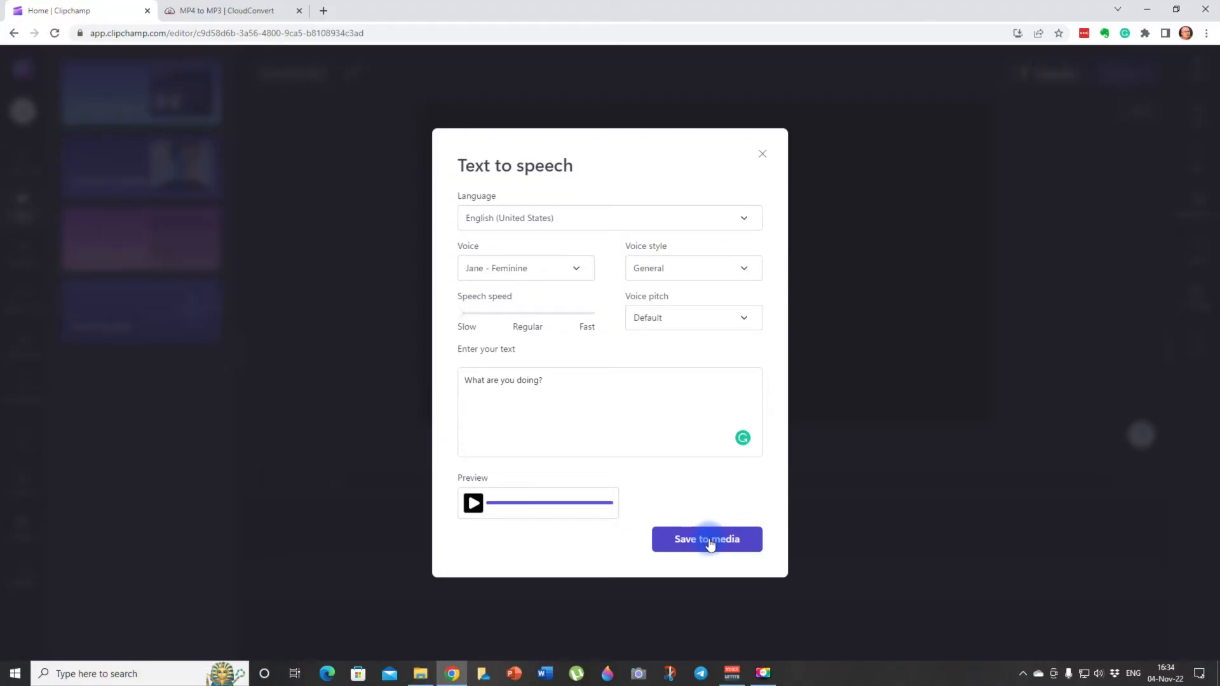
# Step: Save the spoken question clip to media and bring up the export quality choices
pyautogui.click(706, 539)
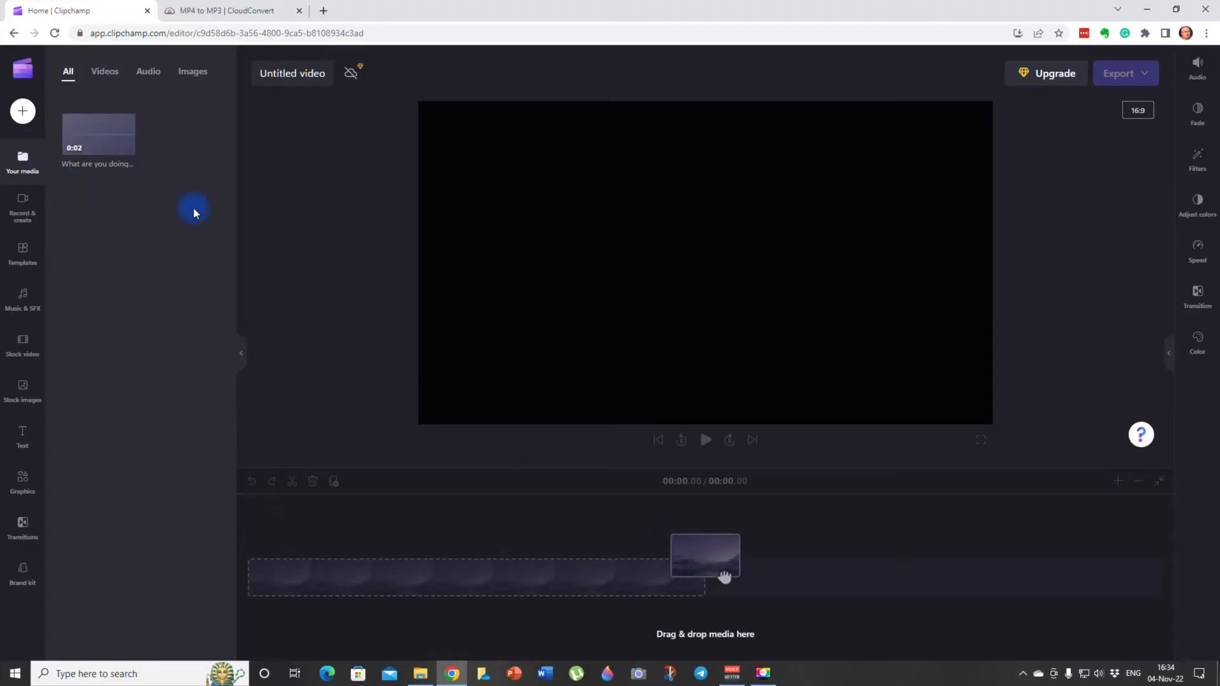
pyautogui.moveTo(31, 150)
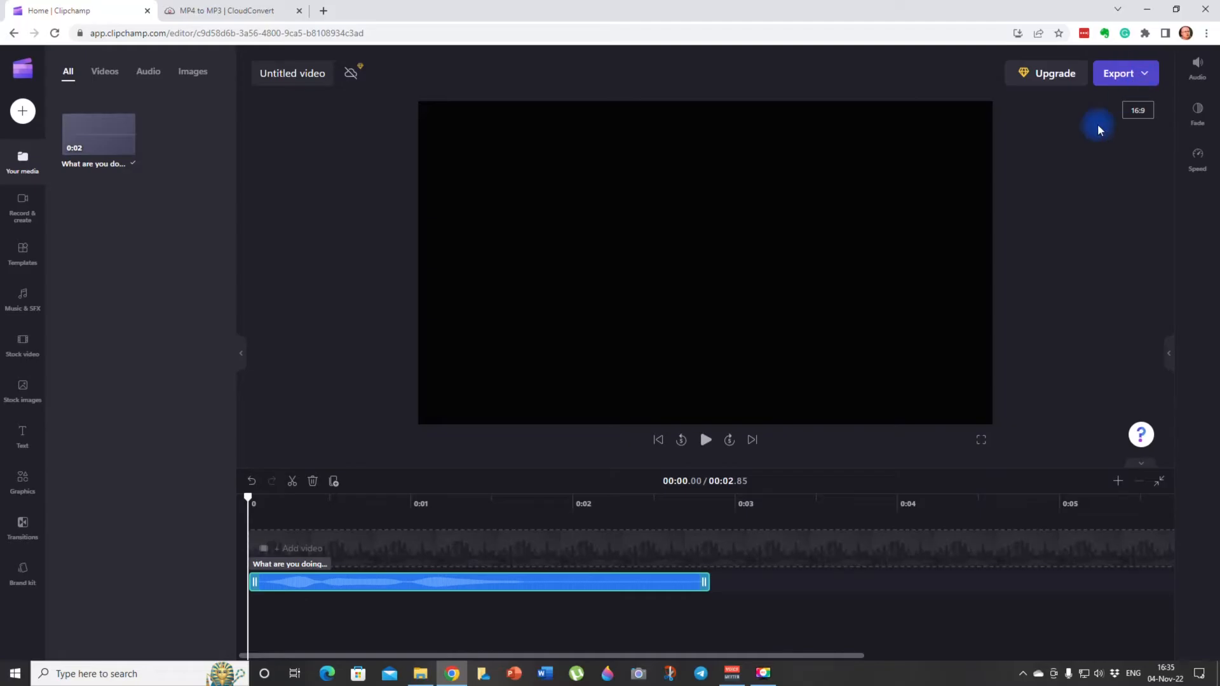
pyautogui.moveTo(1125, 73)
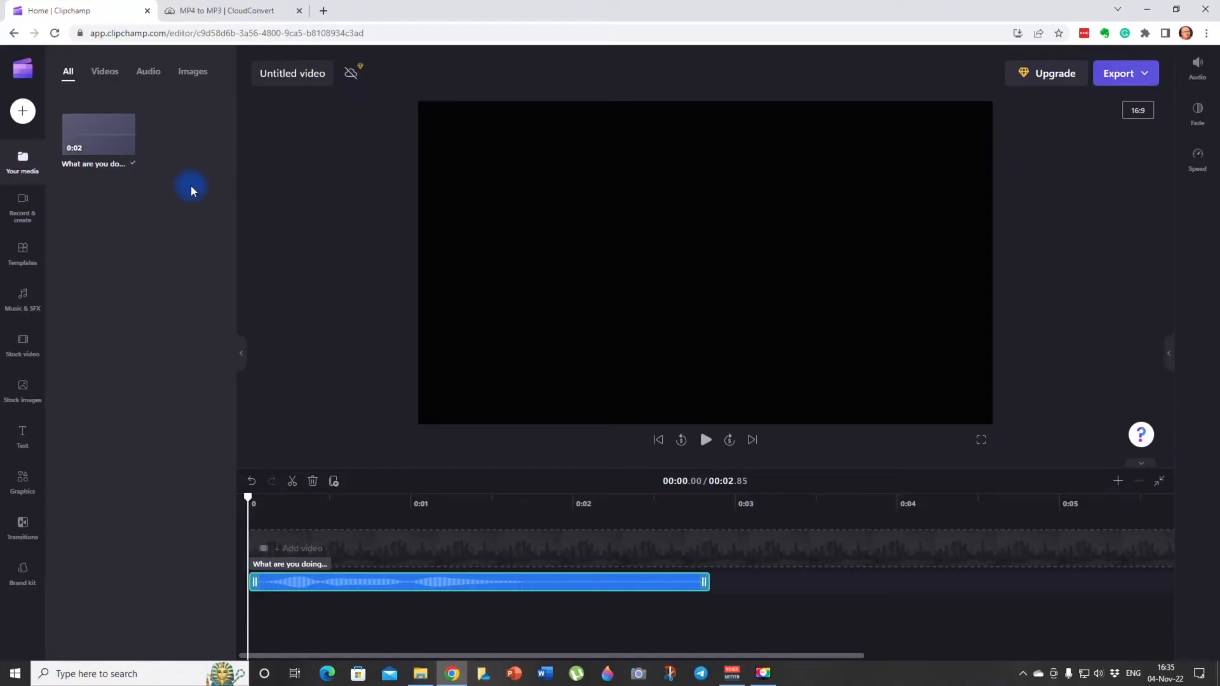
pyautogui.moveTo(82, 239)
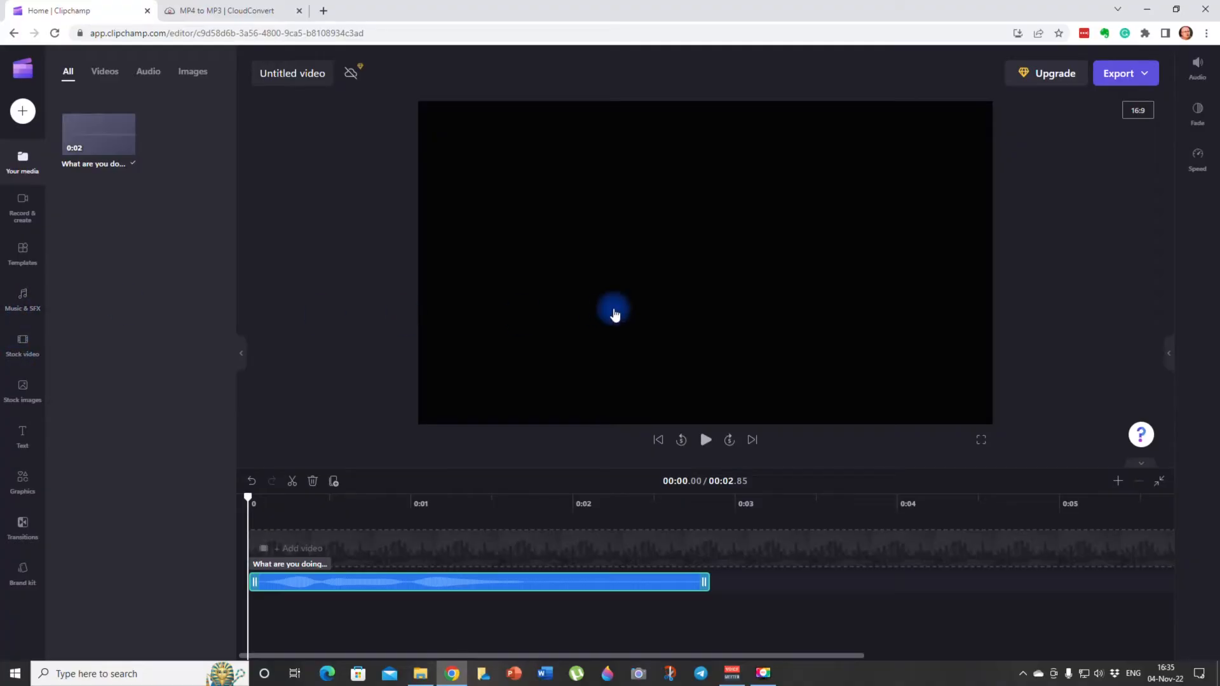
pyautogui.moveTo(1032, 319)
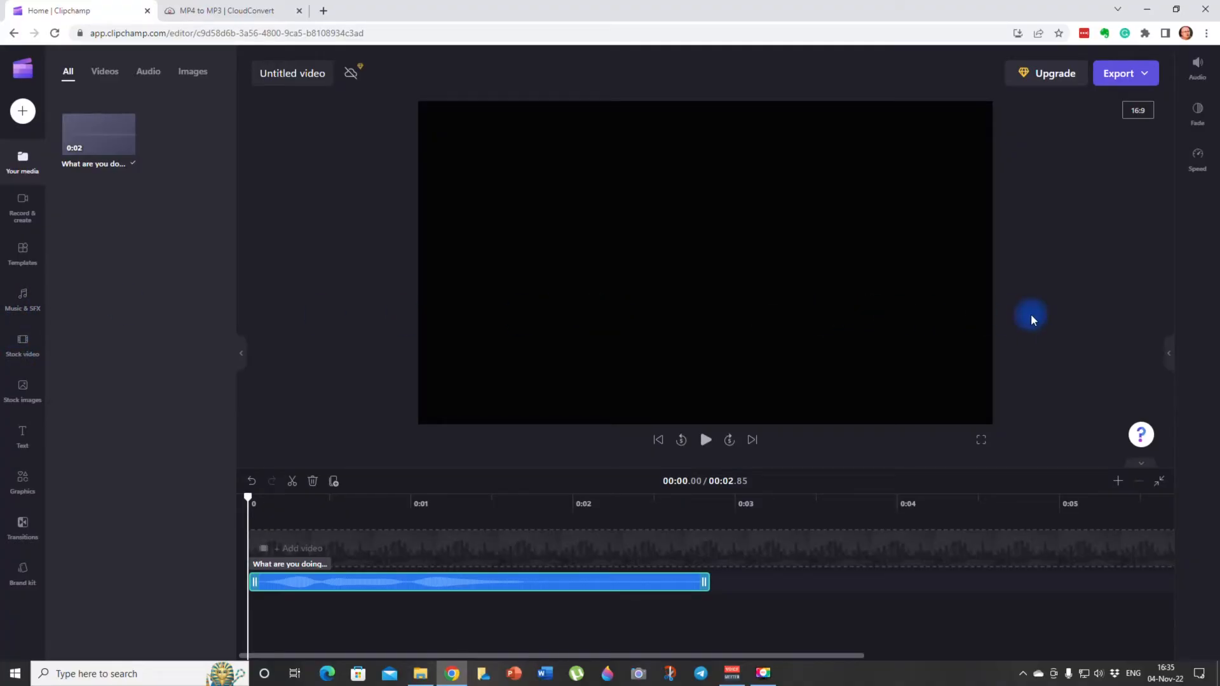
pyautogui.click(1118, 73)
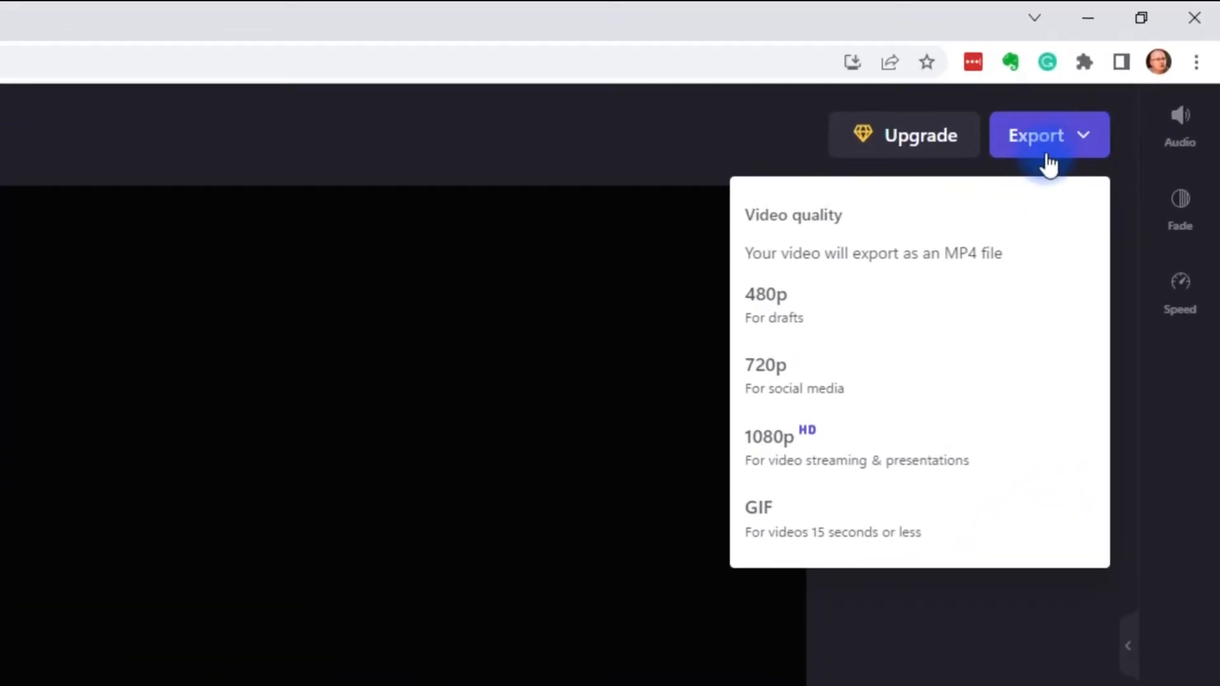
pyautogui.moveTo(777, 463)
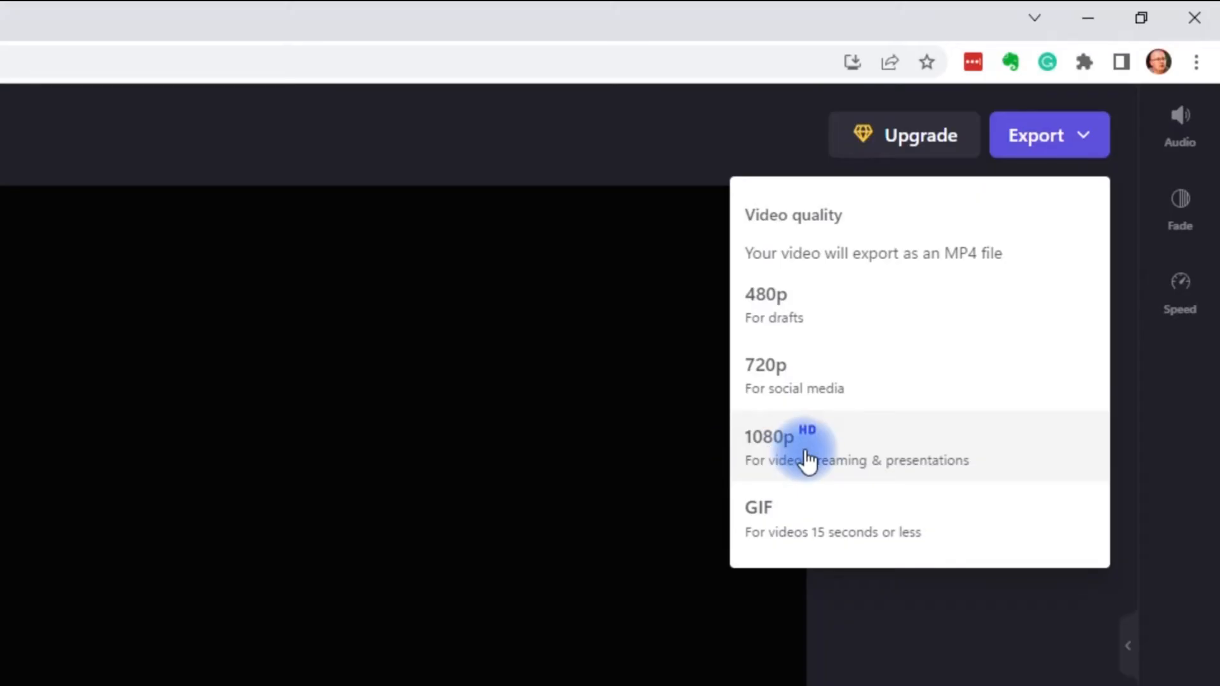
# Step: Export the video at 1080p quality
pyautogui.click(809, 447)
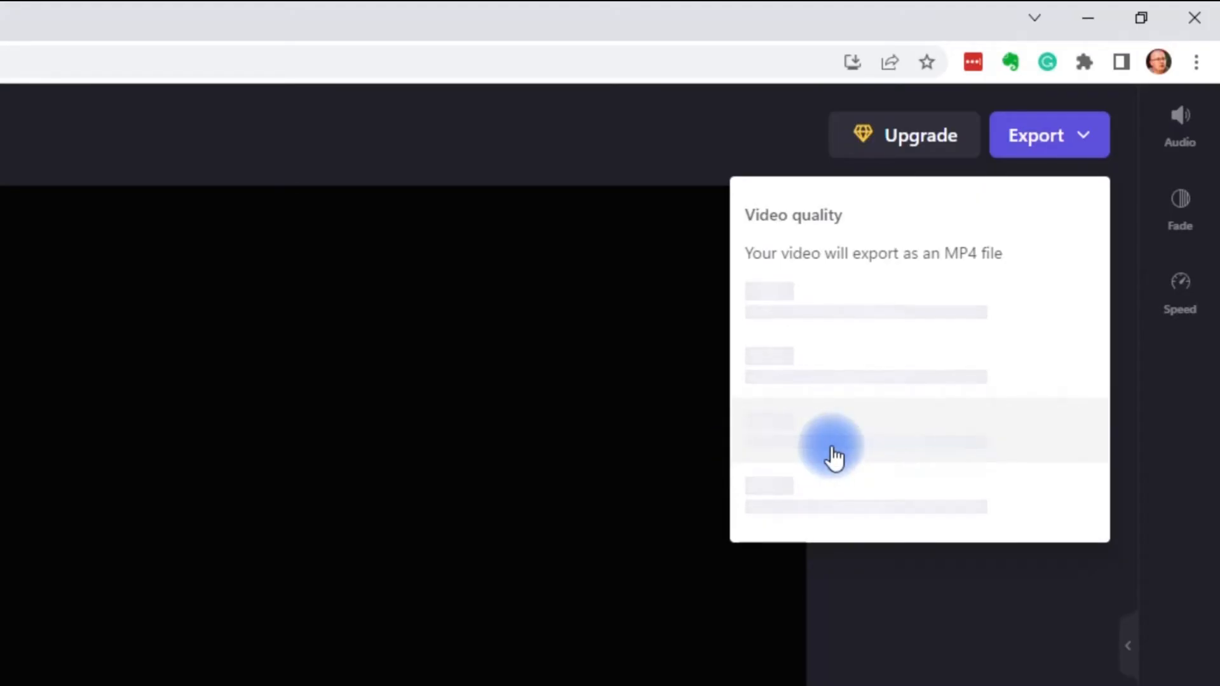
pyautogui.click(833, 451)
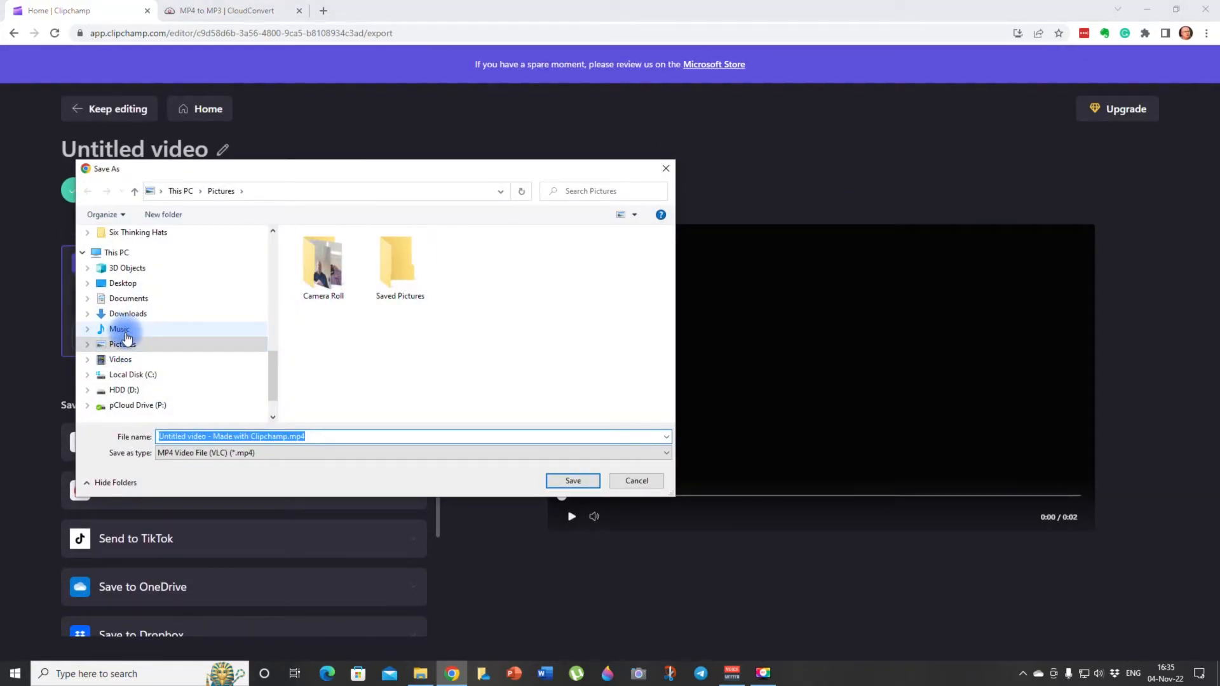
# Step: Save the exported clip as 'Audio 1.mp4' in the Pictures folder
pyautogui.click(122, 344)
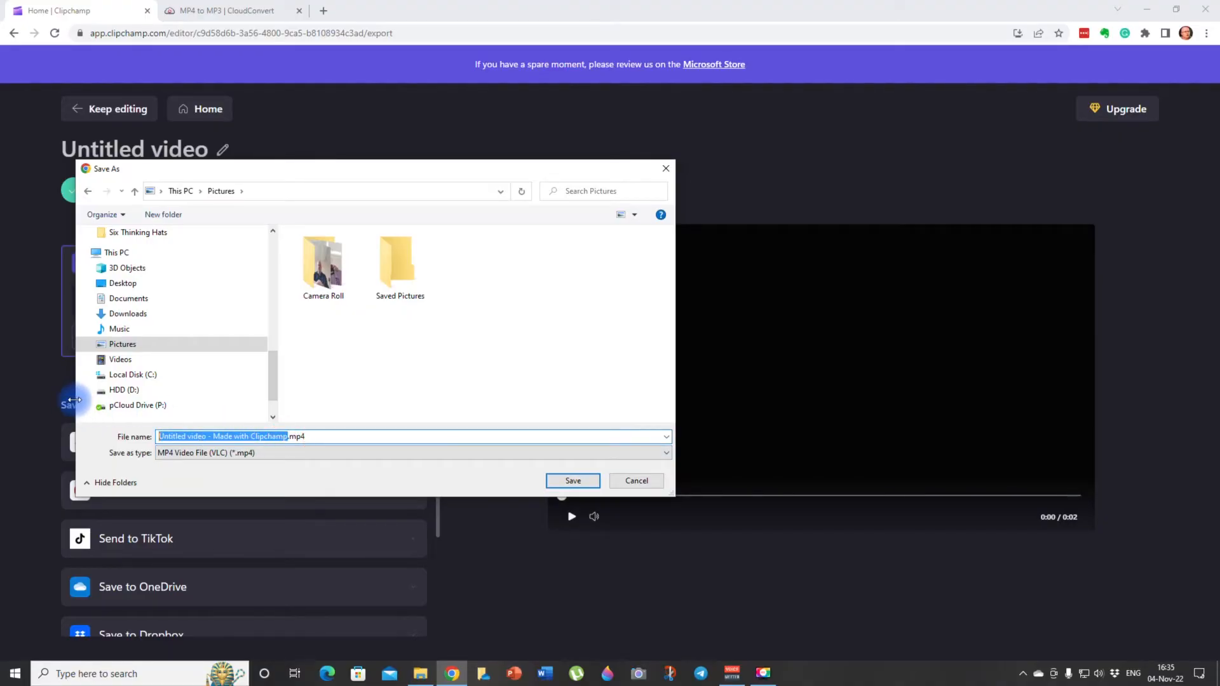
pyautogui.write('Audio 1.mp4')
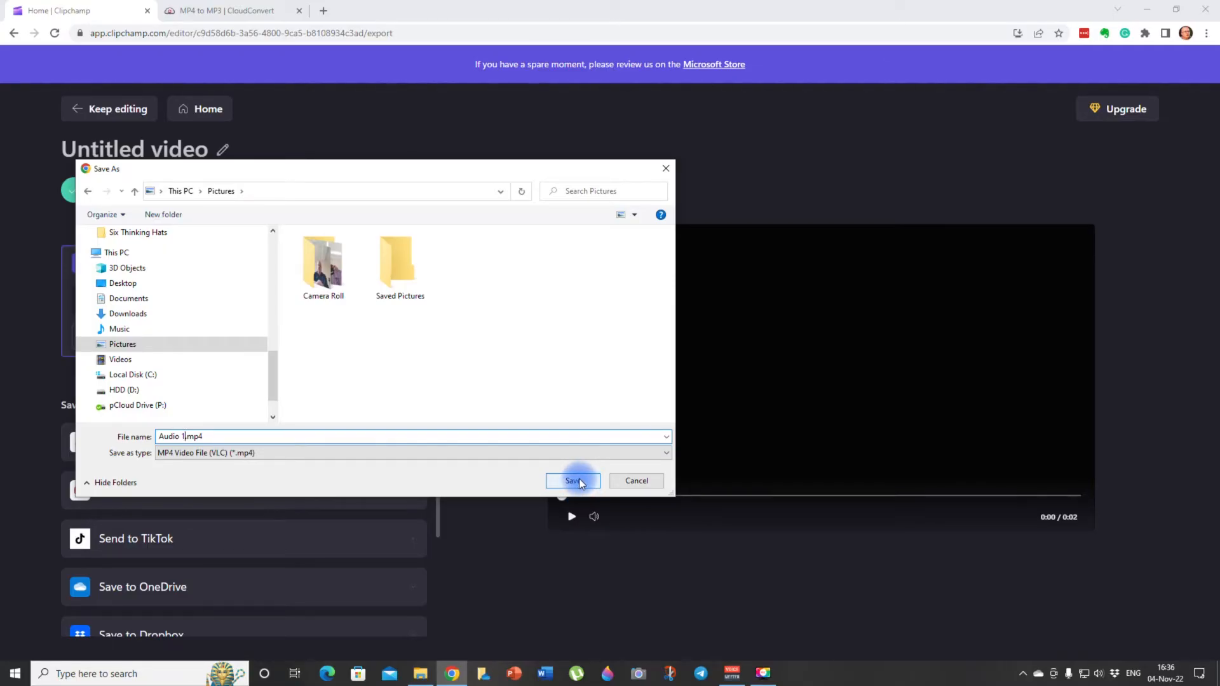
pyautogui.click(571, 480)
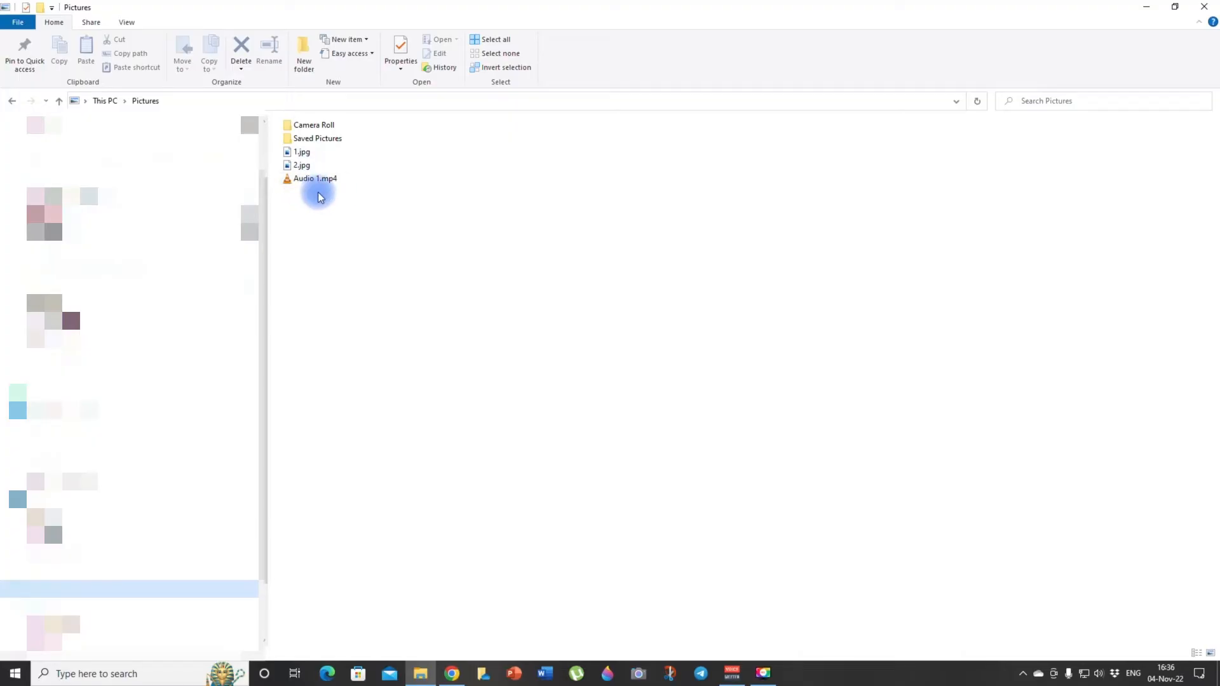
pyautogui.moveTo(341, 185)
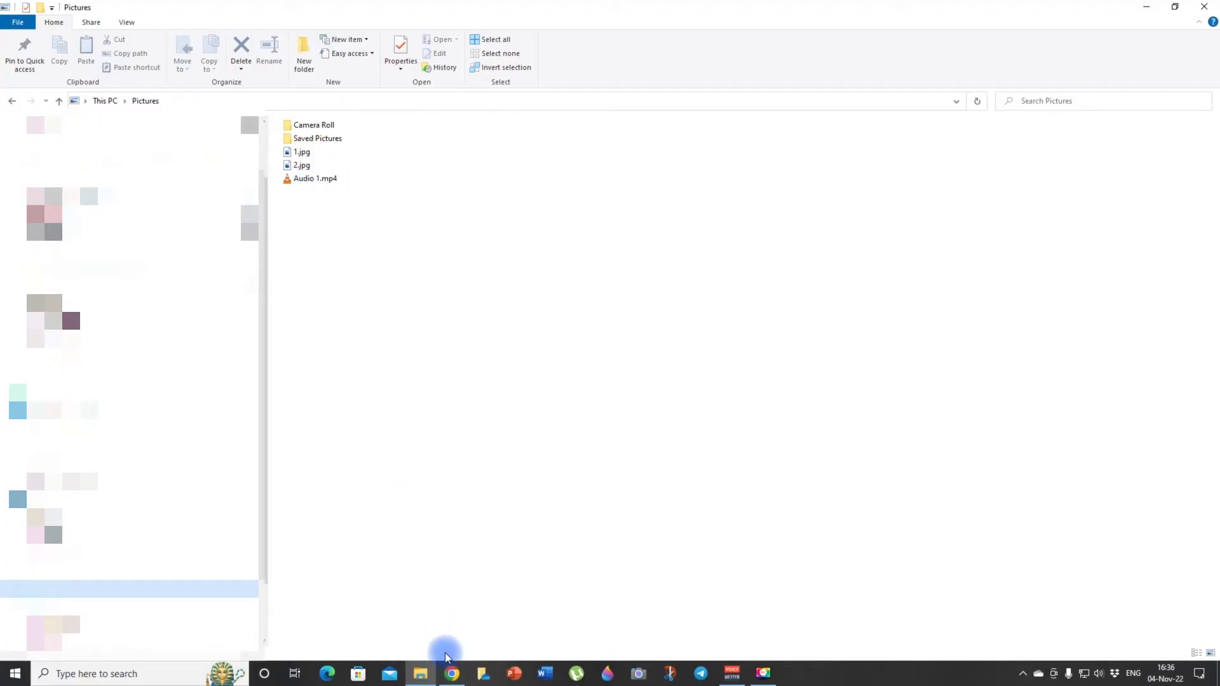
# Step: After confirming Audio 1.mp4 is in Pictures, return to the Chrome browser
pyautogui.click(451, 674)
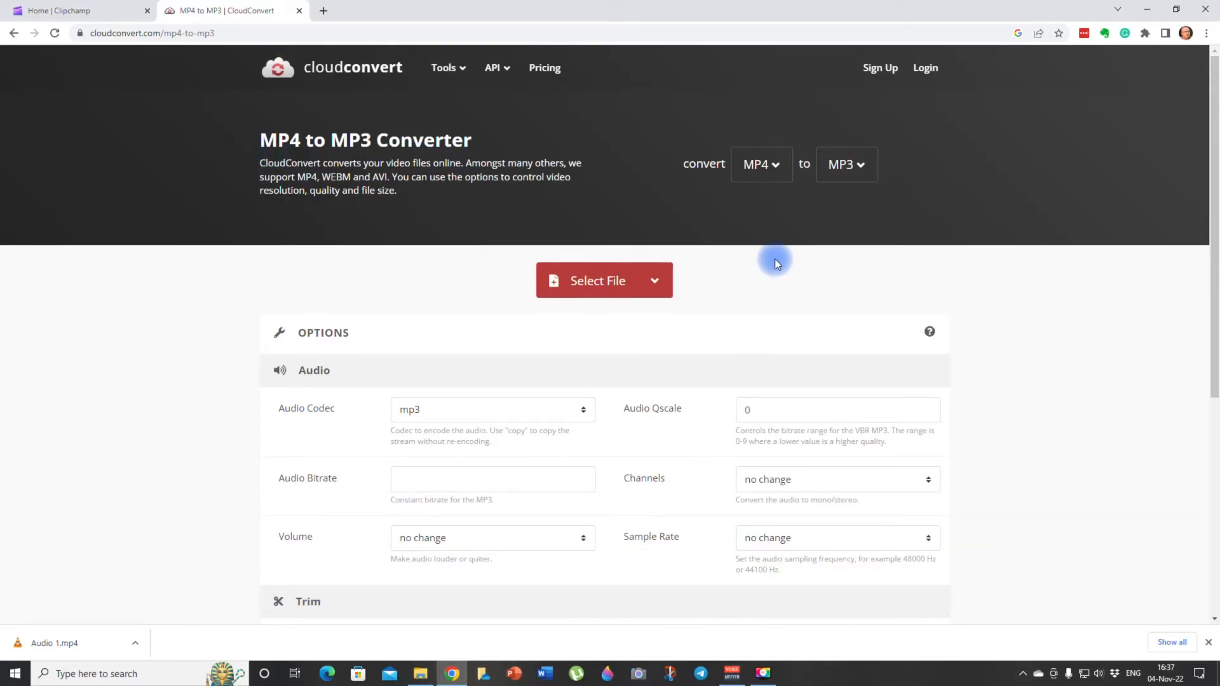
pyautogui.moveTo(598, 281)
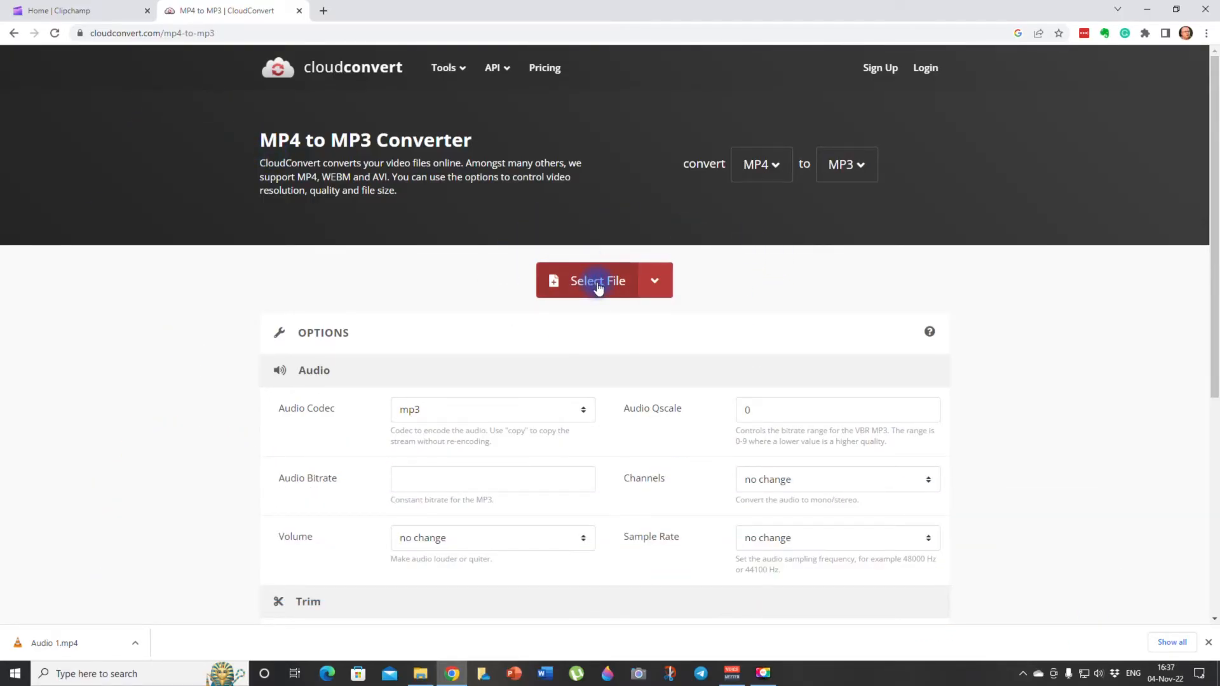
# Step: Upload the Audio 1.mp4 clip to CloudConvert
pyautogui.click(597, 280)
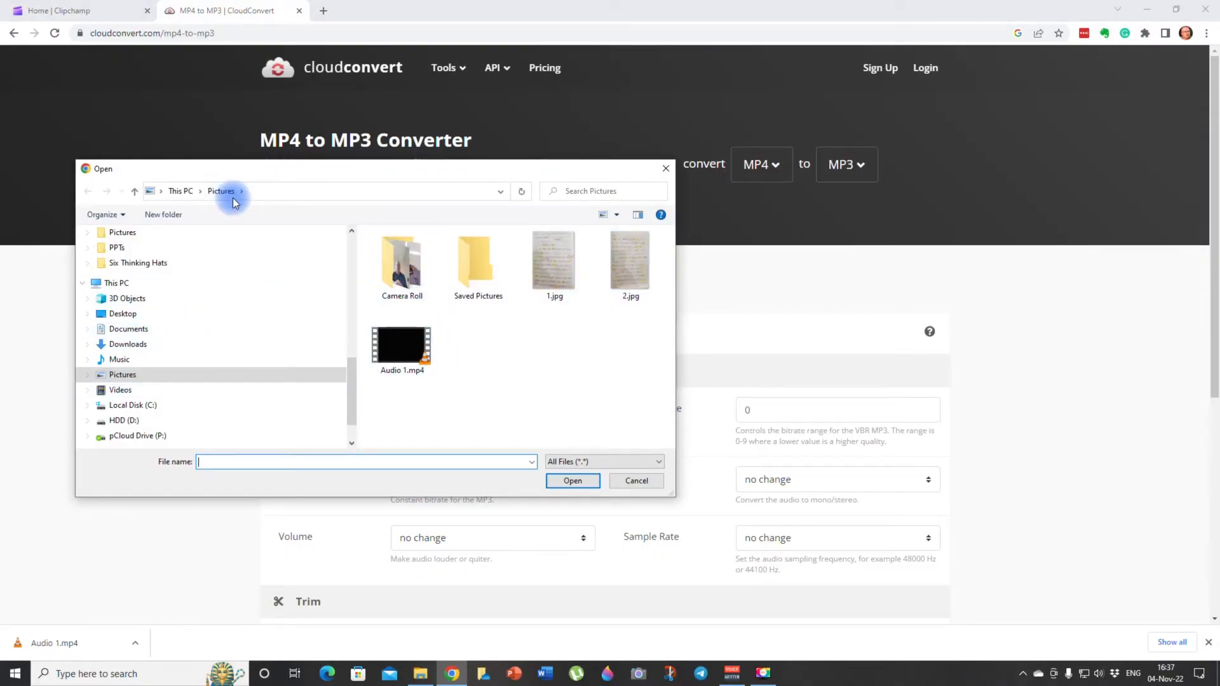
pyautogui.click(402, 342)
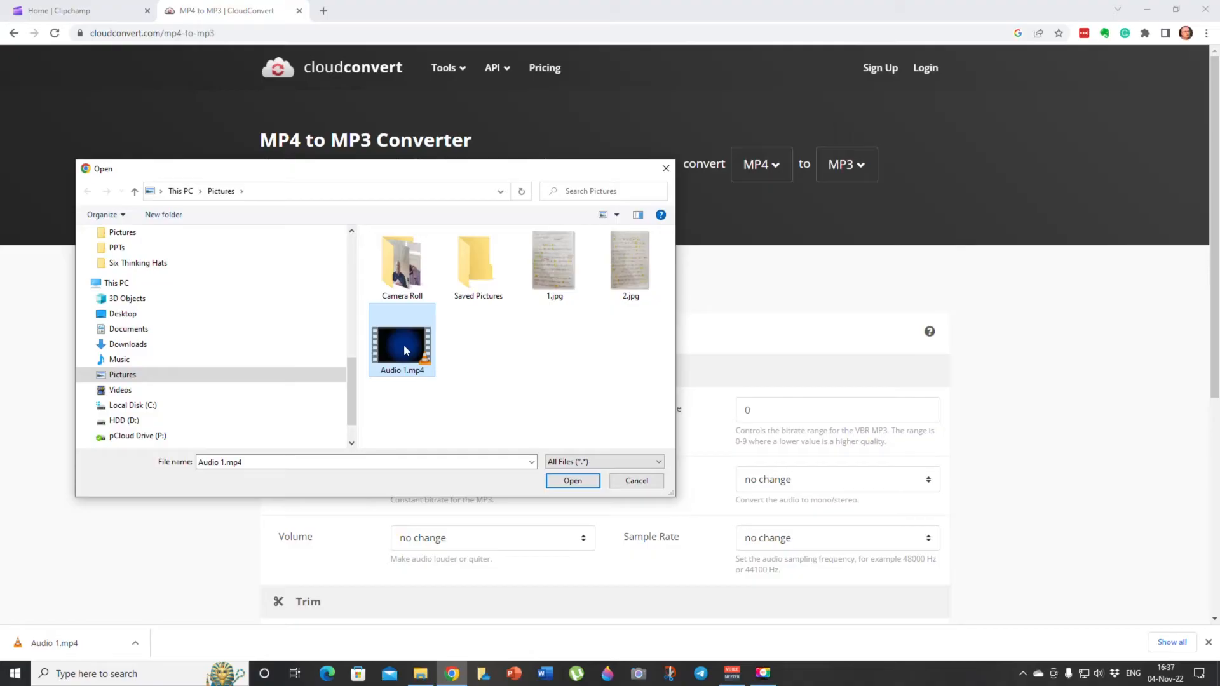
pyautogui.click(572, 480)
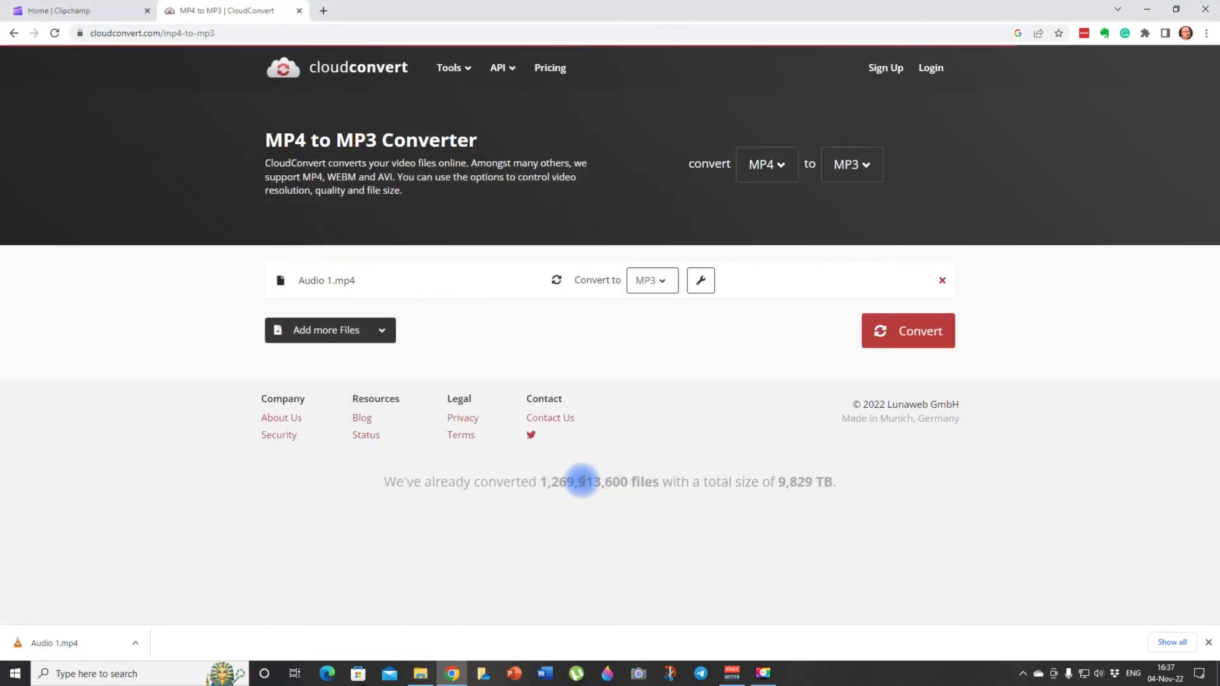
# Step: Set the target format to MP3, briefly trying WAV, and start the conversion
pyautogui.click(848, 164)
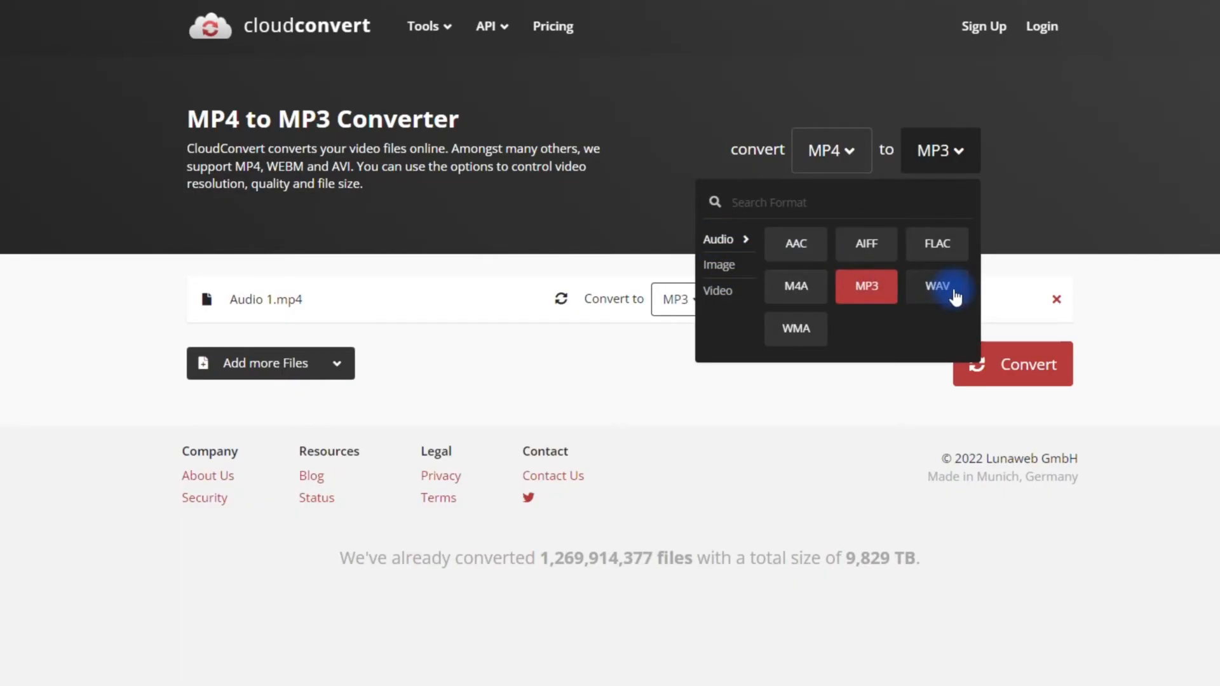
pyautogui.click(937, 286)
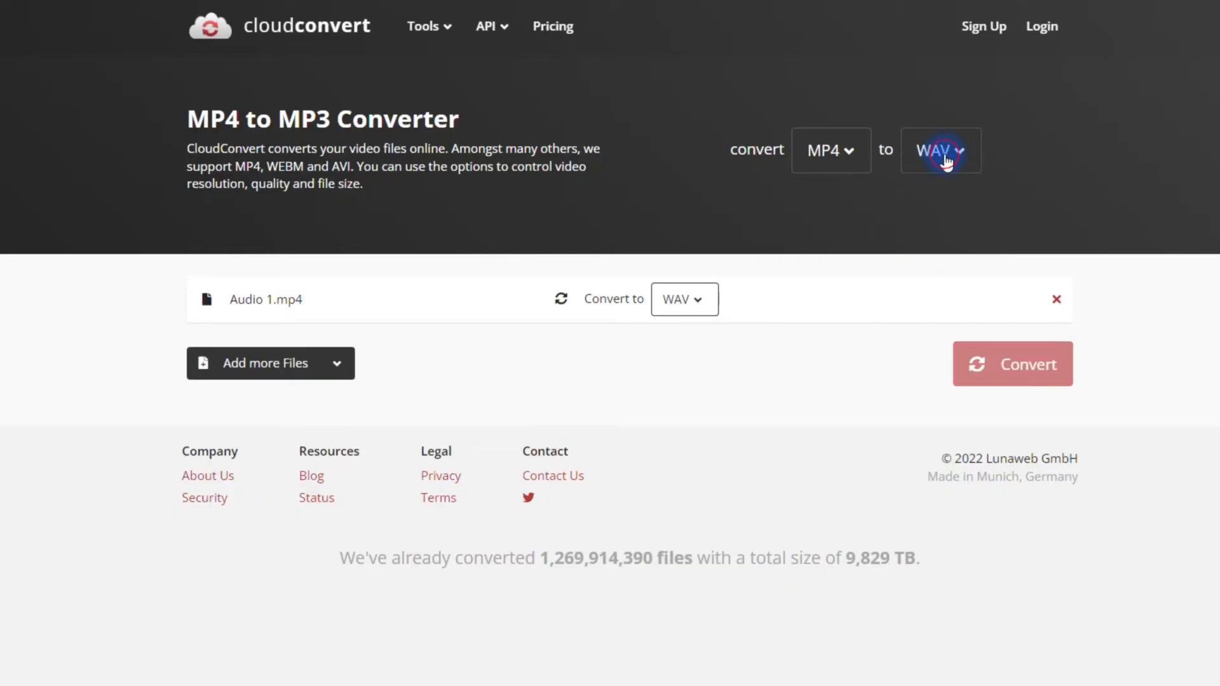
pyautogui.click(939, 149)
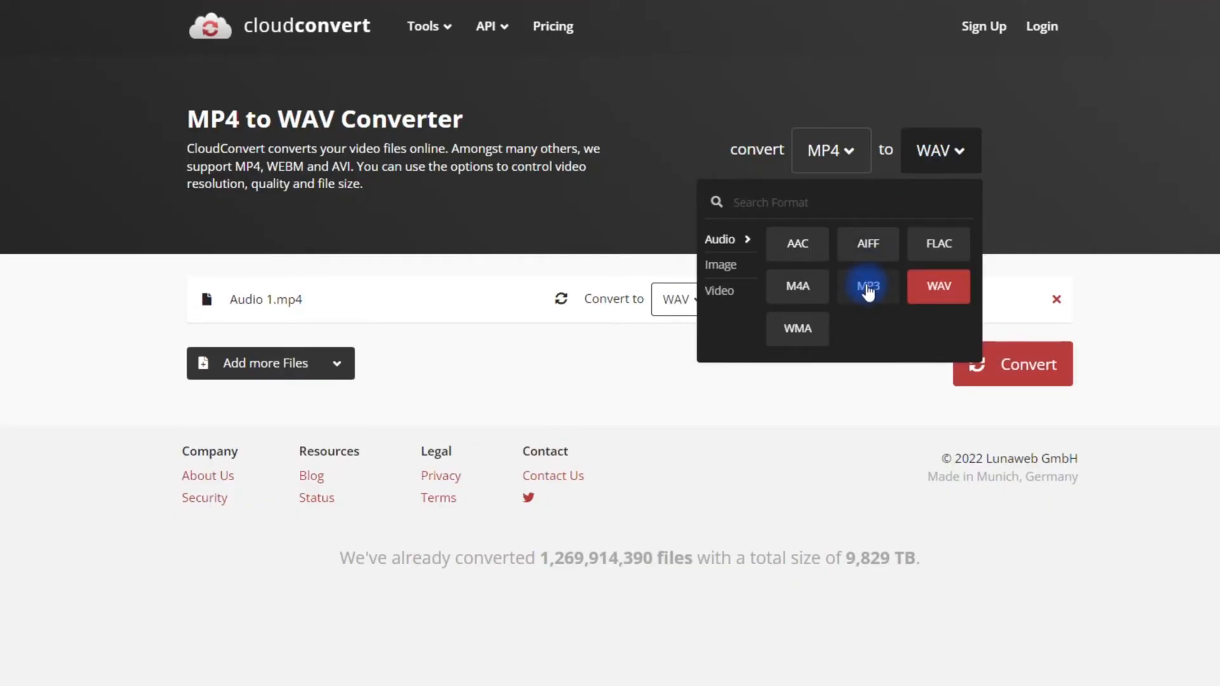
pyautogui.click(867, 287)
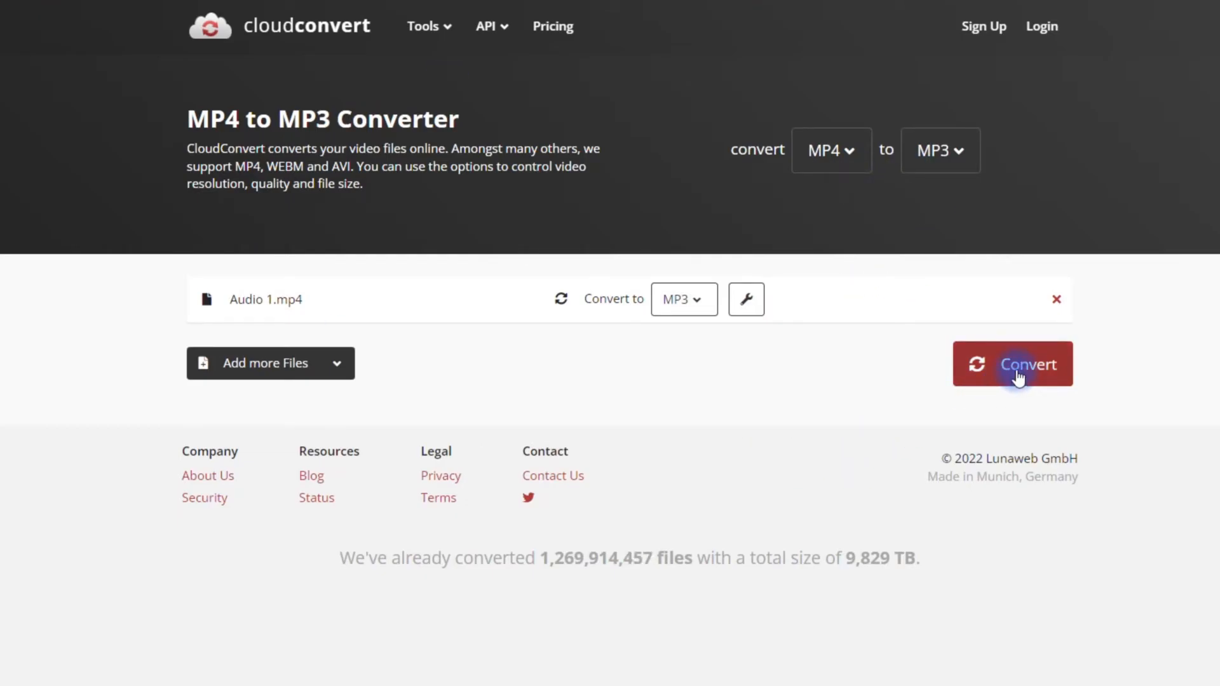
pyautogui.click(1011, 363)
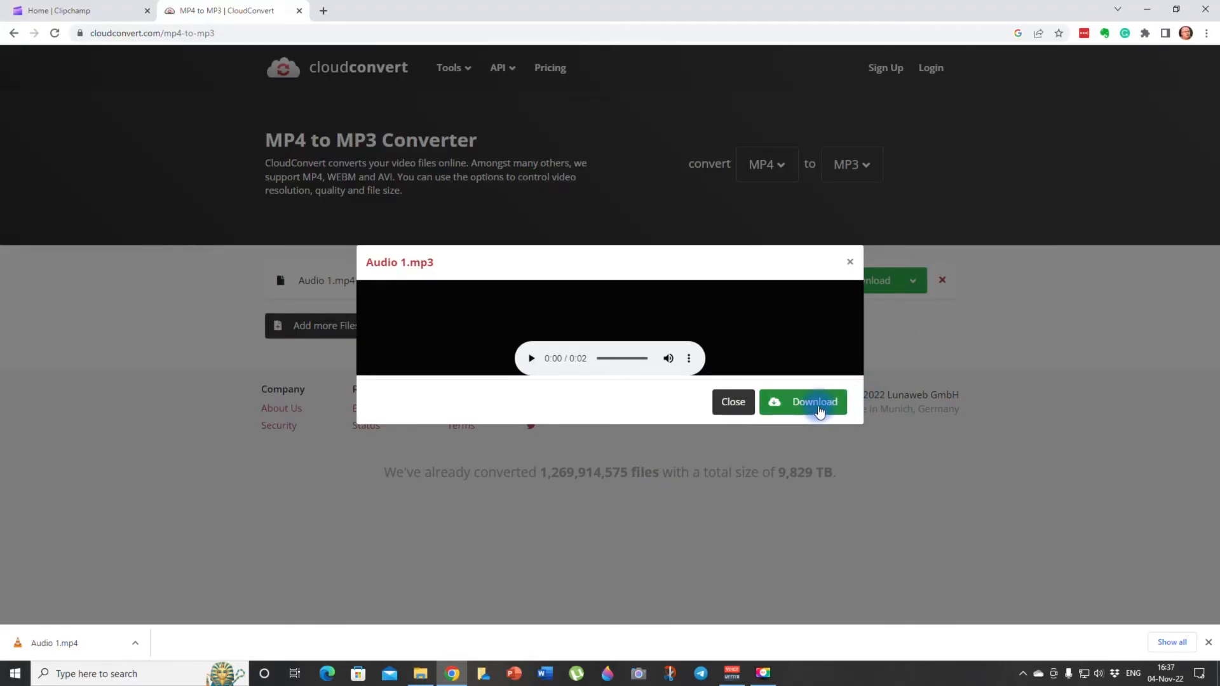
# Step: Download the converted Audio 1.mp3 file from CloudConvert's result popup
pyautogui.click(802, 402)
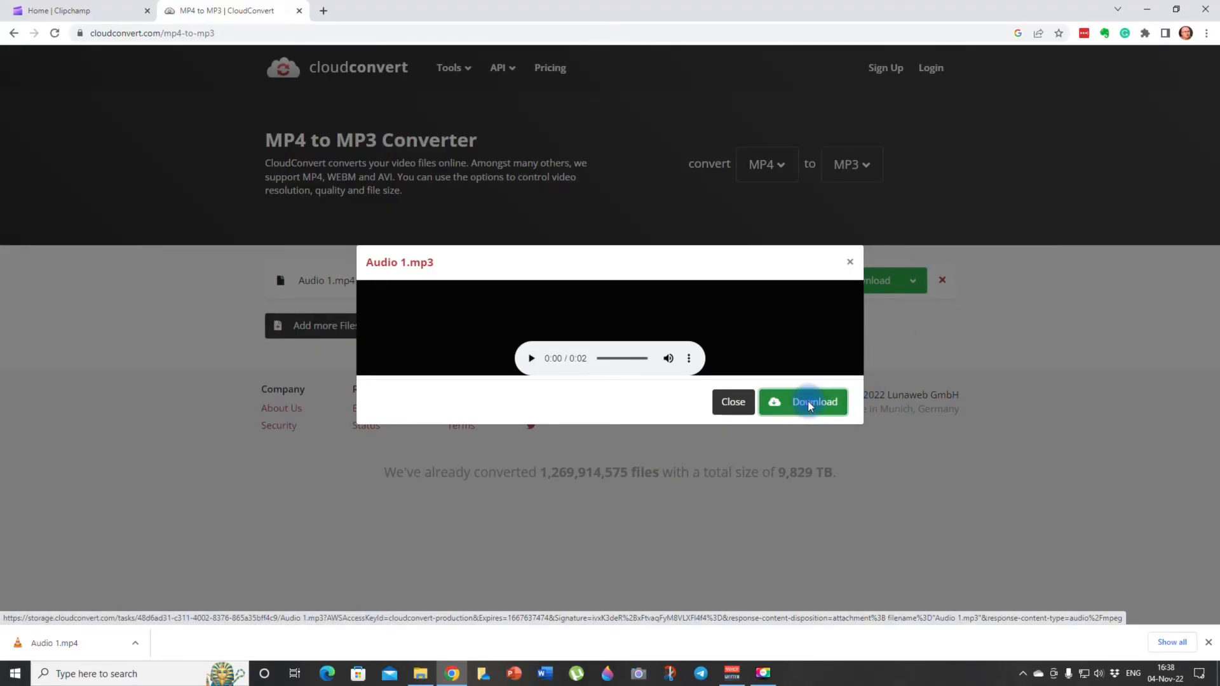
pyautogui.click(802, 402)
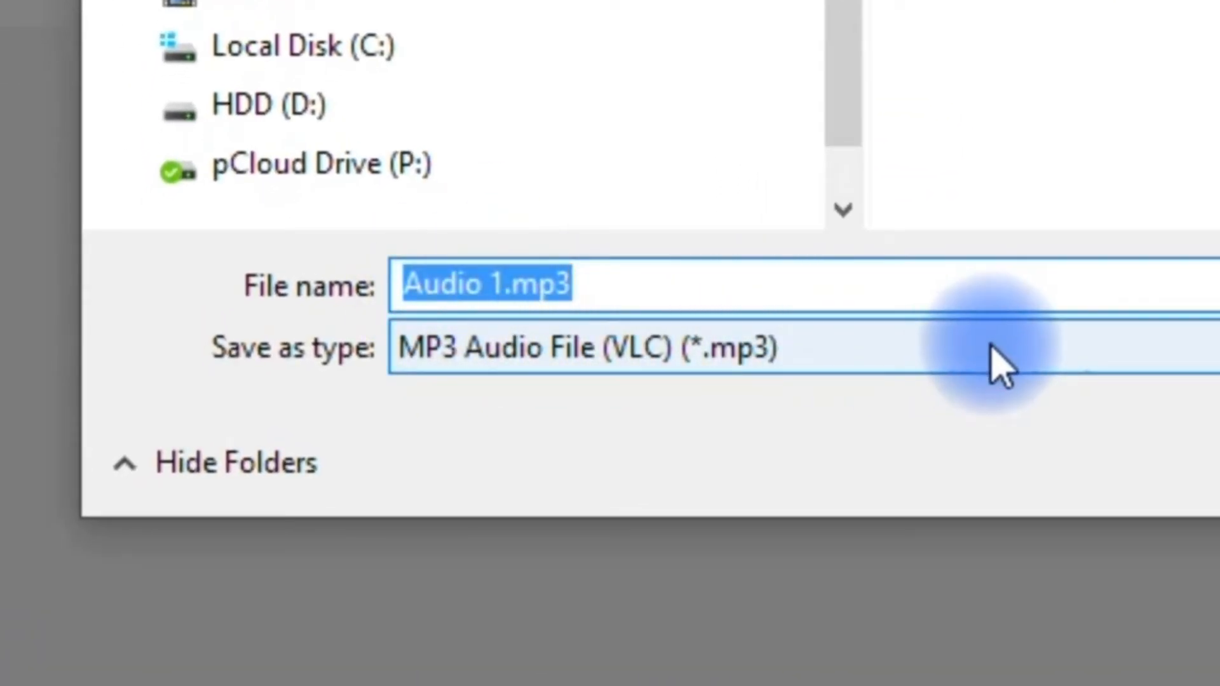
pyautogui.moveTo(545, 326)
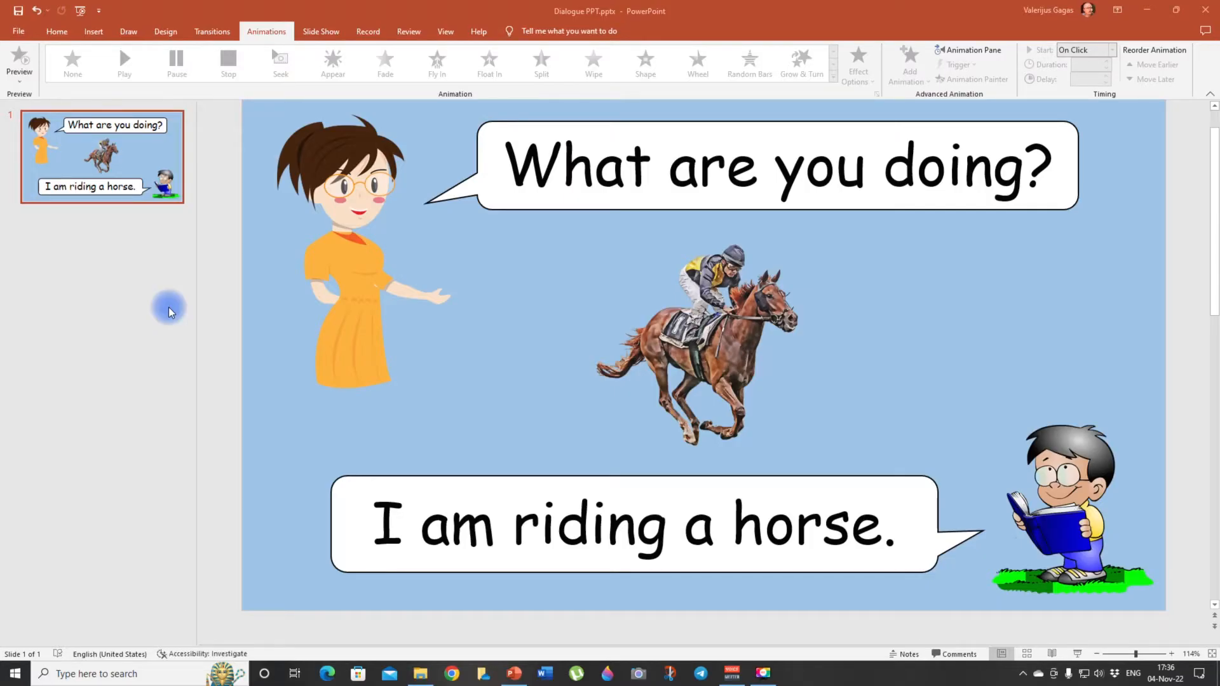
pyautogui.moveTo(992, 444)
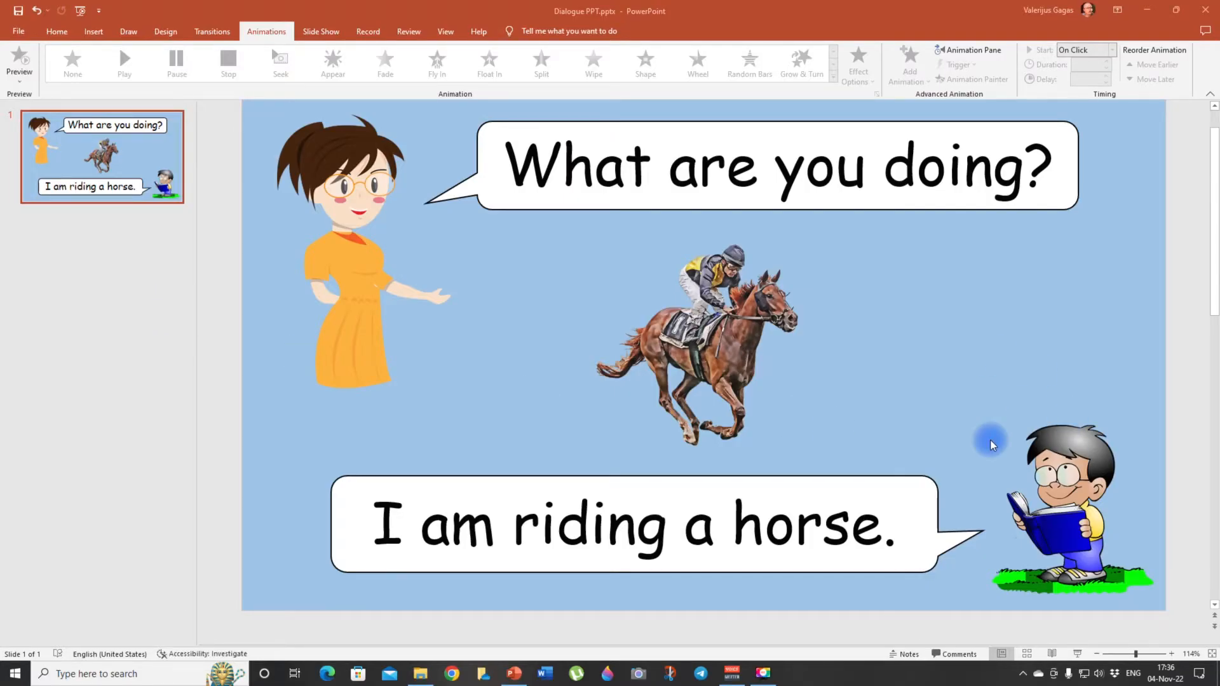
pyautogui.moveTo(1074, 467)
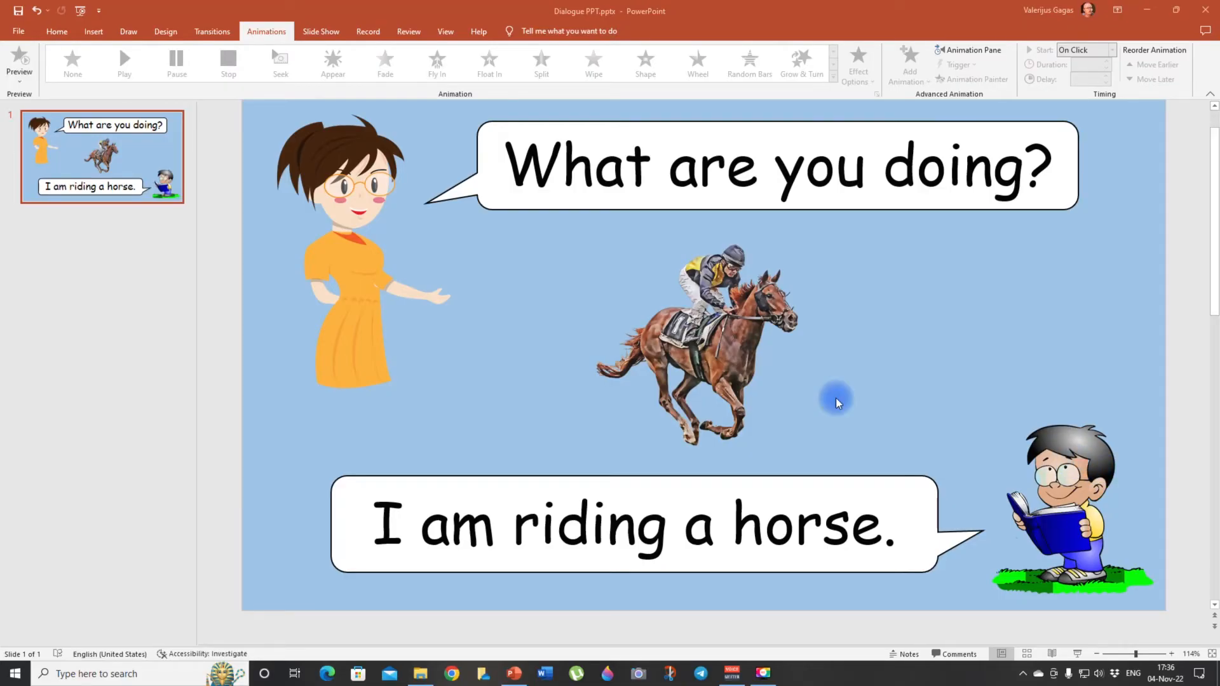
pyautogui.moveTo(572, 369)
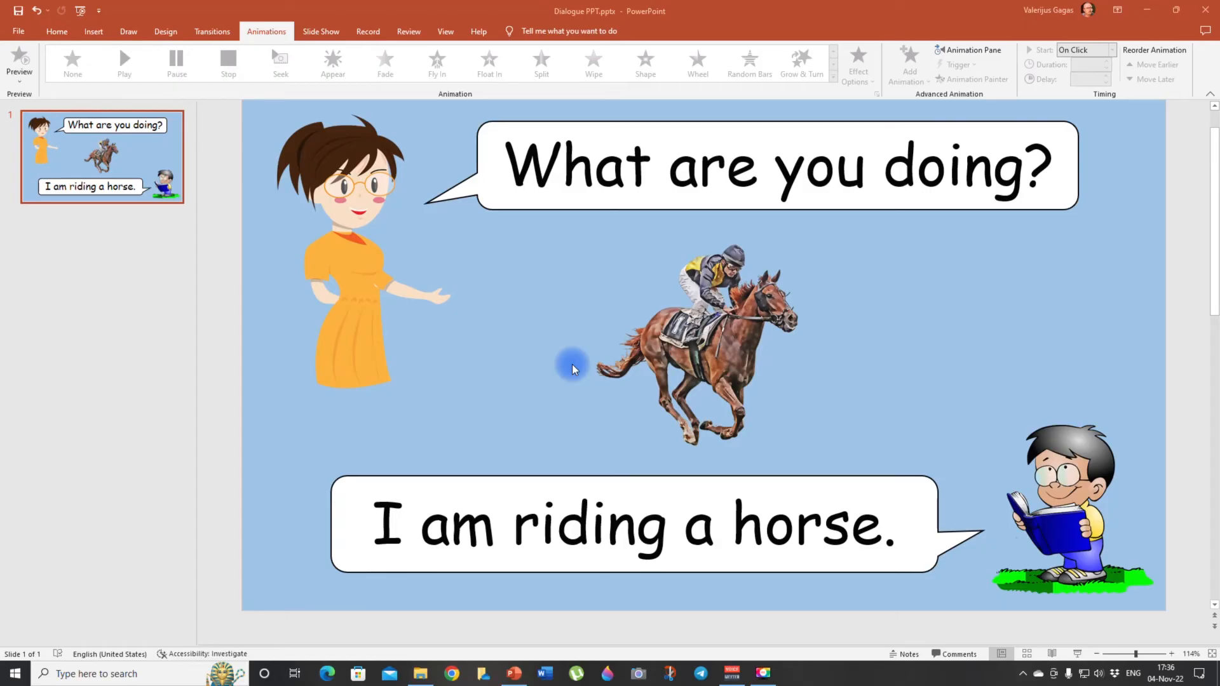
pyautogui.moveTo(469, 199)
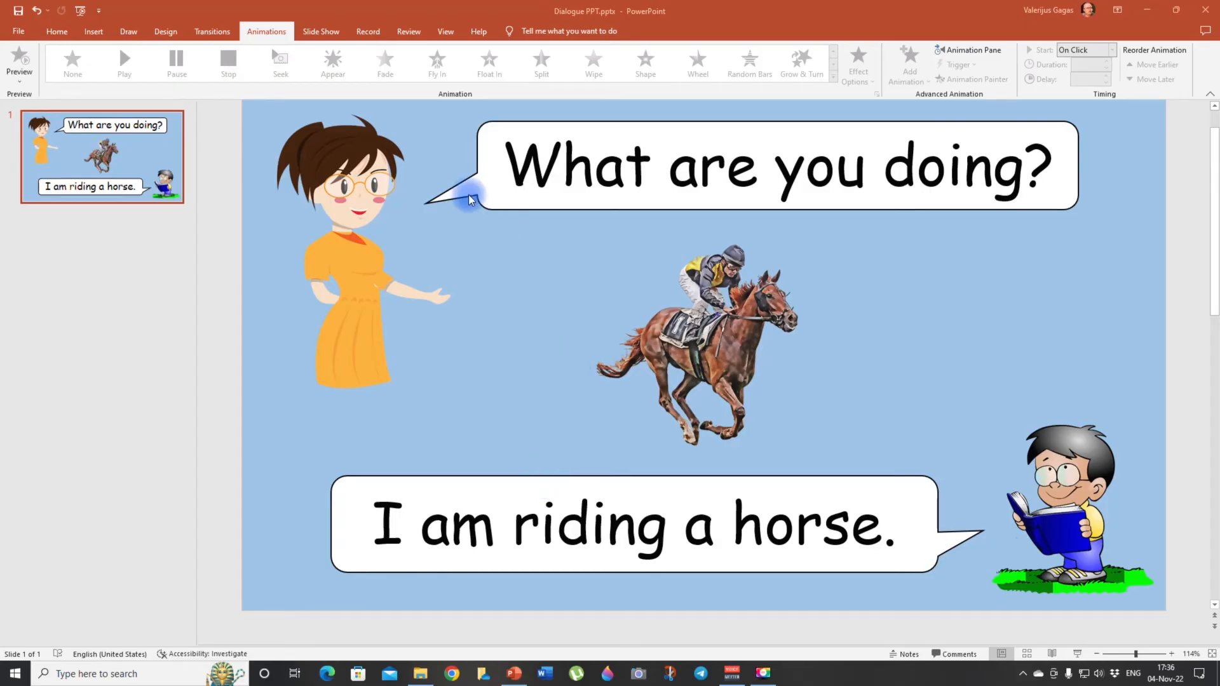
pyautogui.moveTo(1017, 426)
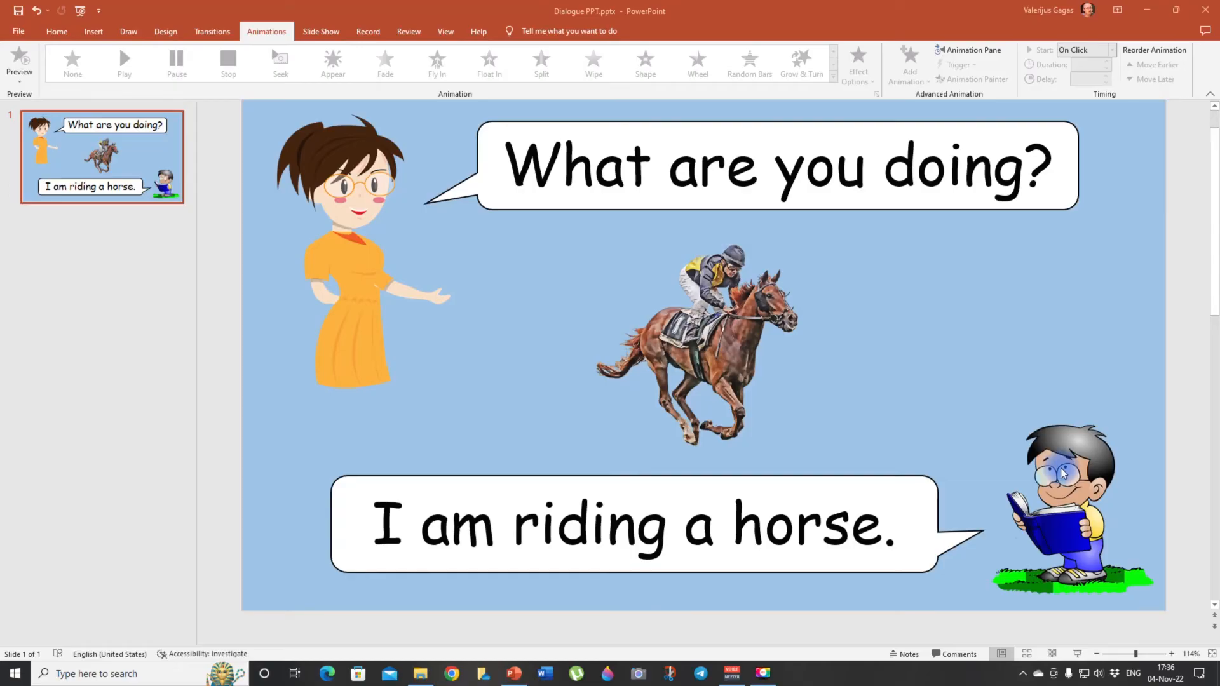
pyautogui.moveTo(844, 281)
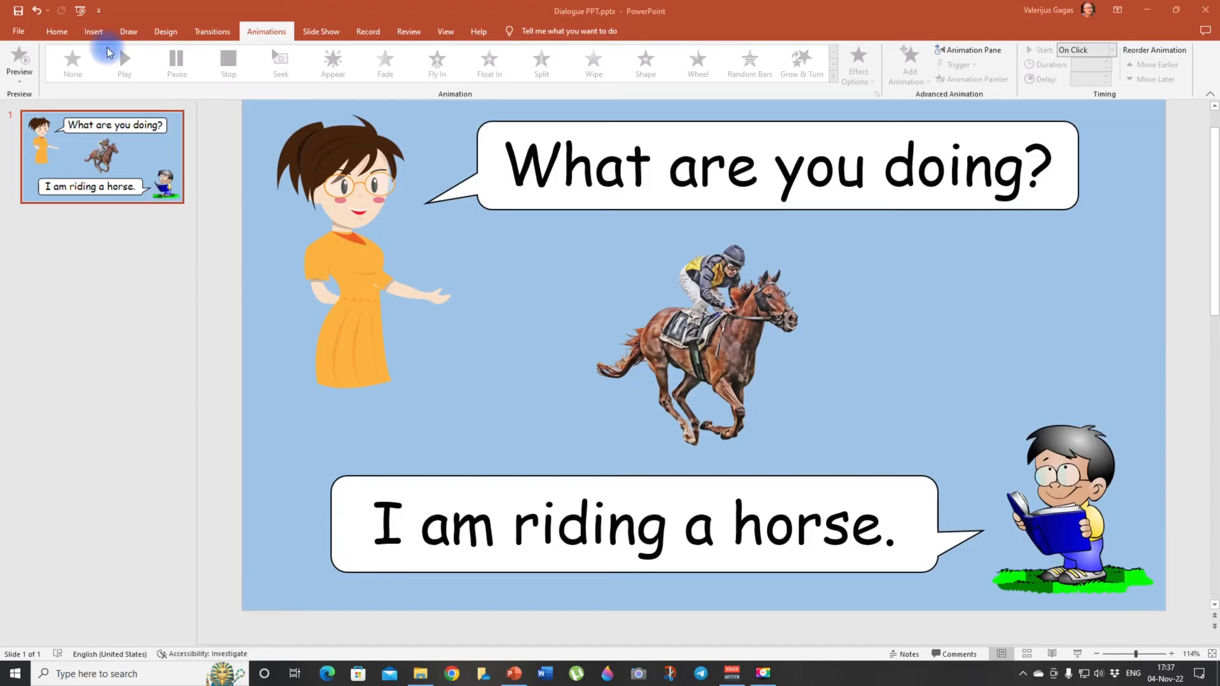
# Step: Insert Audio 1.mp3 from Pictures onto the slide and set its icon to Hide During Show
pyautogui.click(93, 31)
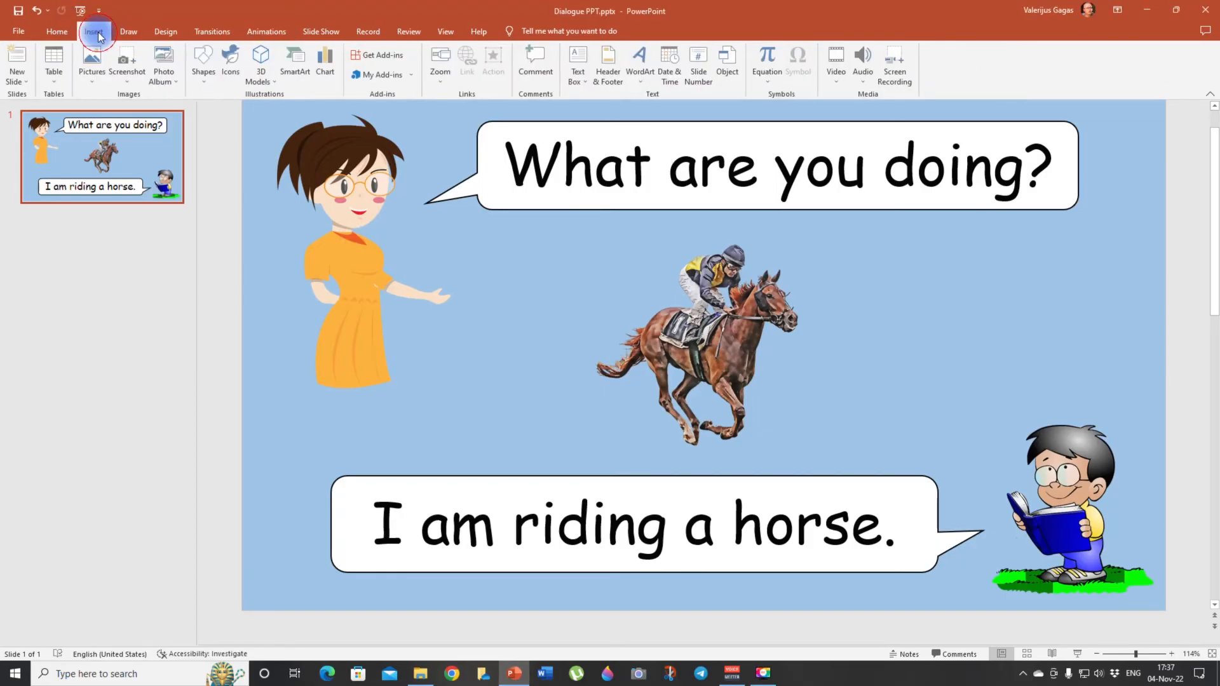
pyautogui.click(863, 63)
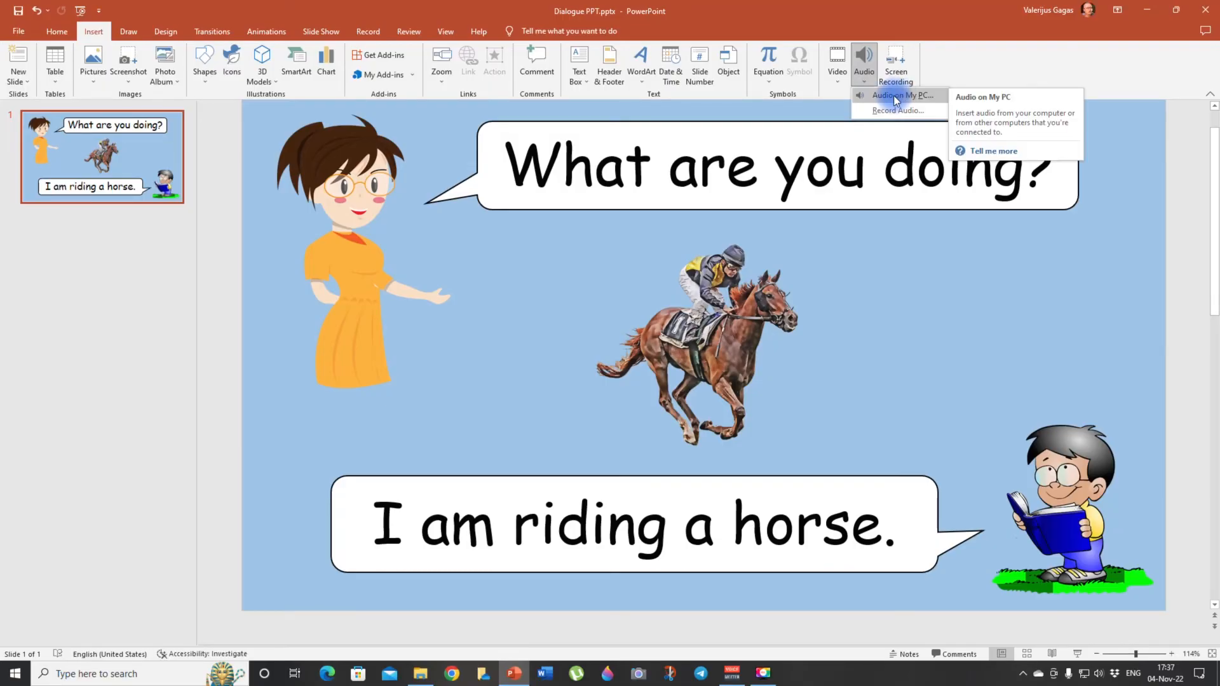
pyautogui.click(902, 95)
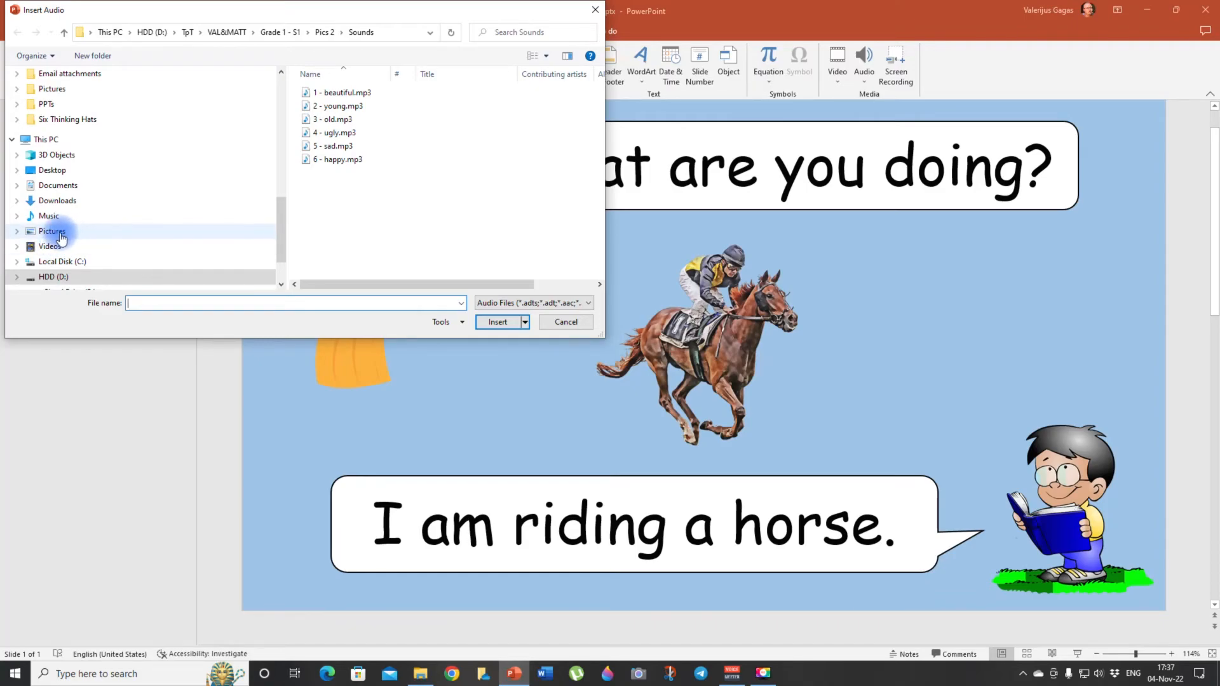
pyautogui.click(52, 231)
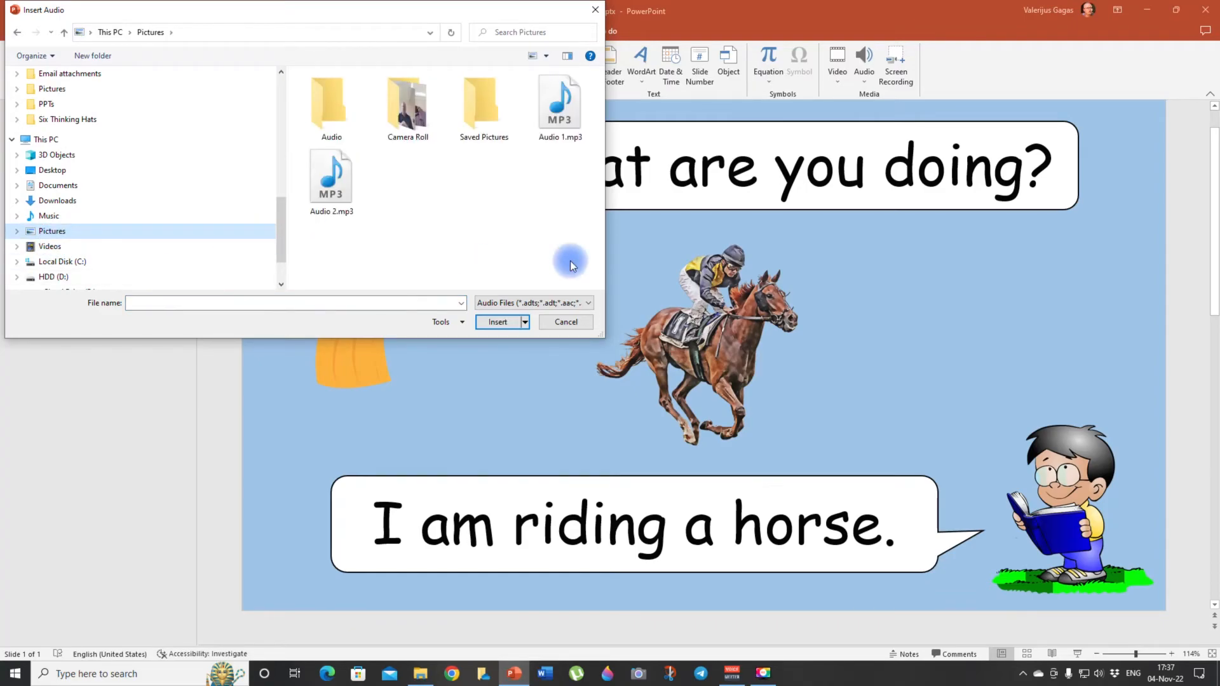
pyautogui.click(559, 101)
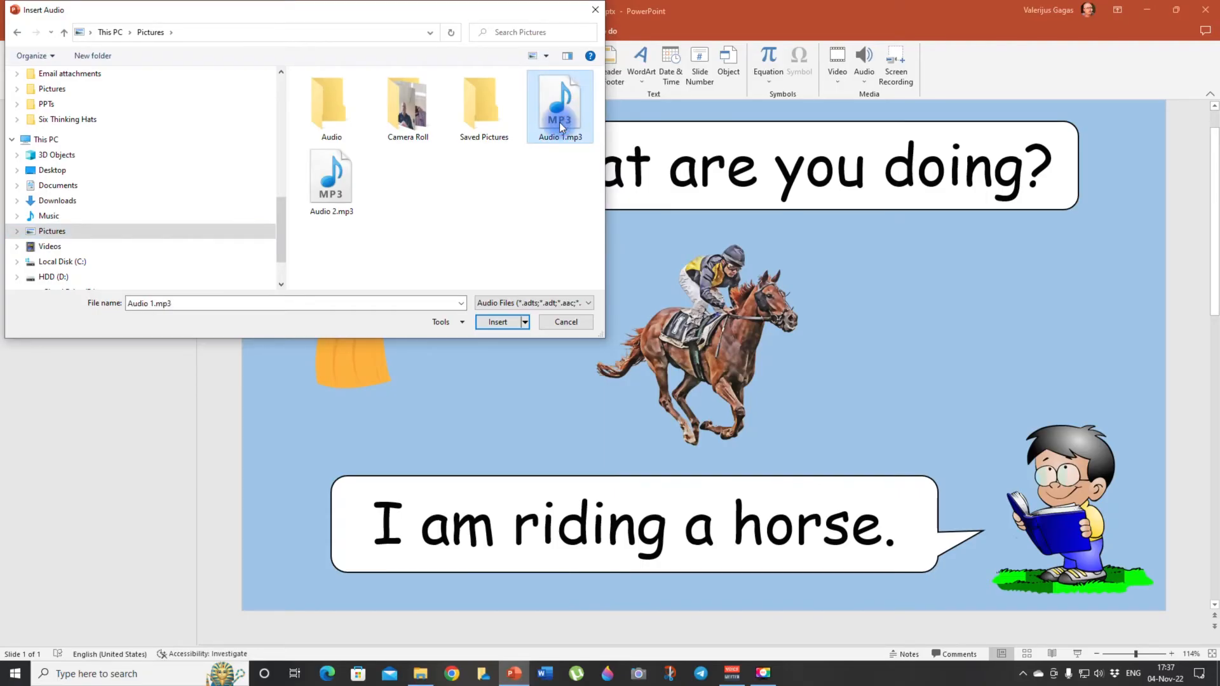
pyautogui.click(497, 322)
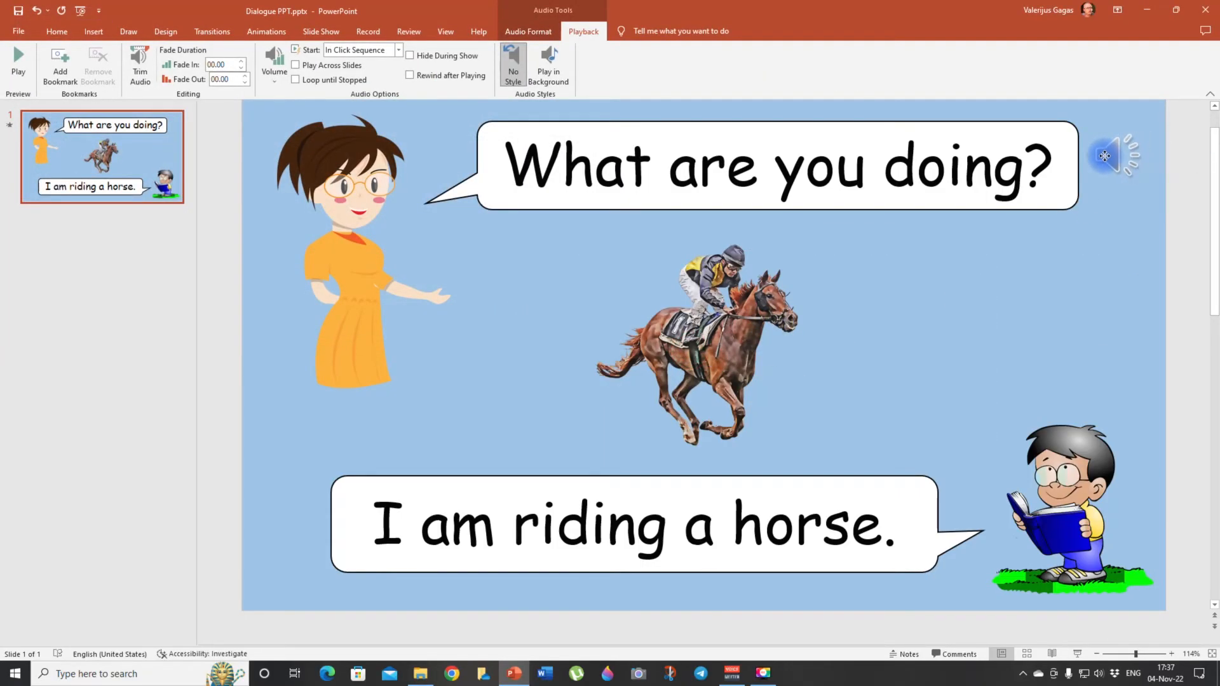
pyautogui.click(1102, 155)
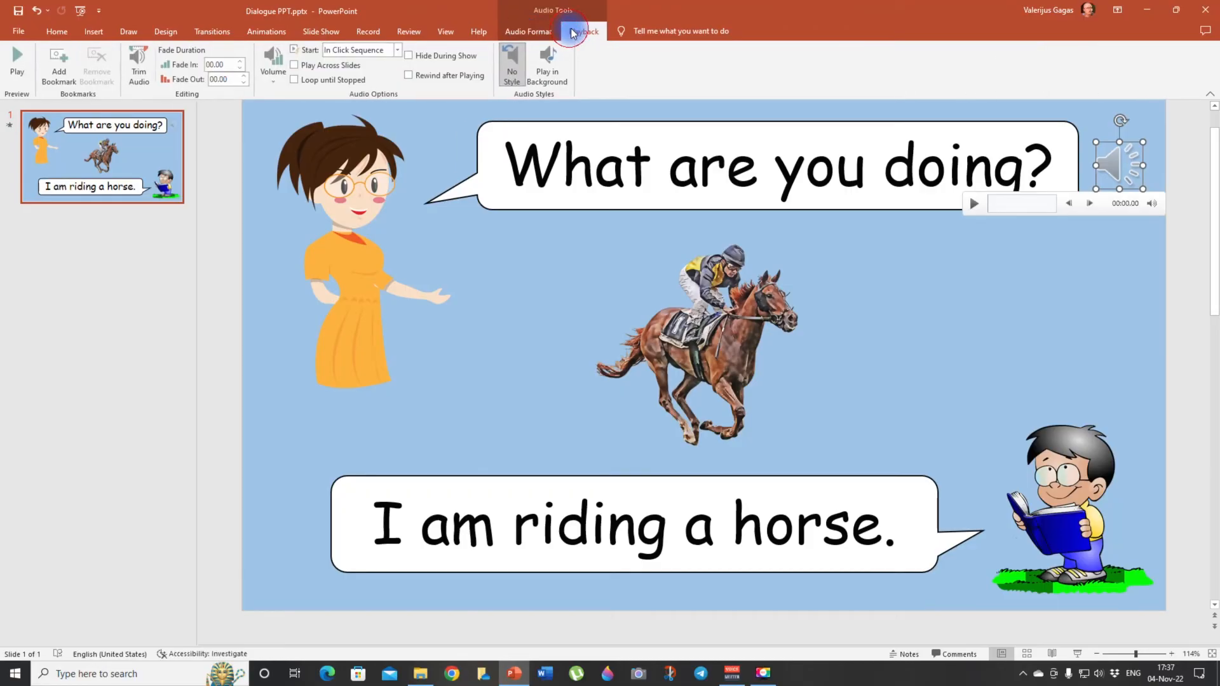
pyautogui.click(409, 55)
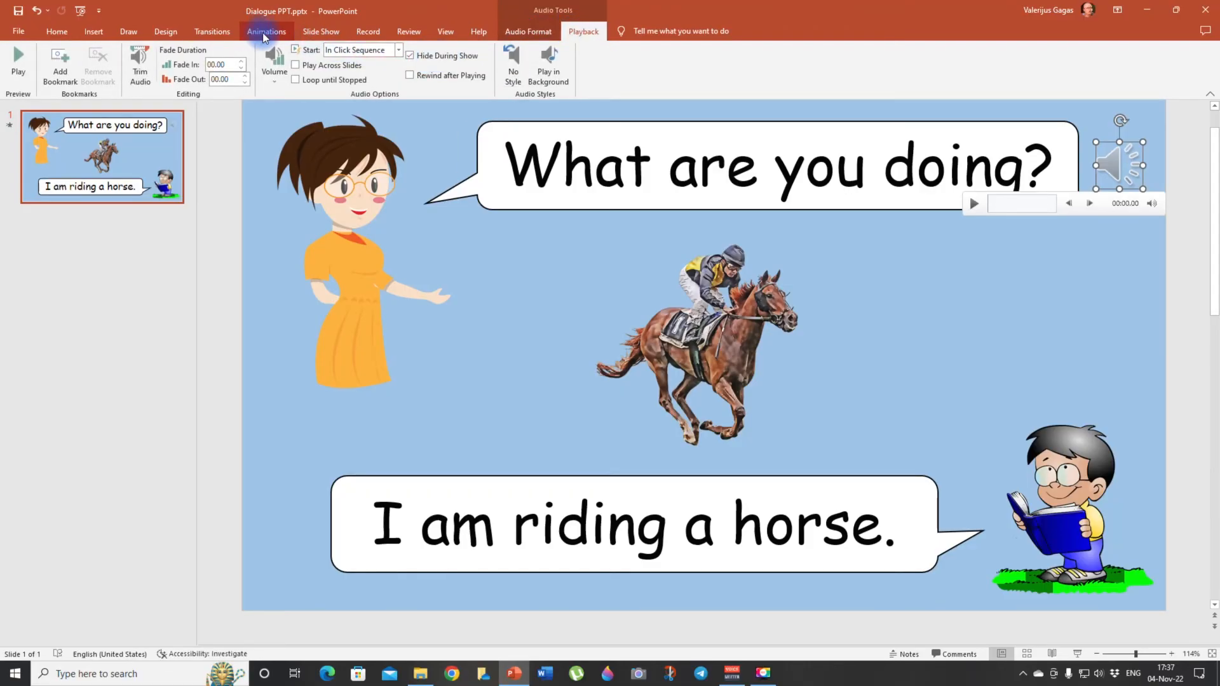
# Step: Set Audio 1's play trigger to On Click of the Question speech bubble
pyautogui.click(266, 31)
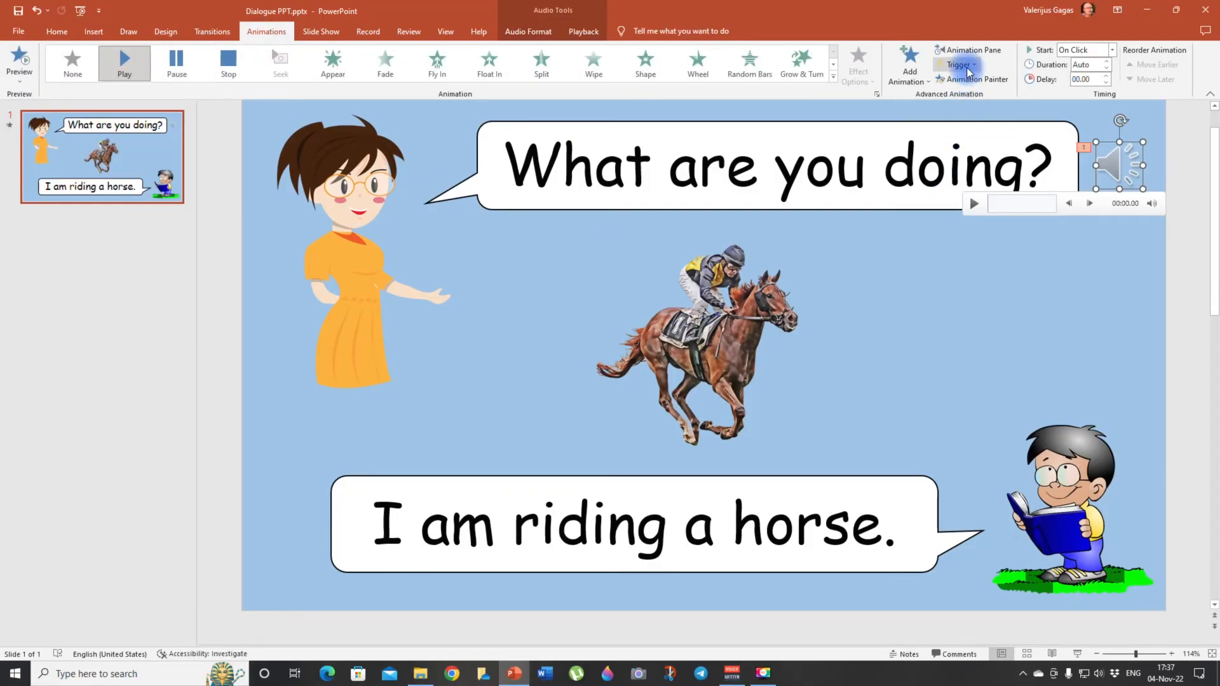
pyautogui.click(957, 65)
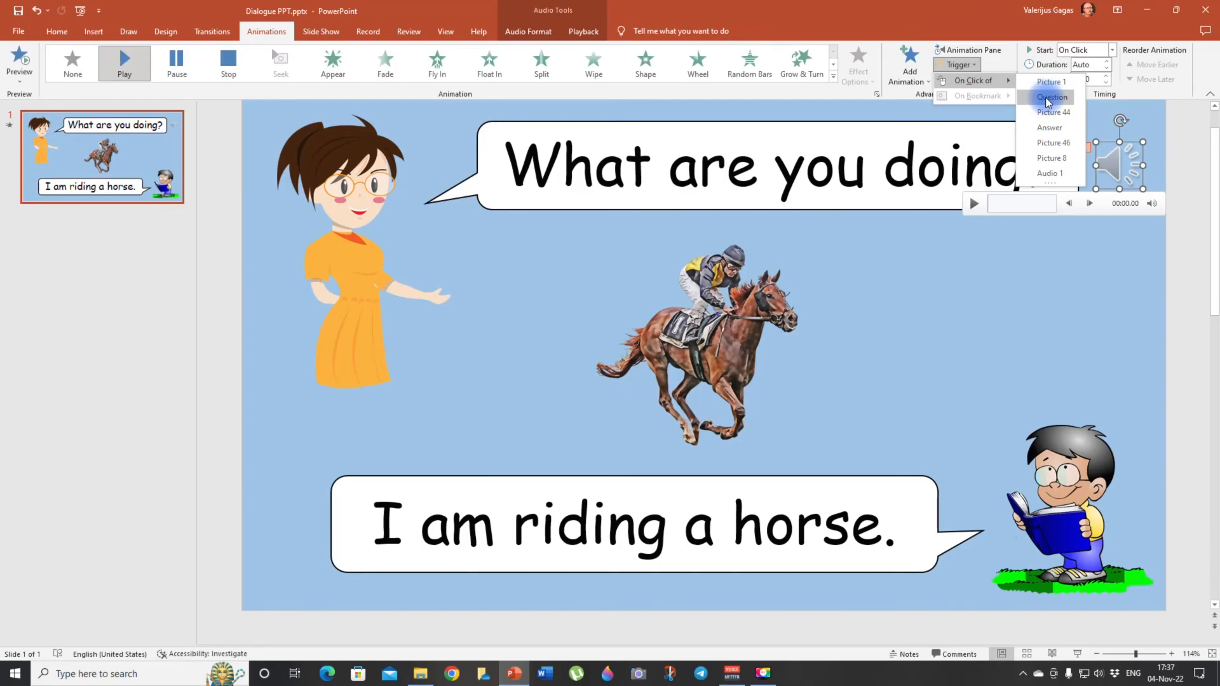
pyautogui.click(1051, 97)
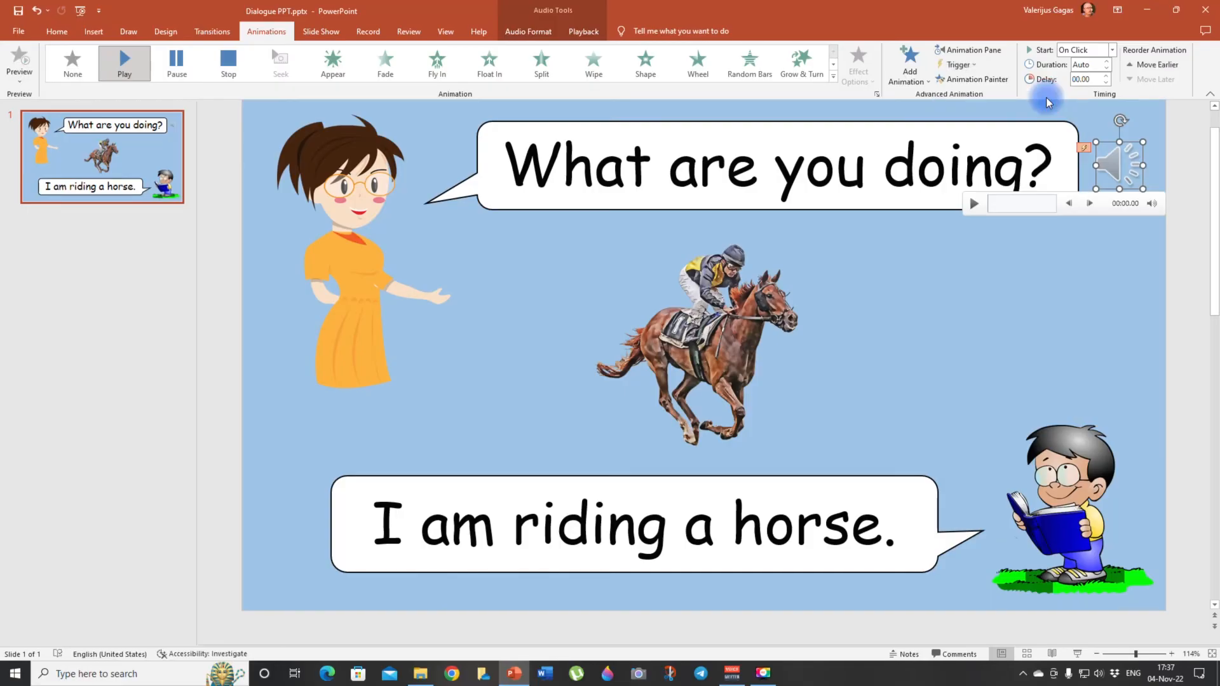
pyautogui.moveTo(1035, 366)
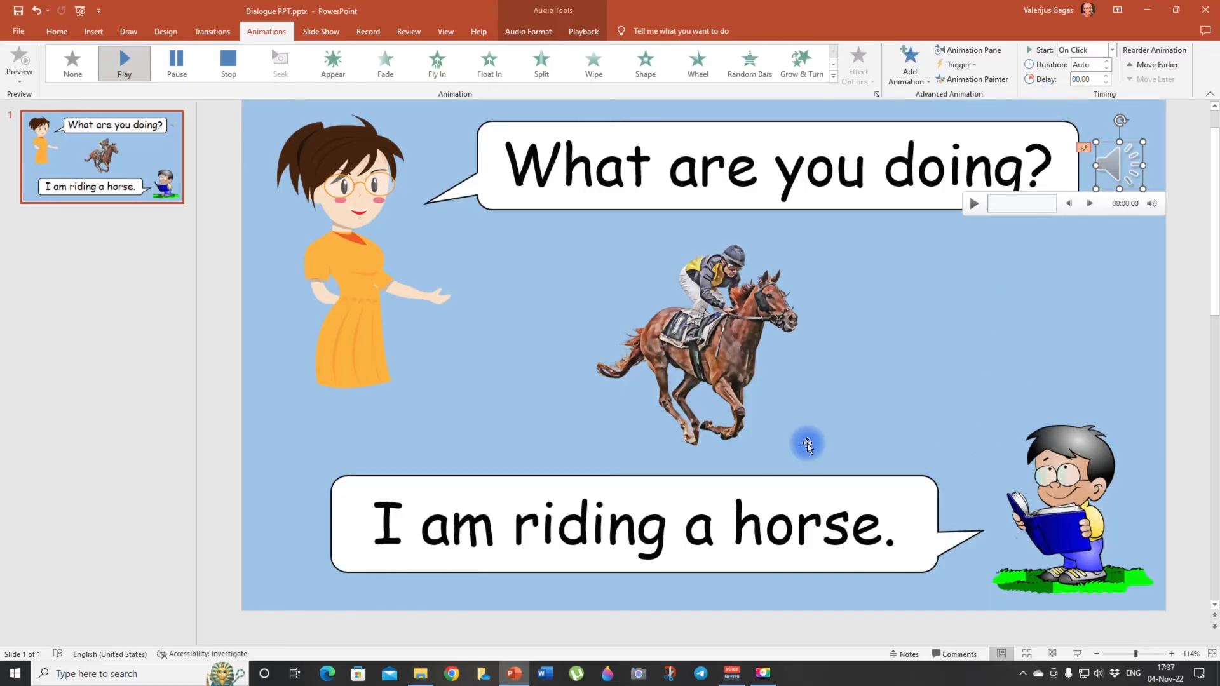
pyautogui.click(93, 31)
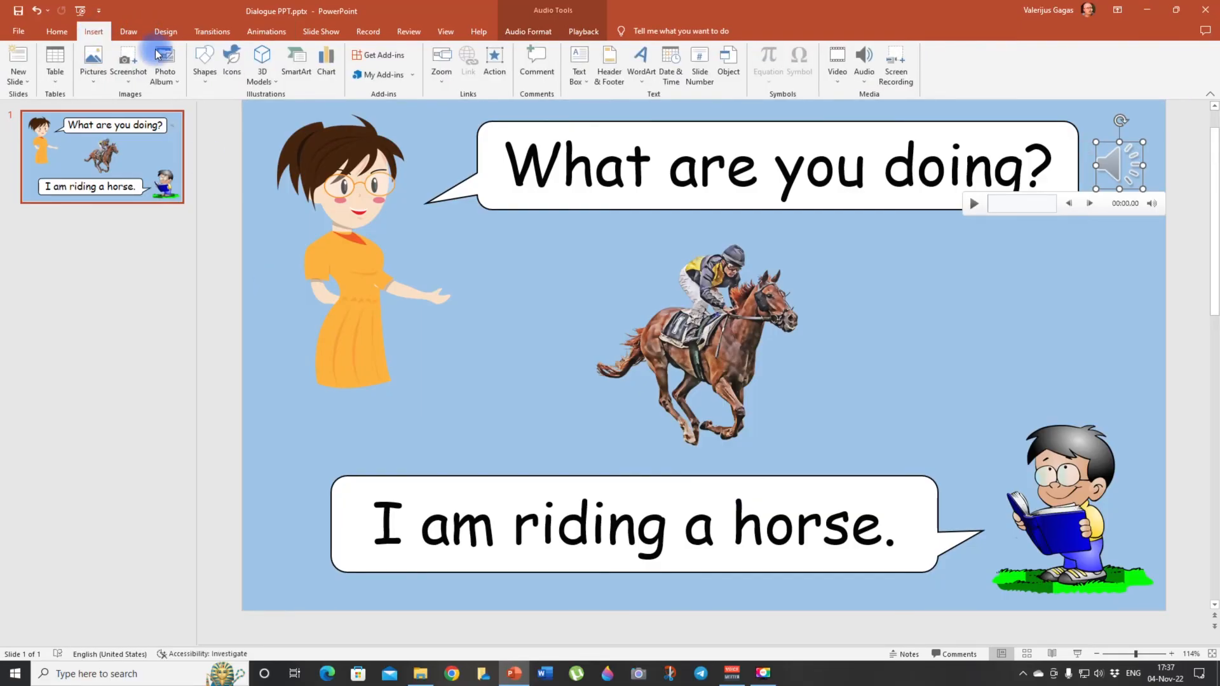
# Step: Insert Audio 2.mp3 onto the slide and tick Hide During Show for its icon
pyautogui.click(864, 62)
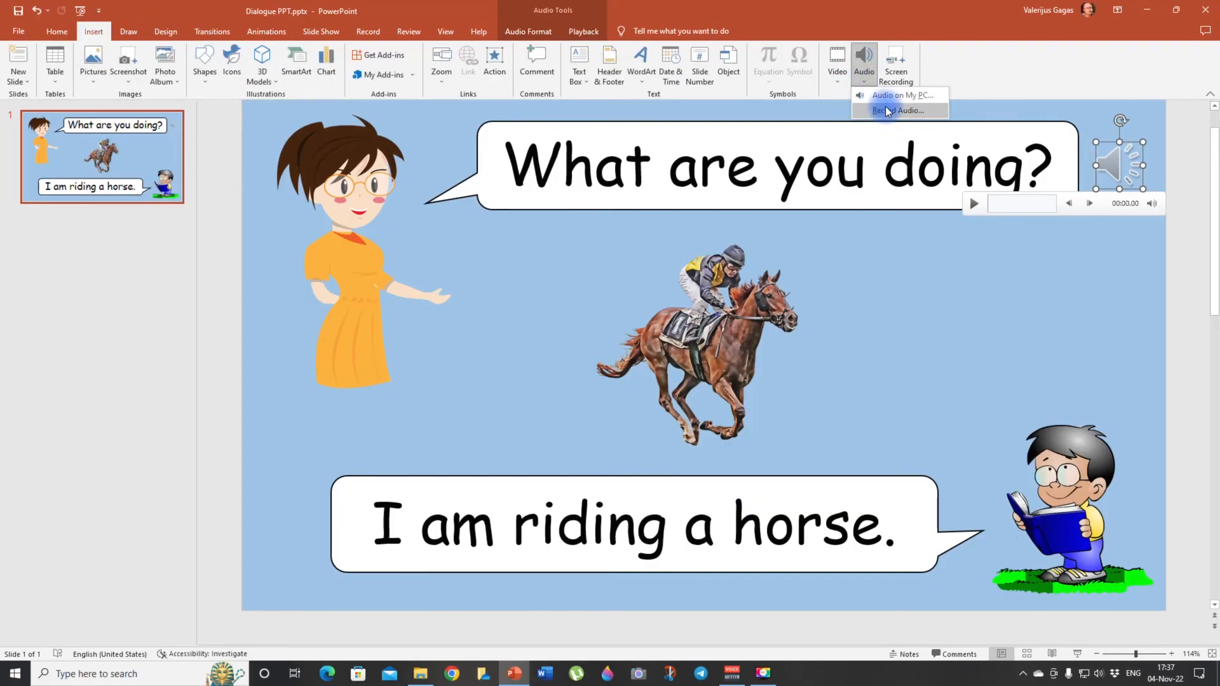
pyautogui.click(901, 95)
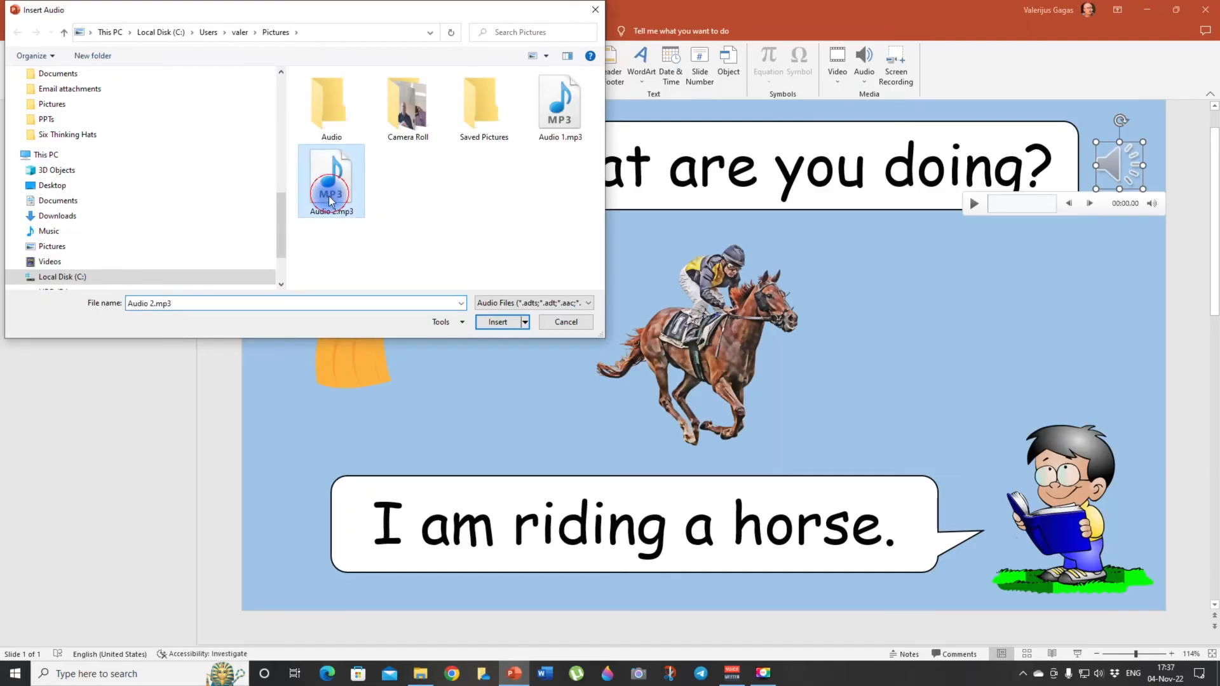
pyautogui.click(498, 322)
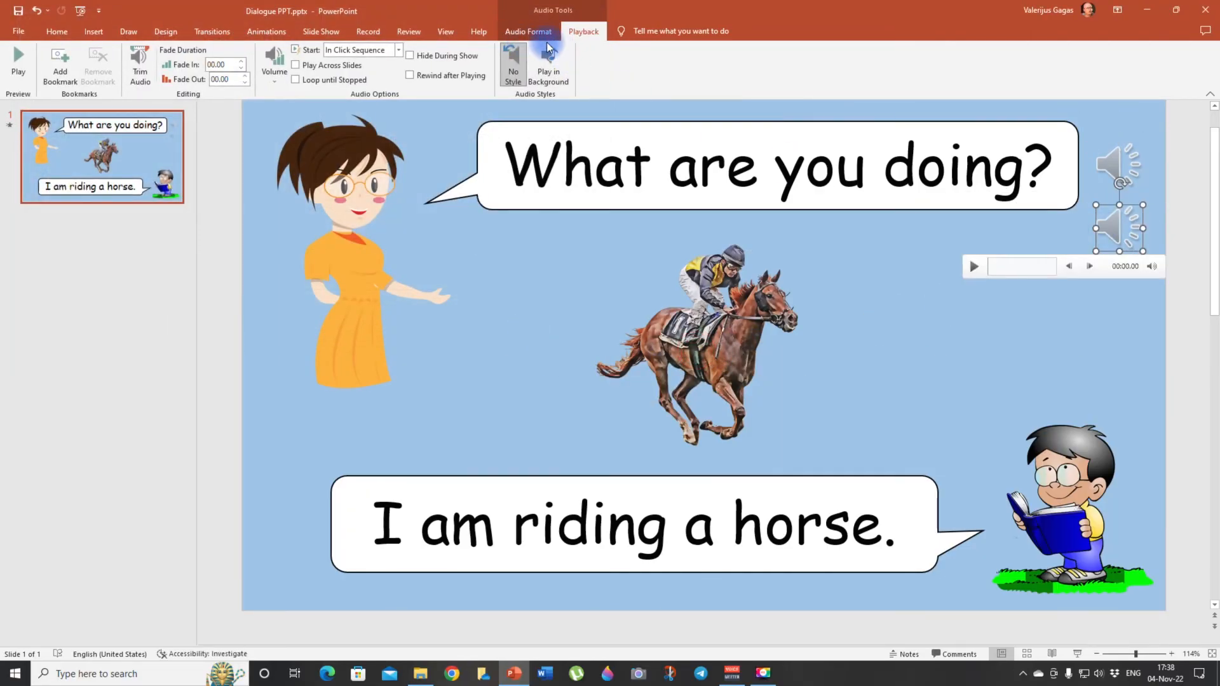
pyautogui.click(409, 56)
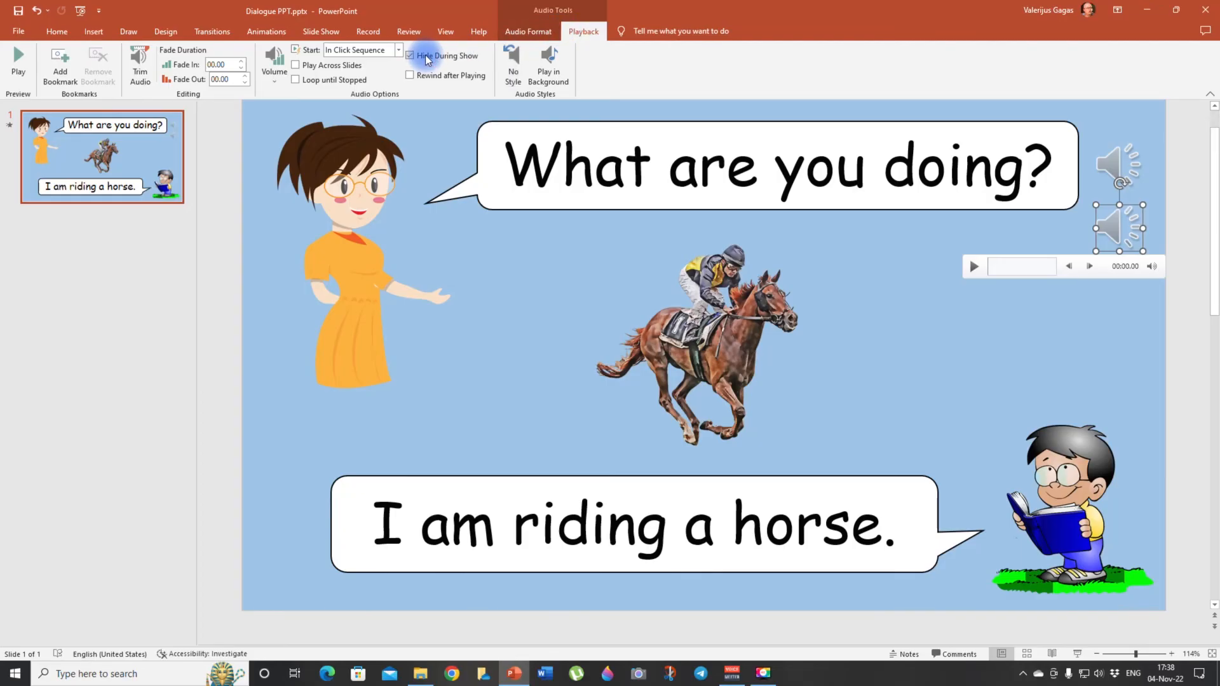
pyautogui.click(266, 31)
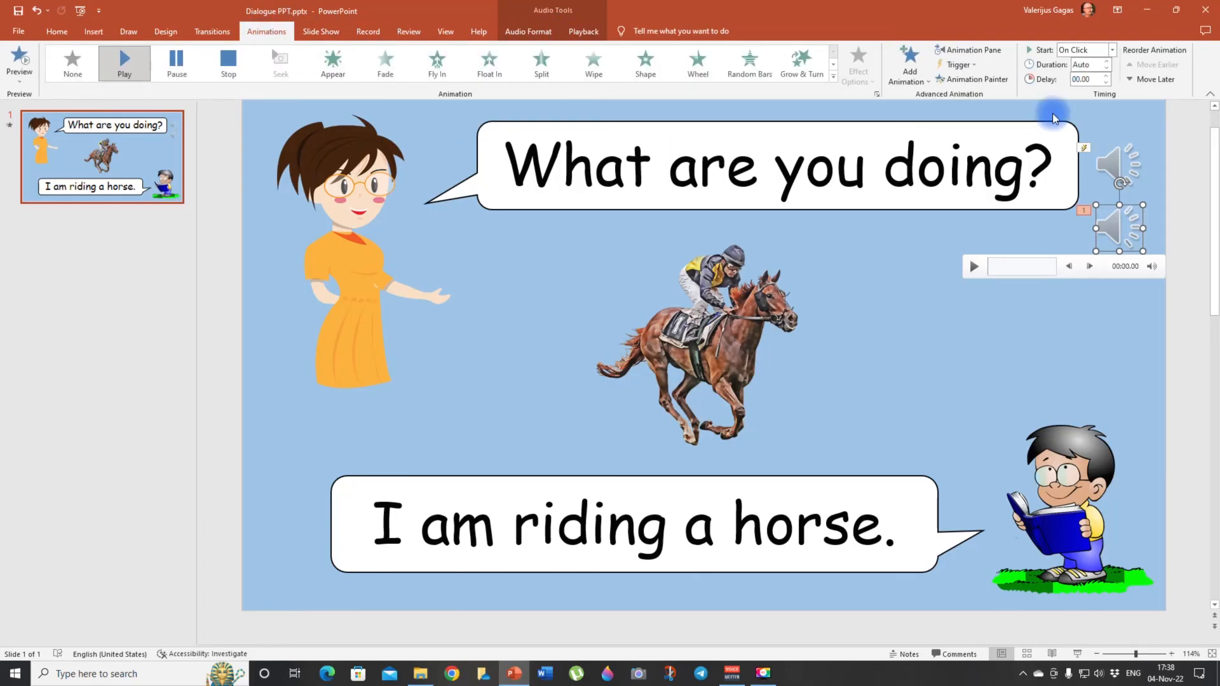
# Step: Open Audio 2's Trigger list to choose which slide object starts playback
pyautogui.click(959, 65)
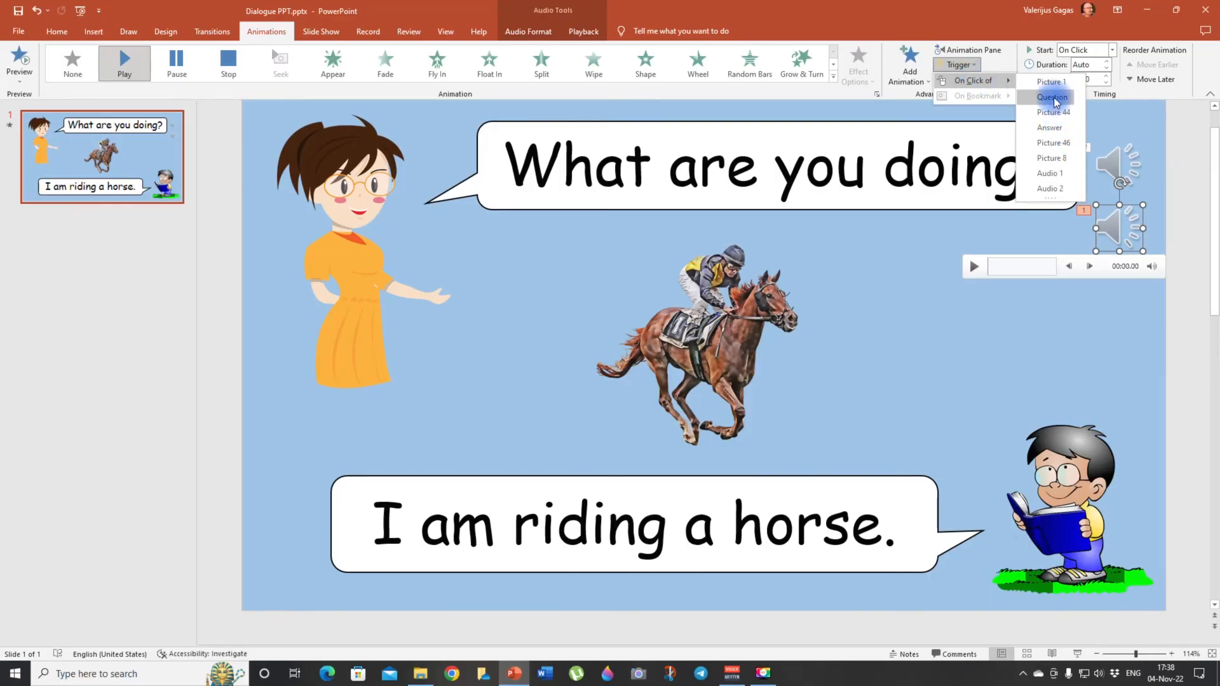
pyautogui.moveTo(1049, 128)
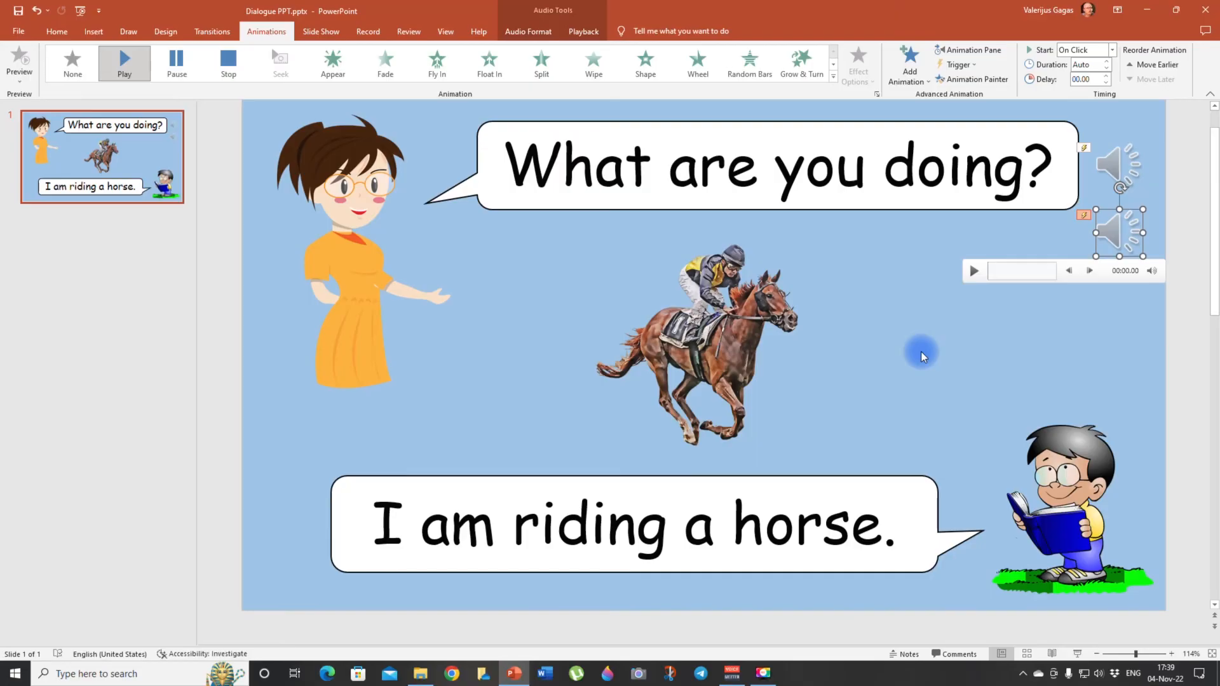
pyautogui.moveTo(1087, 663)
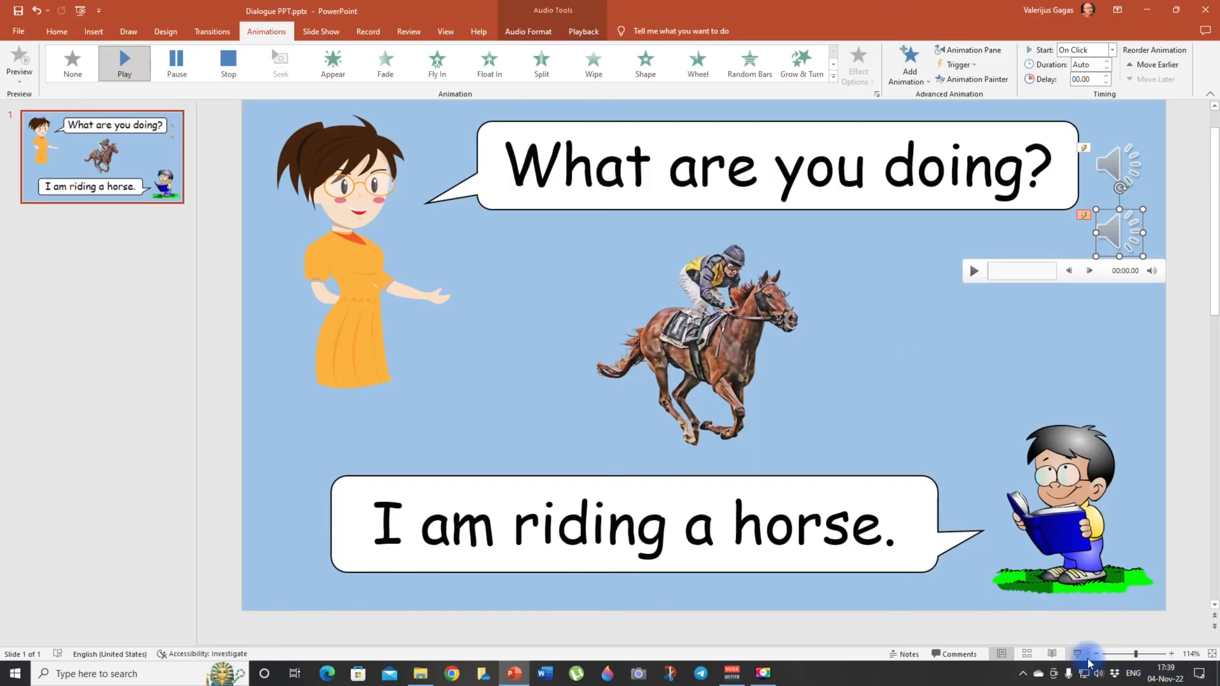